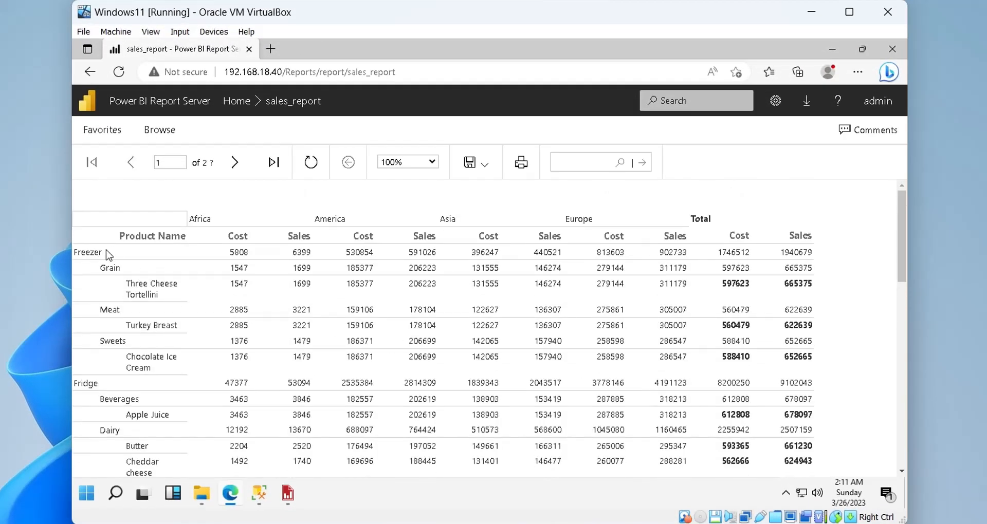
{"action": "mouse_move", "coordinate": [208, 219]}
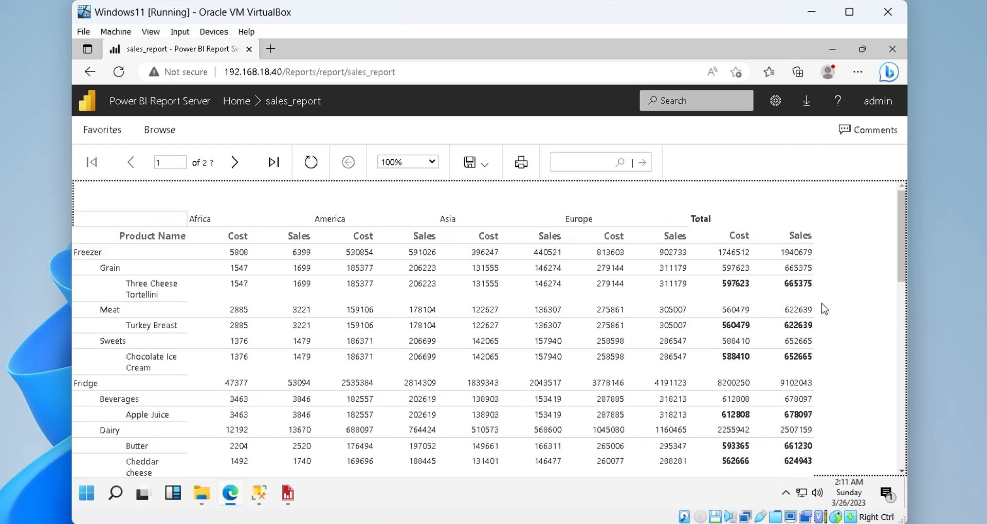
Step: Scroll through the report and move to its second page
{"action": "scroll", "scroll_direction": "down", "scroll_amount": 3}
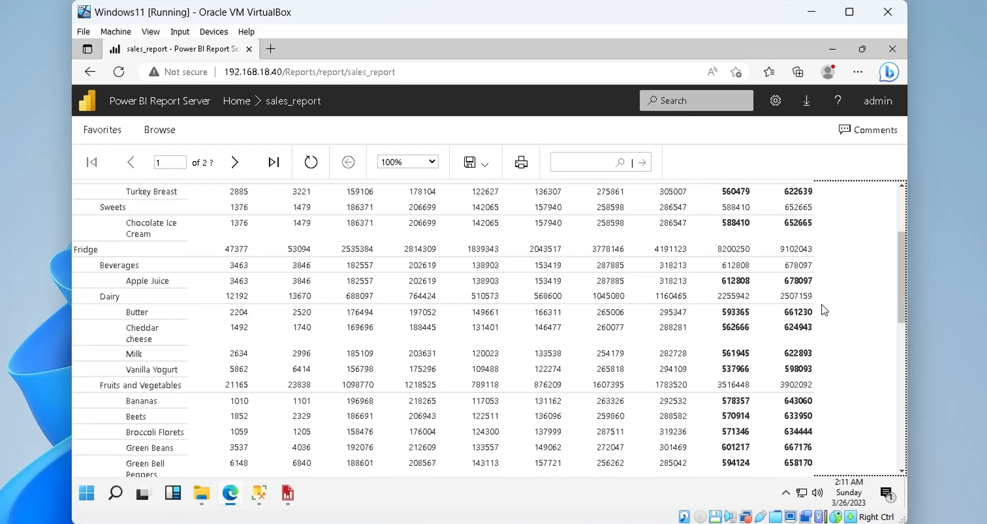
{"action": "scroll", "scroll_direction": "down", "scroll_amount": 3}
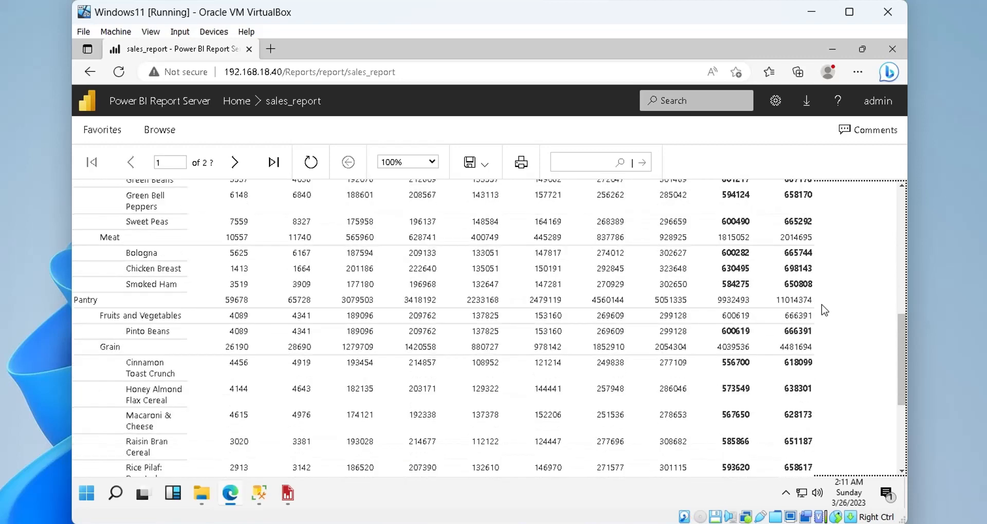
{"action": "scroll", "scroll_direction": "down", "scroll_amount": 3}
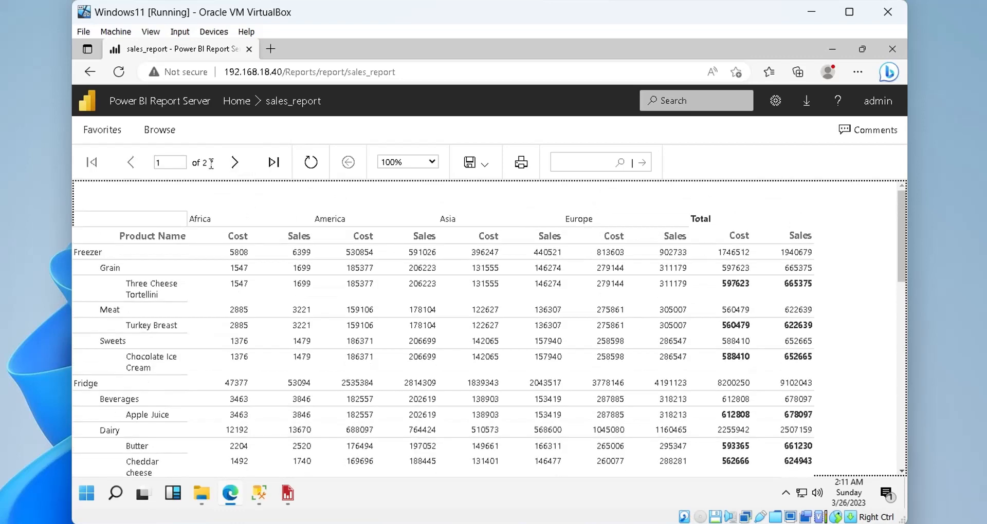
{"action": "left_click", "coordinate": [235, 162]}
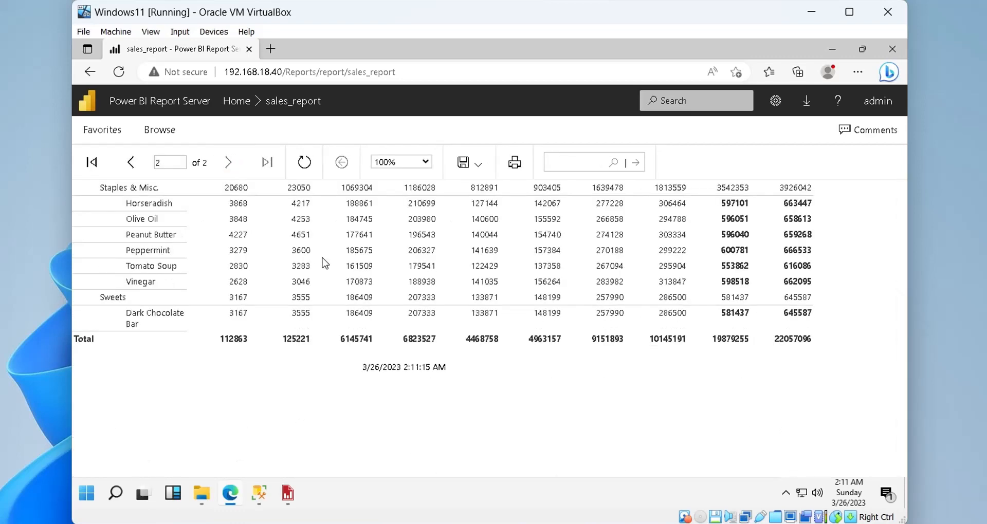
{"action": "mouse_move", "coordinate": [220, 344]}
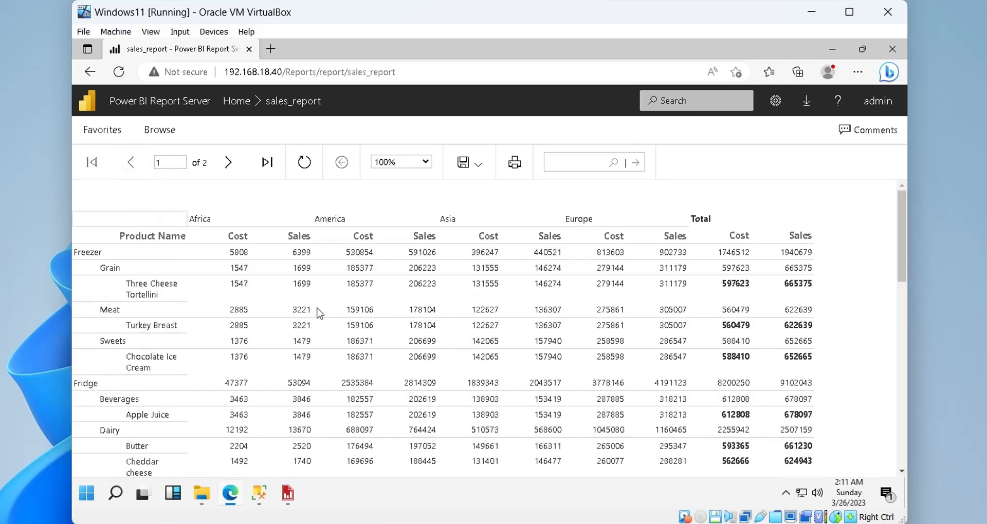
{"action": "mouse_move", "coordinate": [861, 392]}
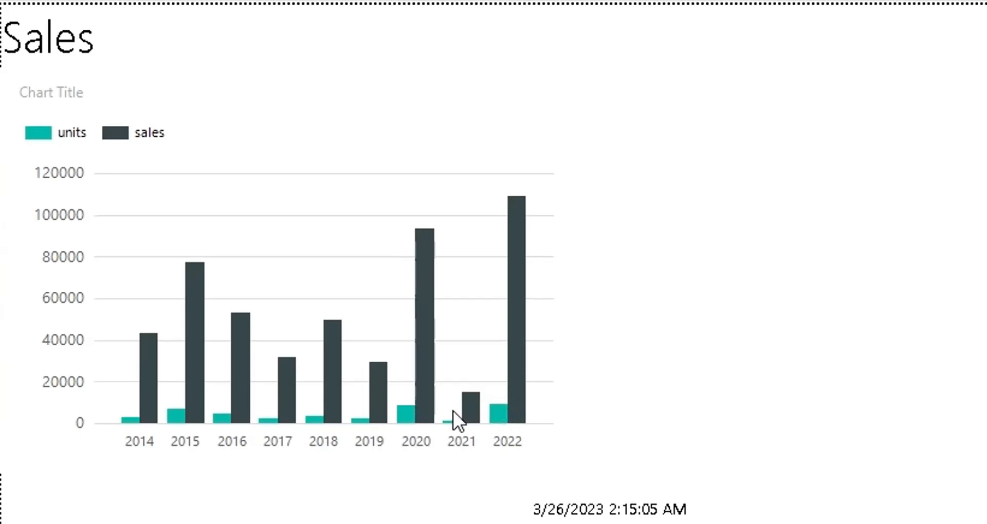
{"action": "mouse_move", "coordinate": [420, 449]}
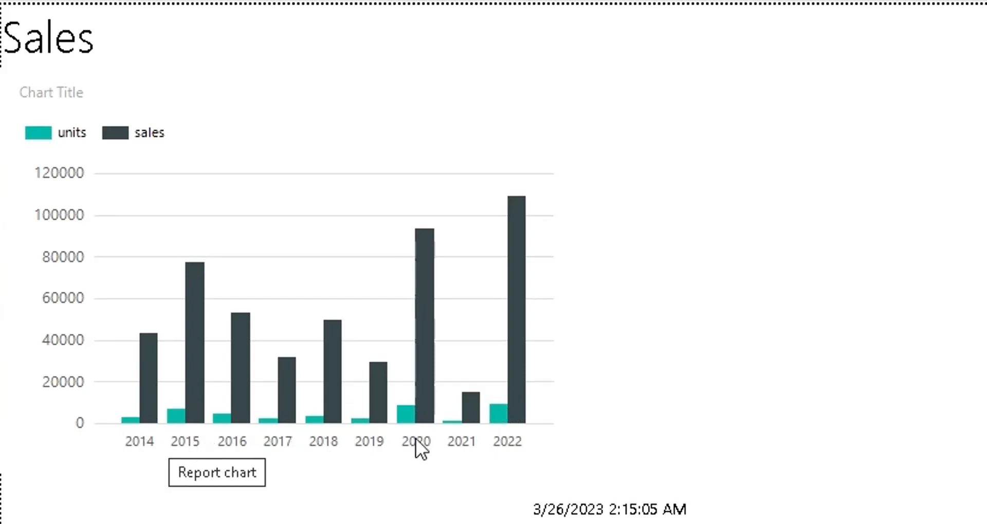
{"action": "mouse_move", "coordinate": [671, 476]}
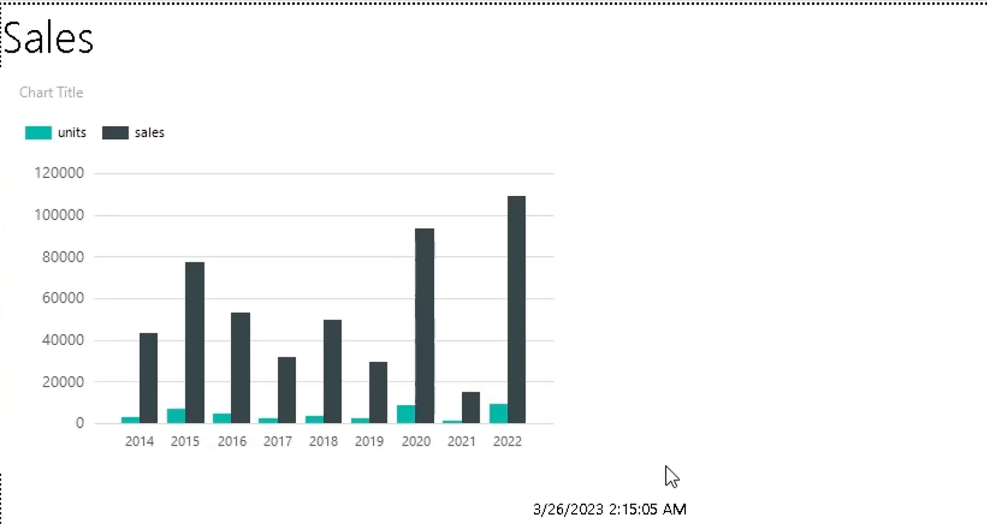
{"action": "mouse_move", "coordinate": [780, 448]}
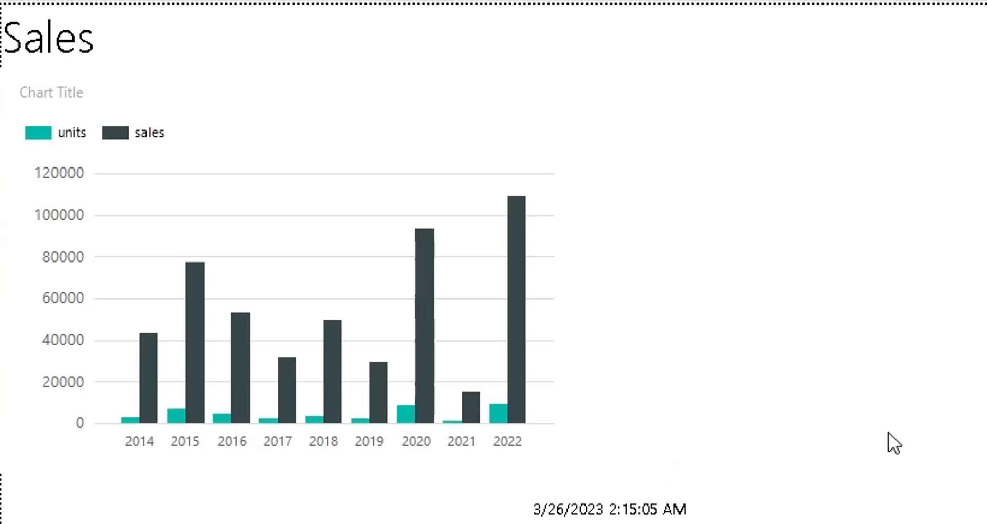
{"action": "mouse_move", "coordinate": [894, 424]}
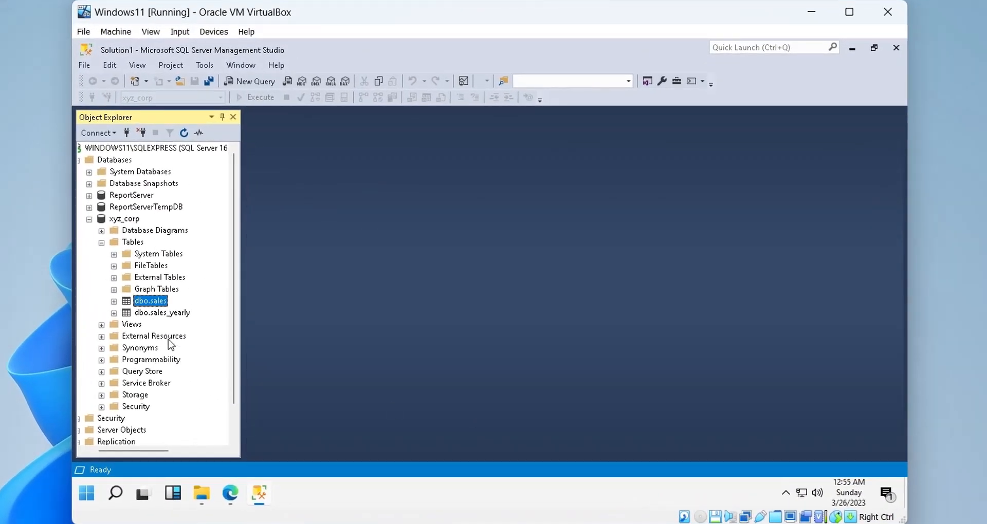
Step: Run SELECT * FROM sales against xyz_corp and scroll through the 39,997 result rows
{"action": "left_click", "coordinate": [254, 80]}
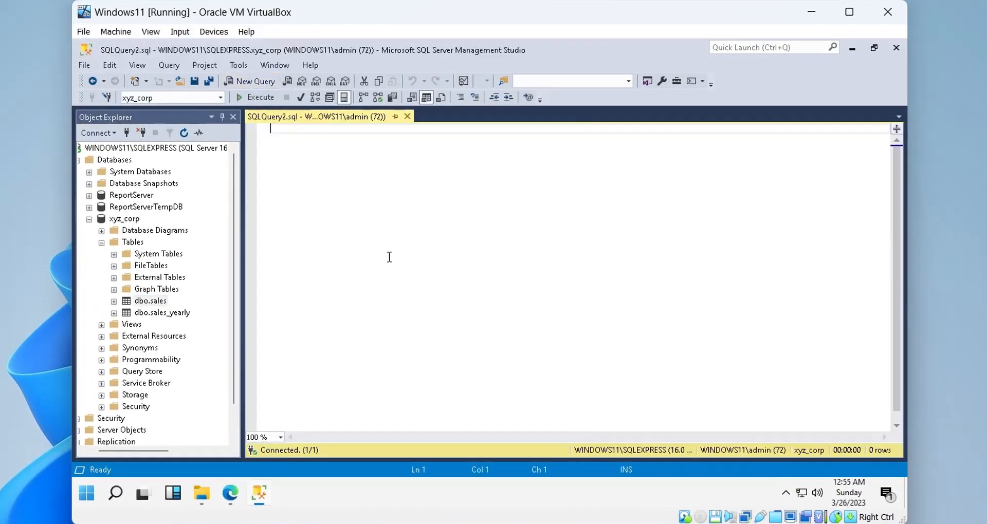
{"action": "type", "text": "select"}
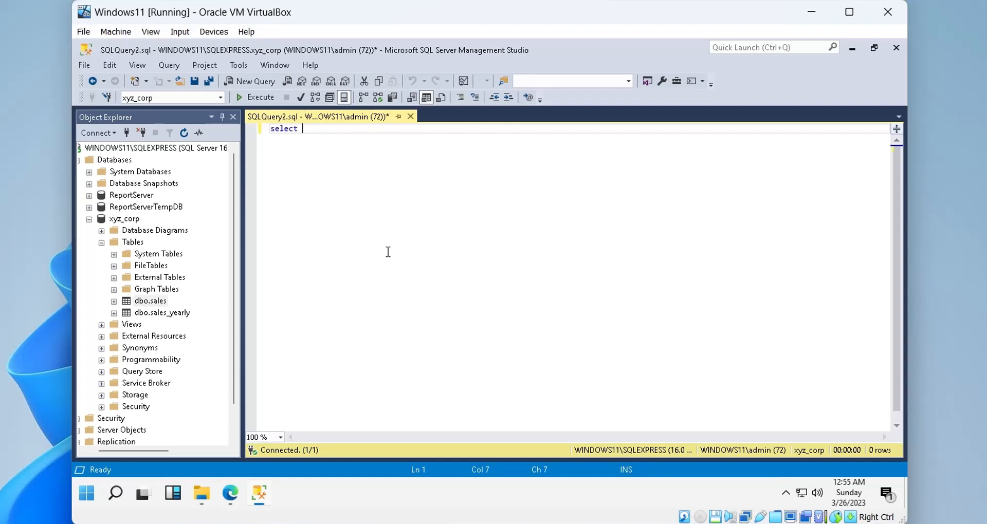
{"action": "type", "text": "* from"}
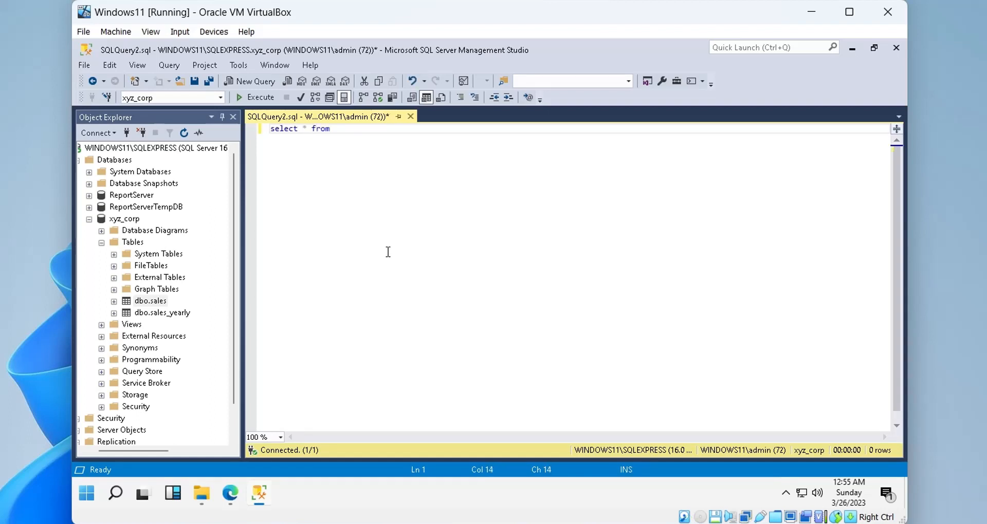
{"action": "type", "text": "sales"}
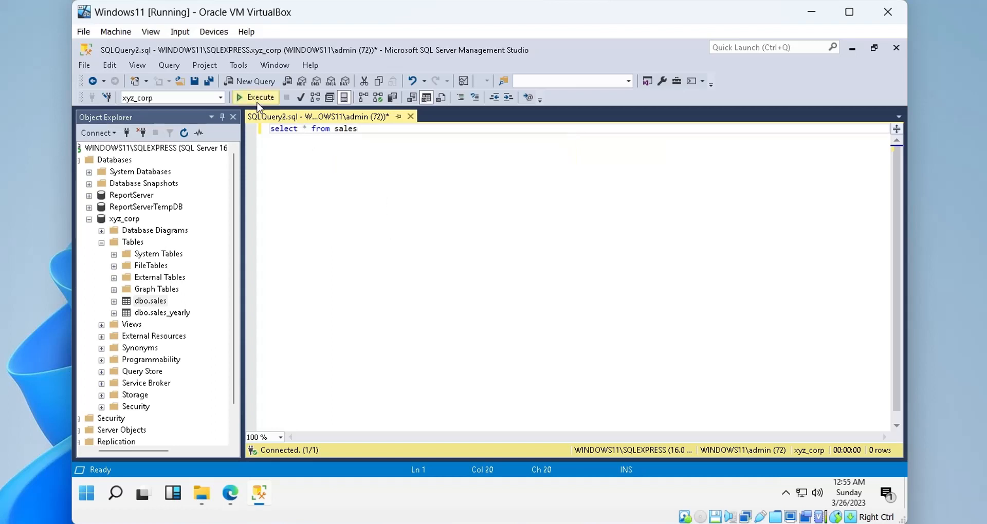
{"action": "left_click", "coordinate": [256, 96]}
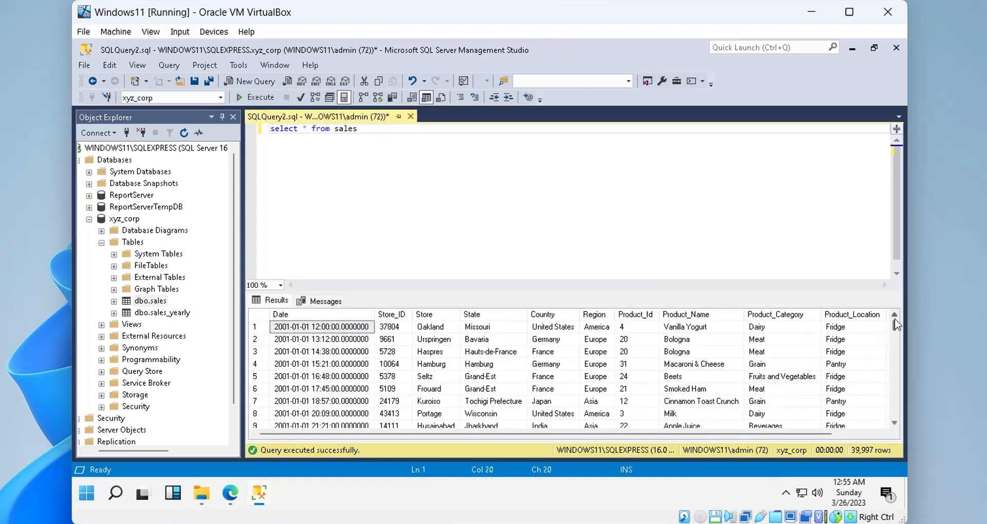
{"action": "scroll", "scroll_direction": "down", "scroll_amount": 3}
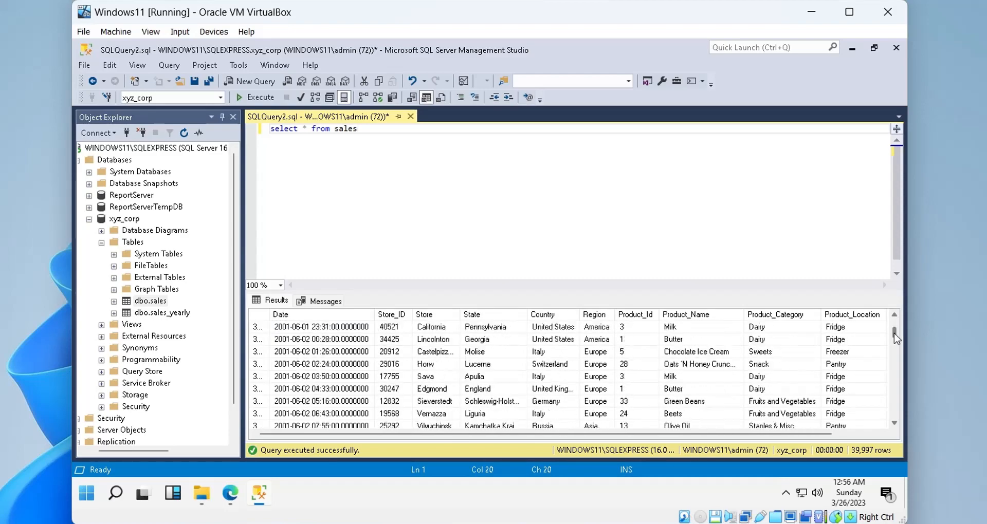
{"action": "scroll", "scroll_direction": "down", "scroll_amount": 3}
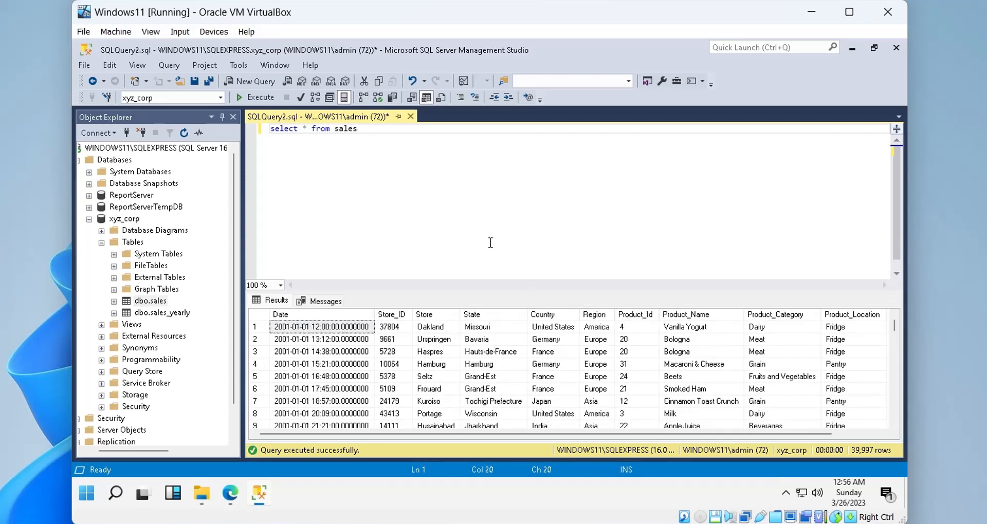
{"action": "scroll", "scroll_direction": "right", "scroll_amount": 3}
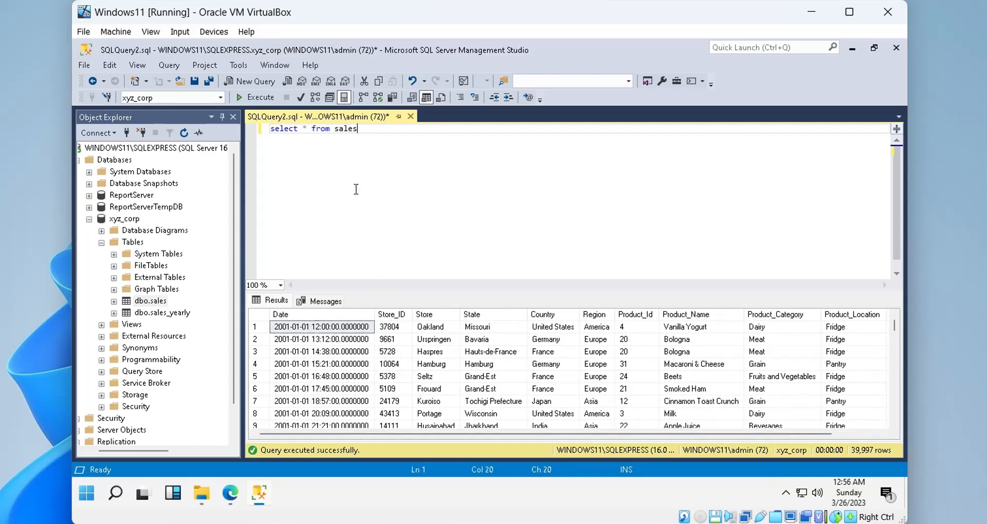
Step: Start a new data source in the Datasets folder named sales
{"action": "left_click", "coordinate": [229, 494]}
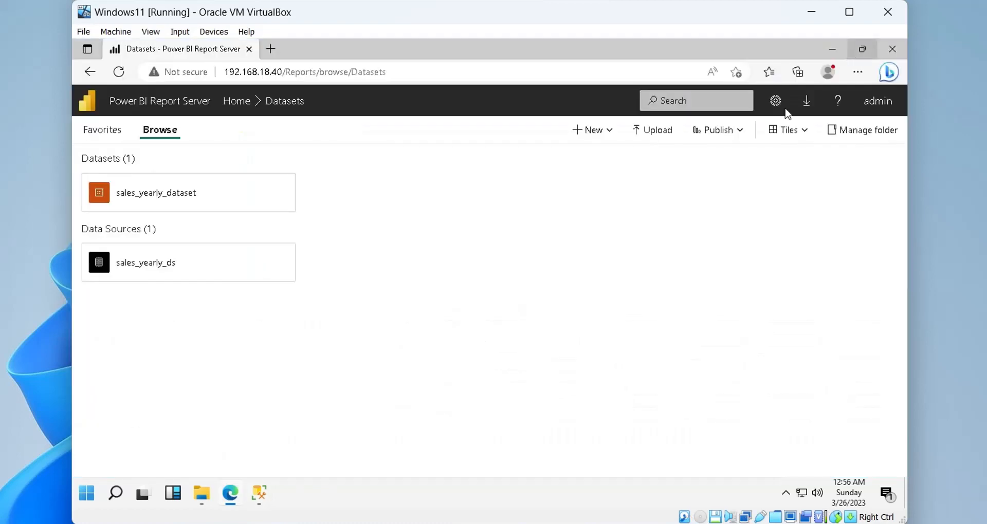
{"action": "mouse_move", "coordinate": [592, 130]}
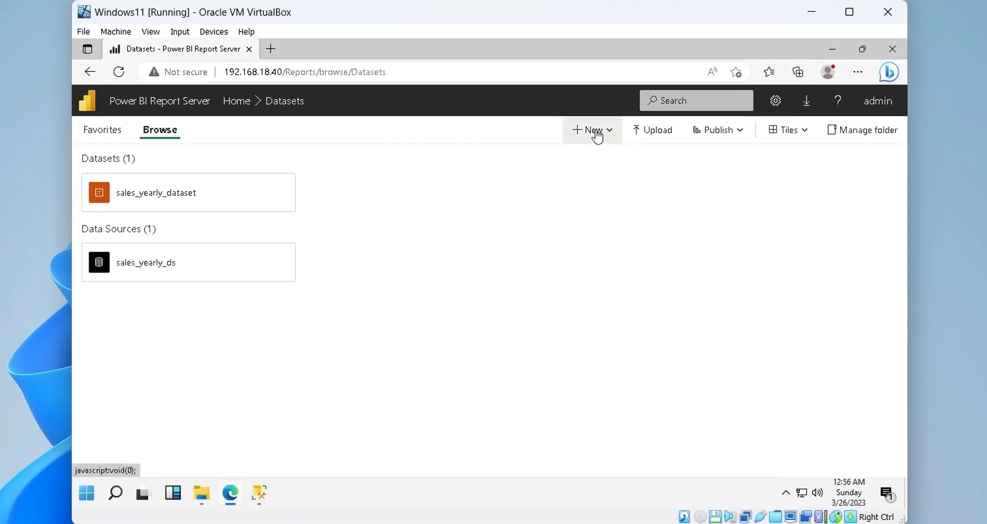
{"action": "left_click", "coordinate": [591, 131]}
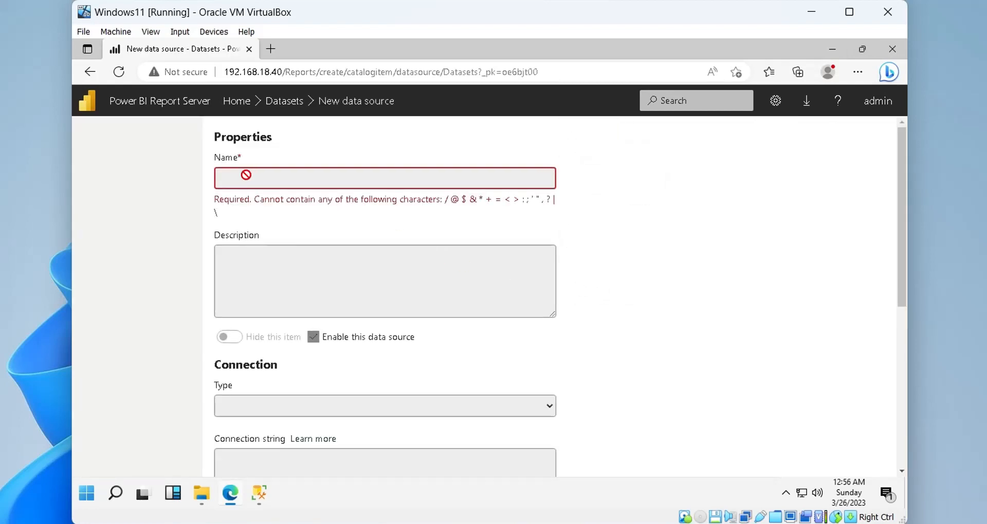
{"action": "left_click", "coordinate": [384, 178]}
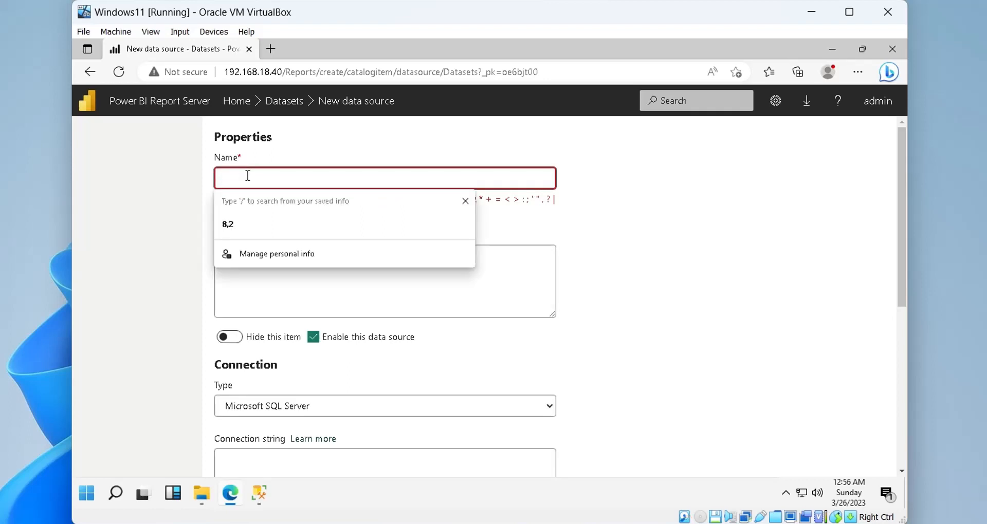
{"action": "type", "text": "sales"}
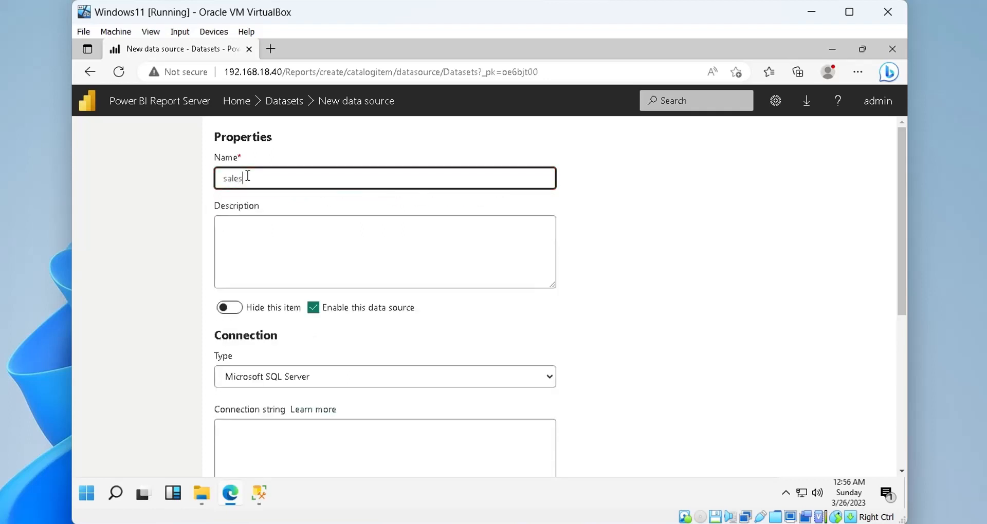
{"action": "scroll", "scroll_direction": "down", "scroll_amount": 3}
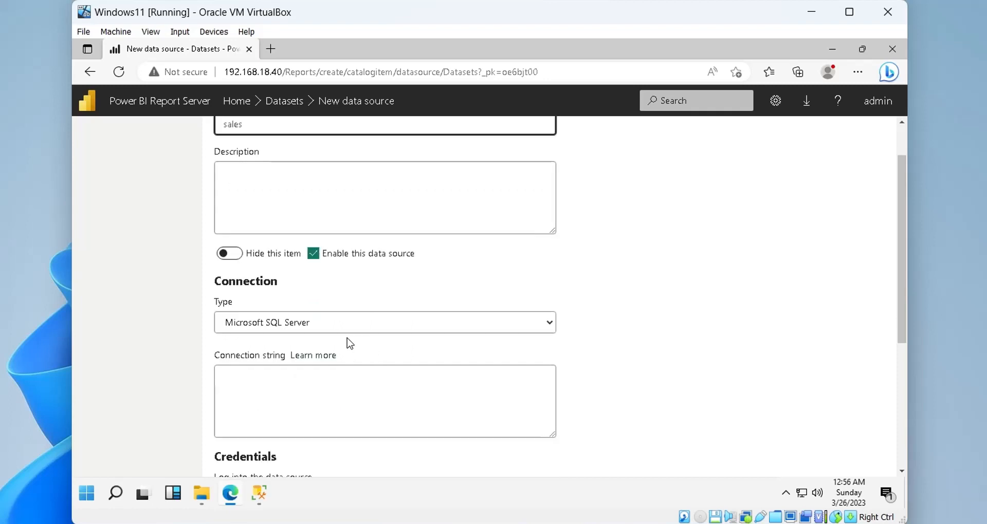
Step: Begin the connection string with data source=127.0.0.1,
{"action": "left_click", "coordinate": [385, 401]}
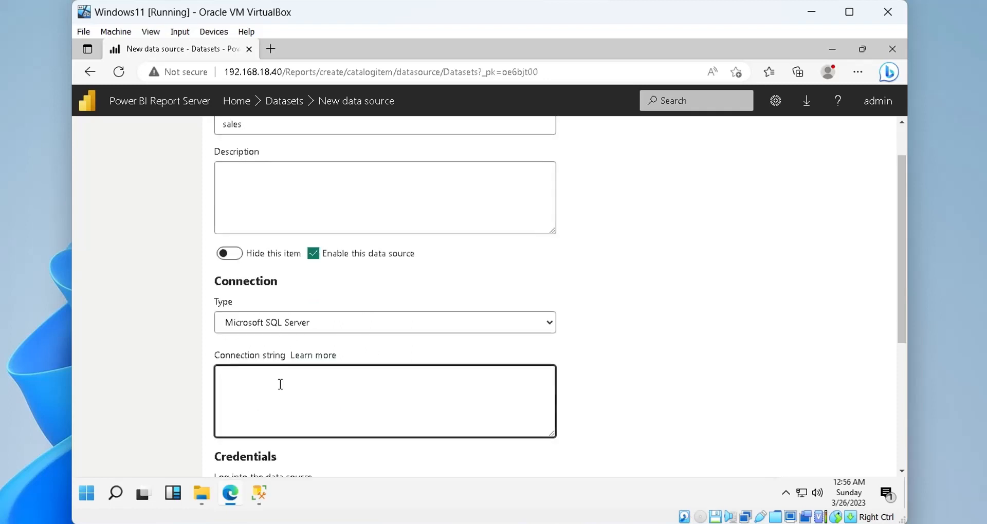
{"action": "type", "text": "data source"}
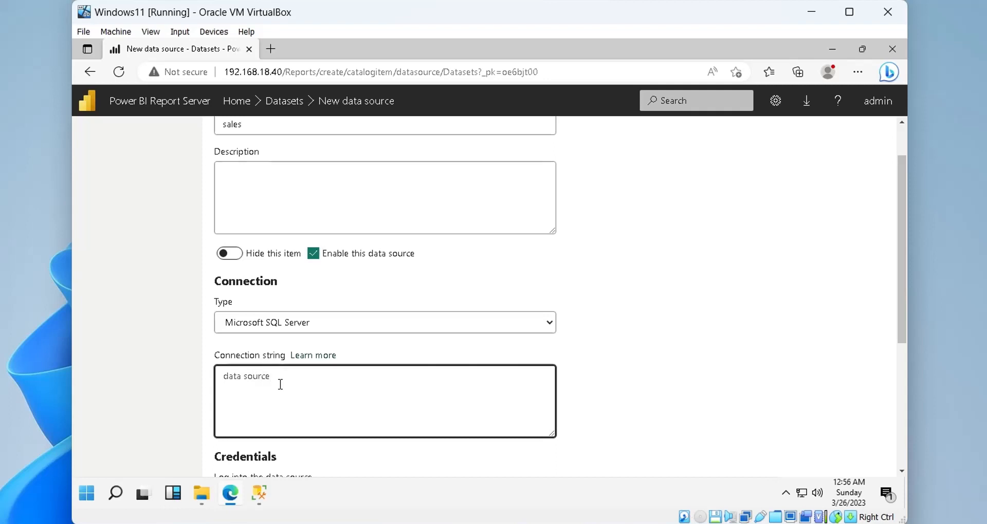
{"action": "type", "text": "="}
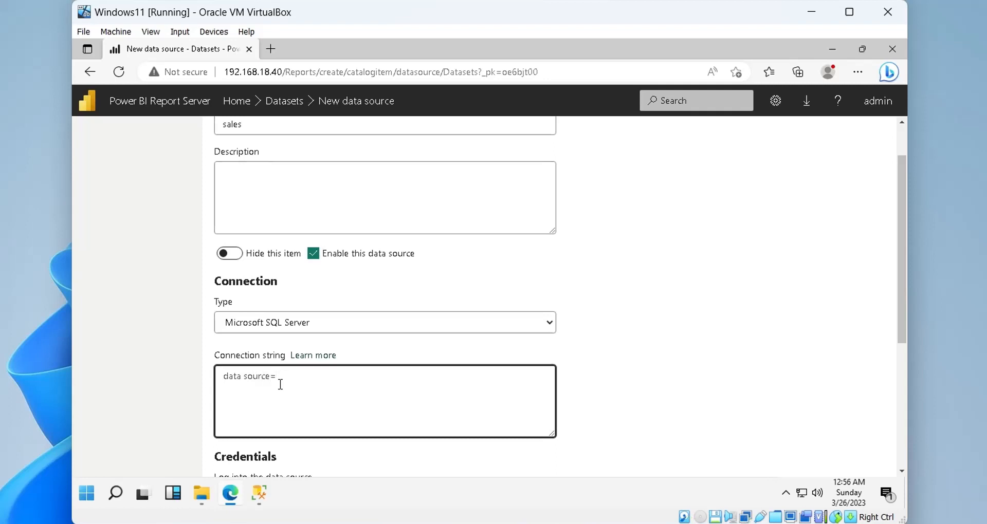
{"action": "type", "text": "127.0."}
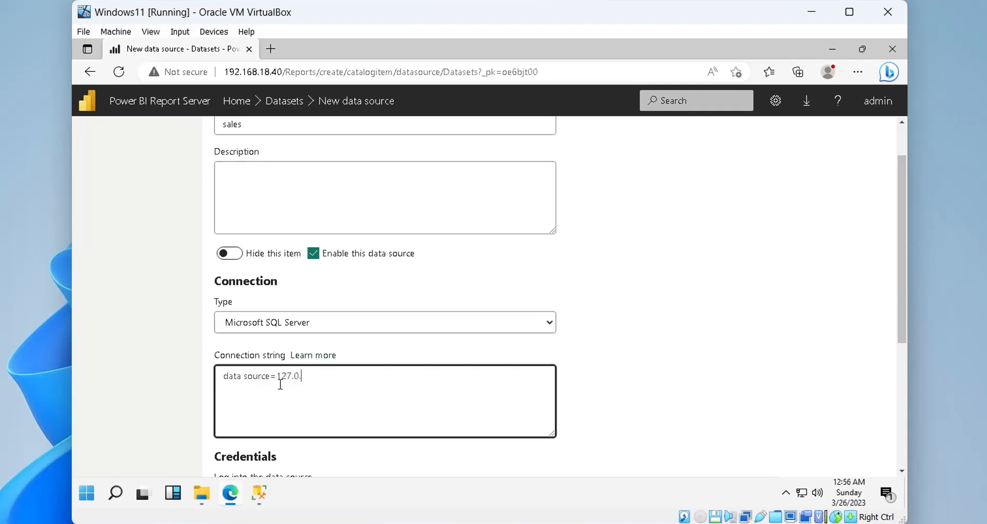
{"action": "type", "text": "0.1"}
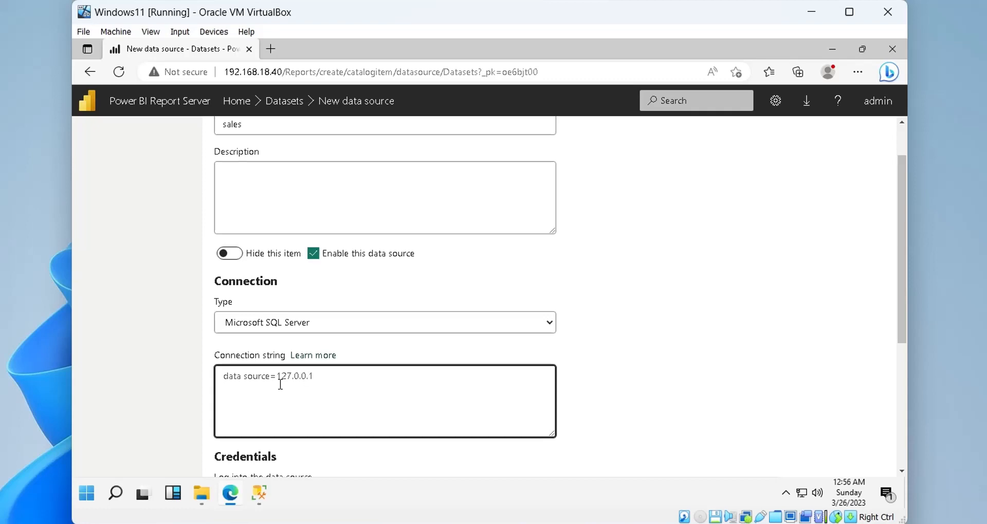
{"action": "type", "text": ","}
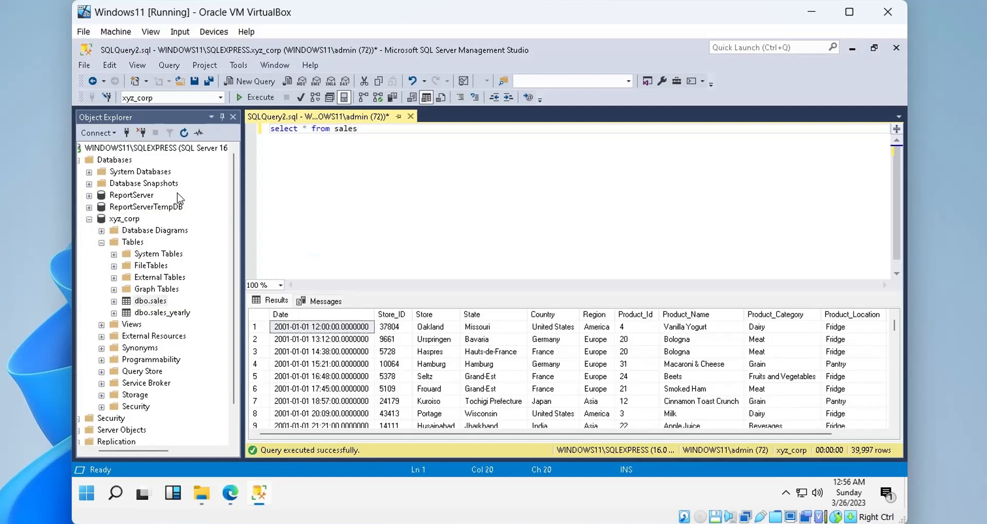
Step: Connect to 127.0.0.1,49767\sqlexpress with SQL Server authentication login and password
{"action": "left_click", "coordinate": [99, 133]}
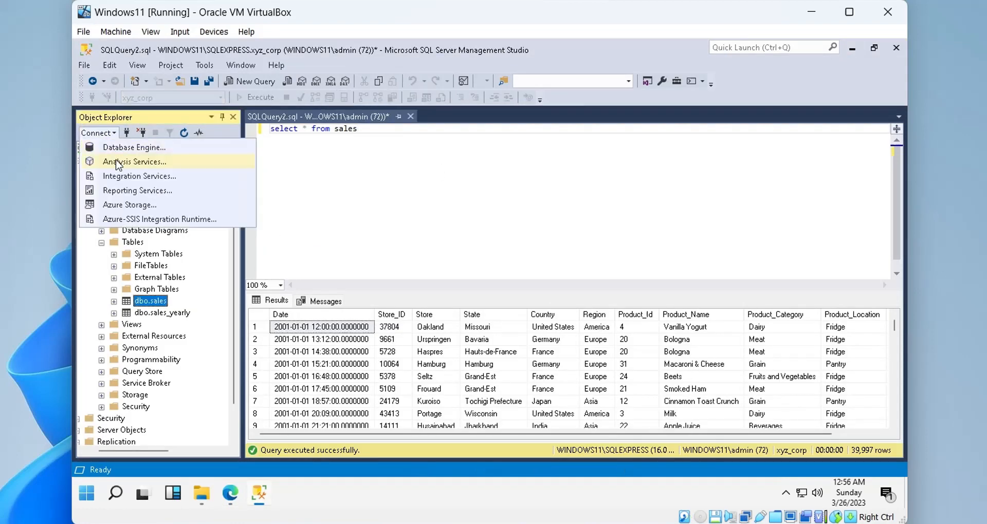
{"action": "left_click", "coordinate": [134, 147]}
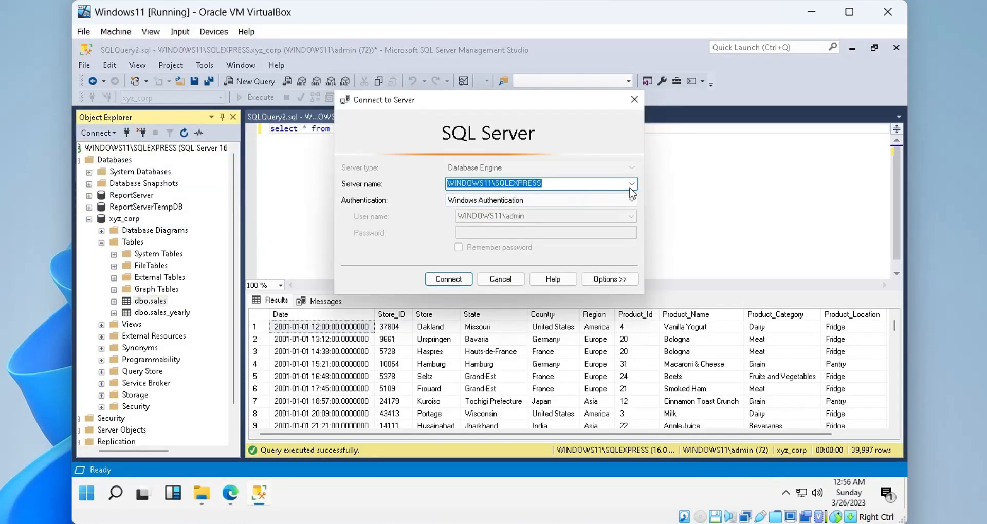
{"action": "left_click", "coordinate": [630, 184]}
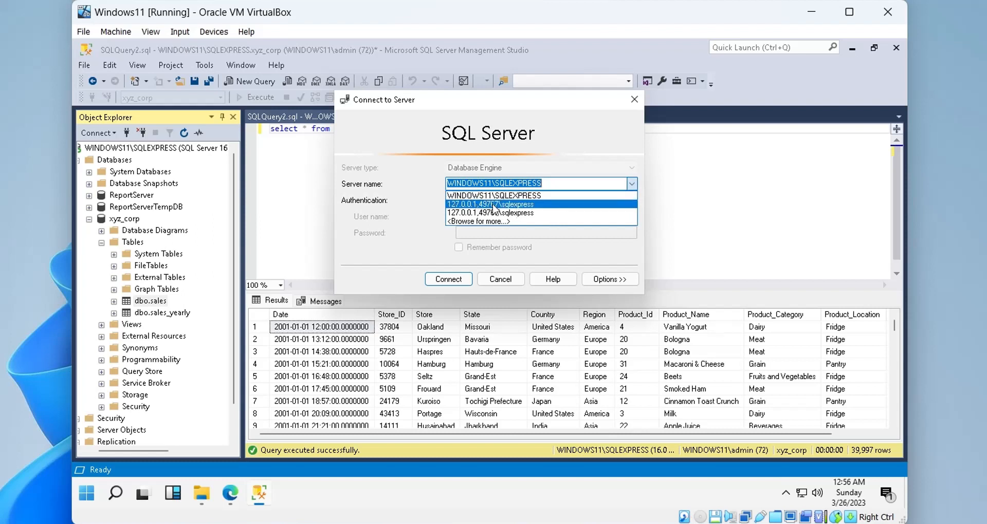
{"action": "left_click", "coordinate": [490, 203]}
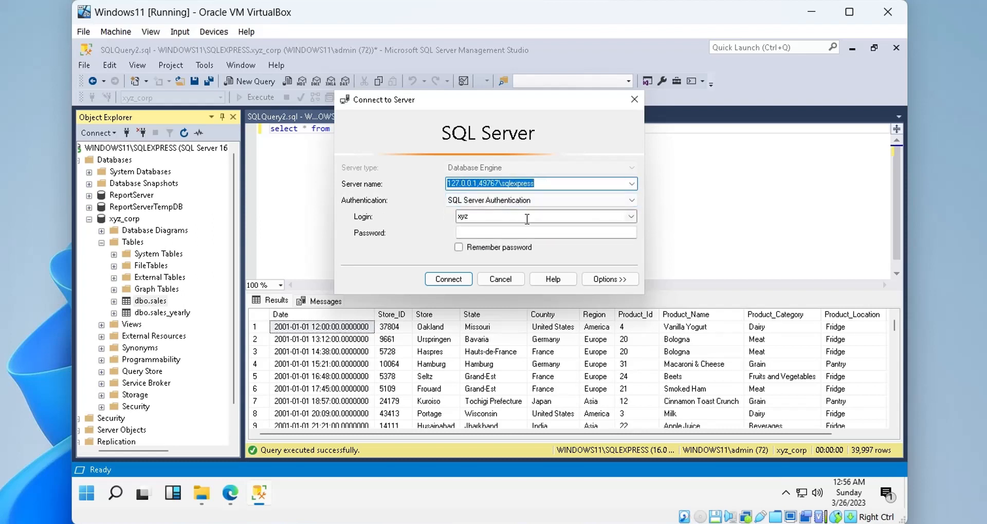
{"action": "type", "text": "1"}
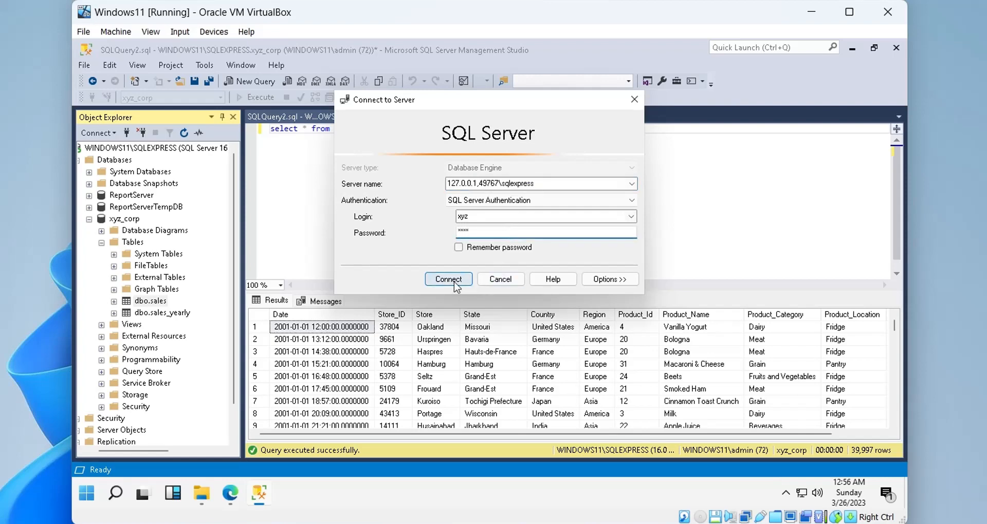
{"action": "left_click", "coordinate": [447, 279]}
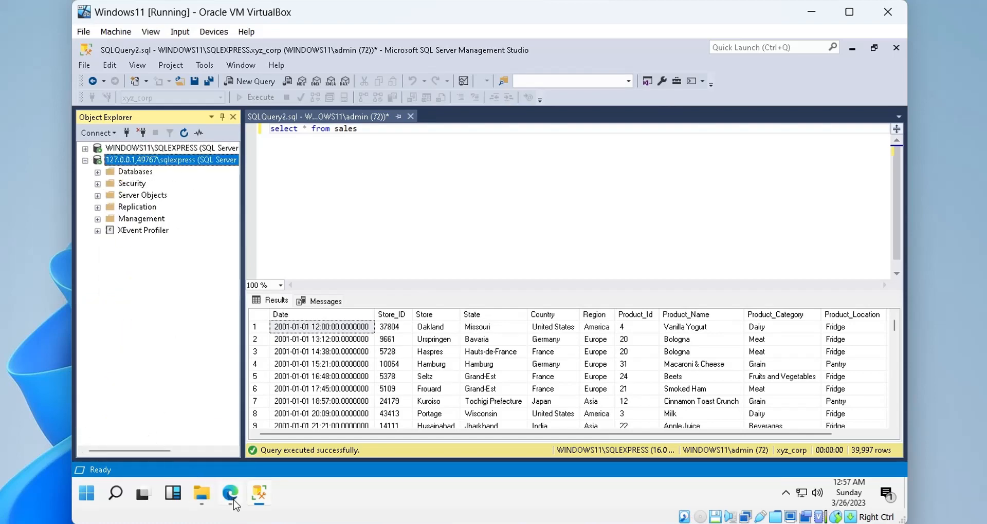
{"action": "left_click", "coordinate": [231, 493]}
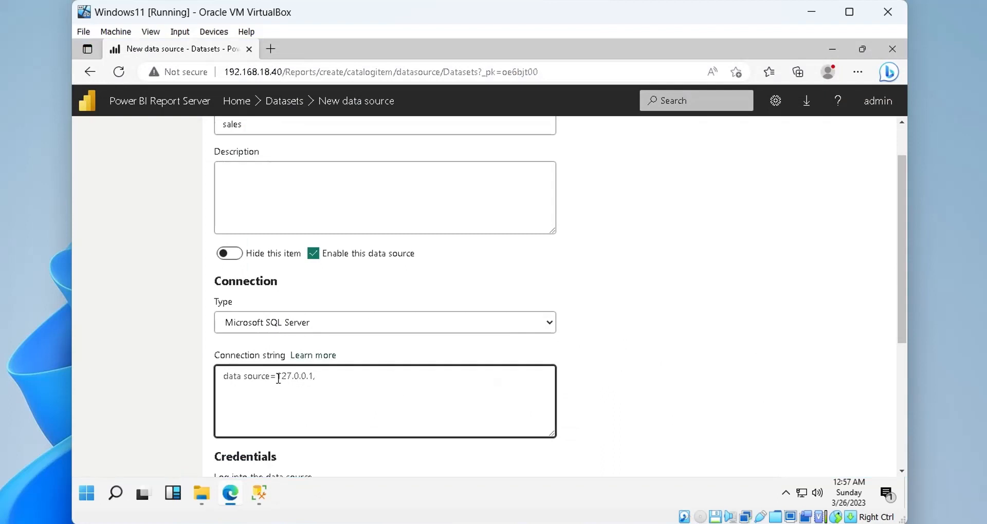
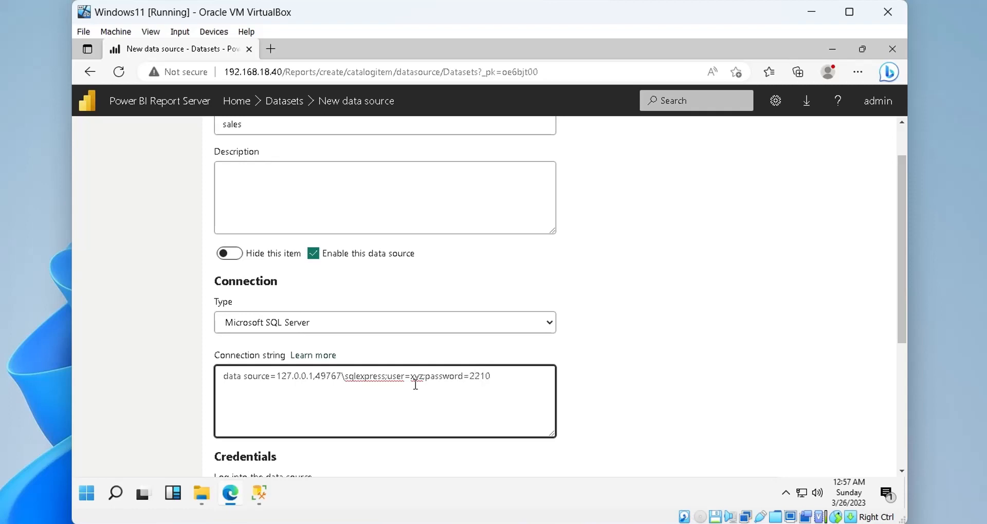
Step: Add initial catalog=xyz_corp, test the connection successfully, and create the sales data source
{"action": "type", "text": ";initial"}
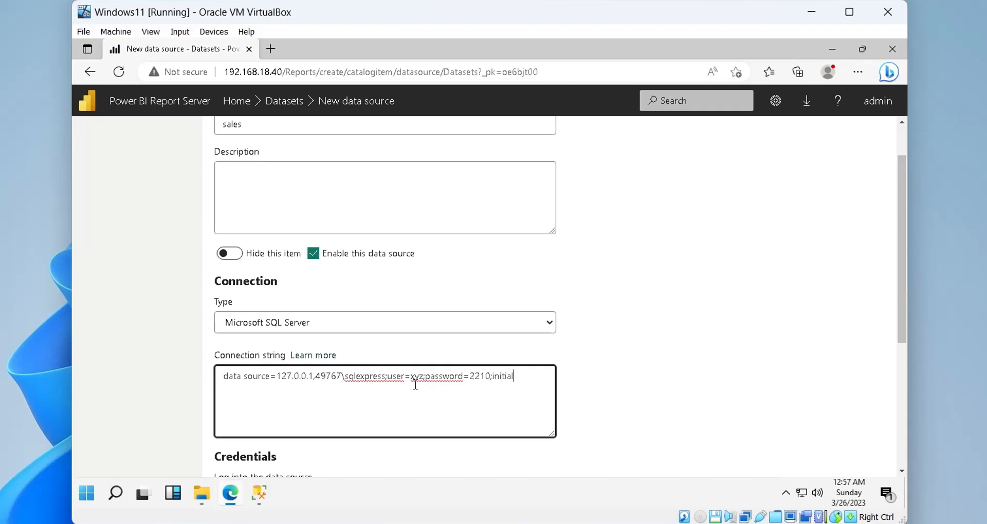
{"action": "type", "text": "ca"}
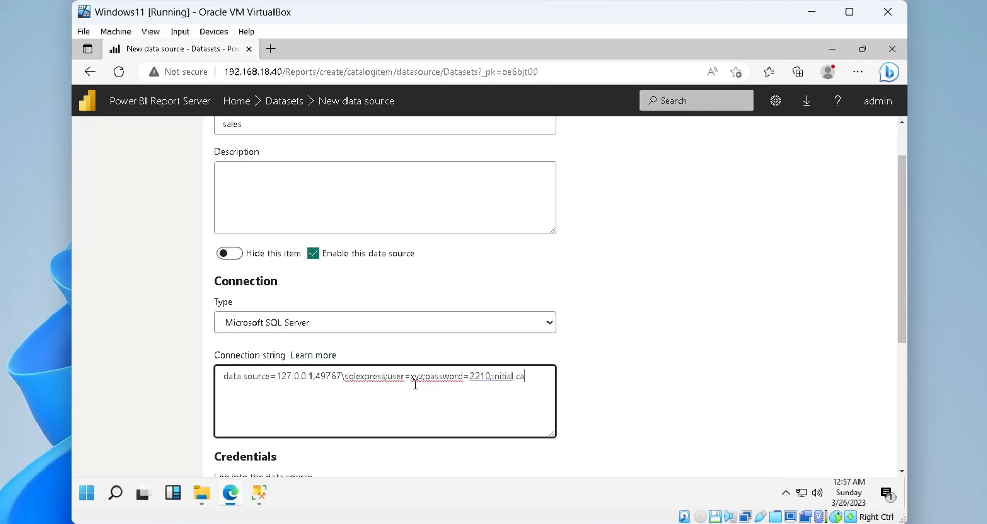
{"action": "type", "text": "talog=x"}
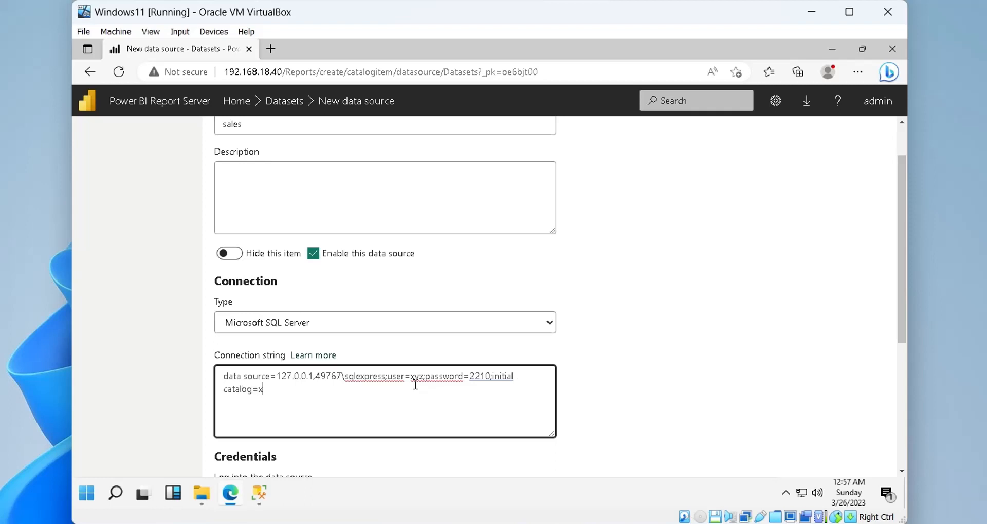
{"action": "type", "text": "yz_corp;"}
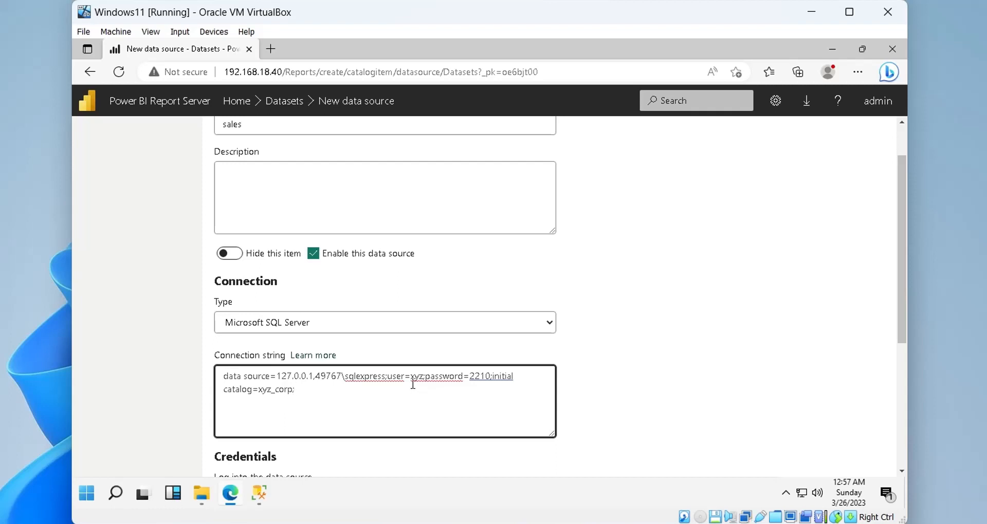
{"action": "scroll", "scroll_direction": "down", "scroll_amount": 3}
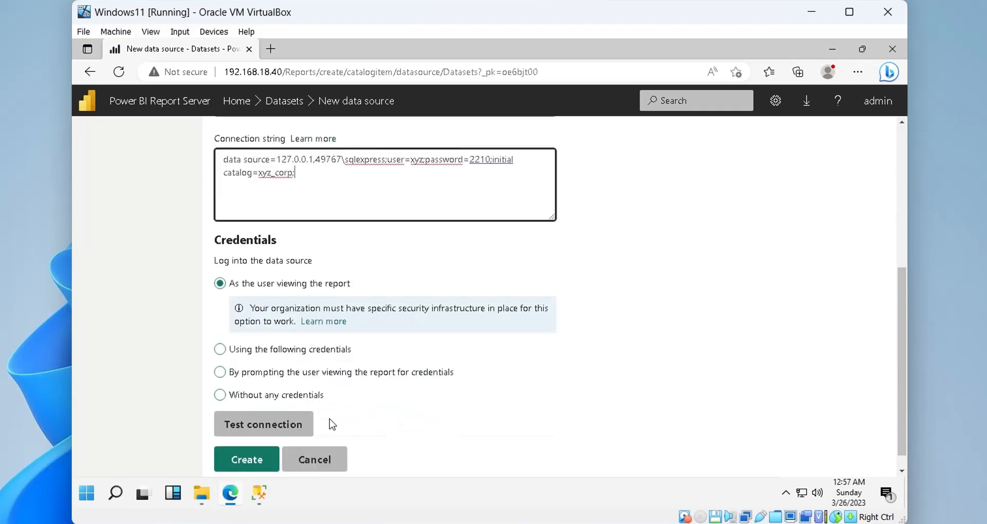
{"action": "left_click", "coordinate": [263, 424]}
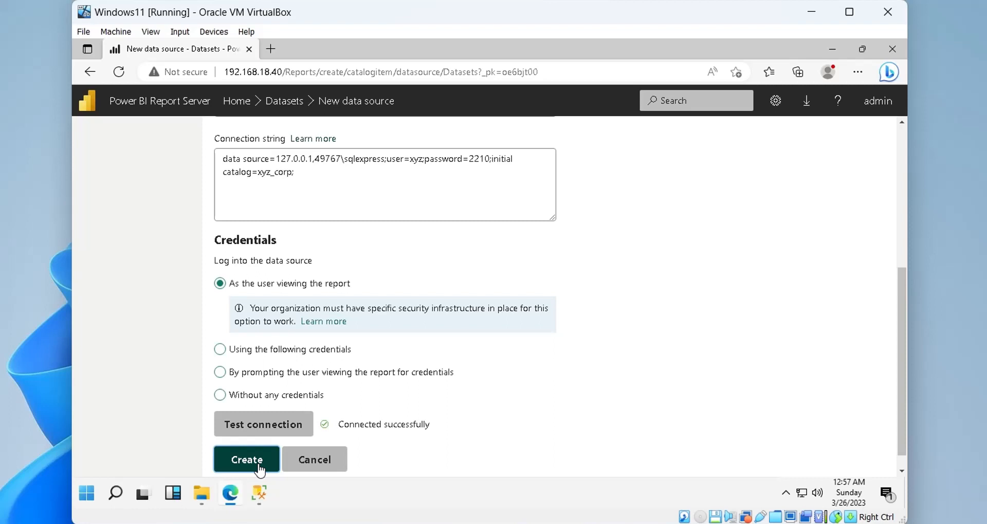
{"action": "left_click", "coordinate": [245, 459]}
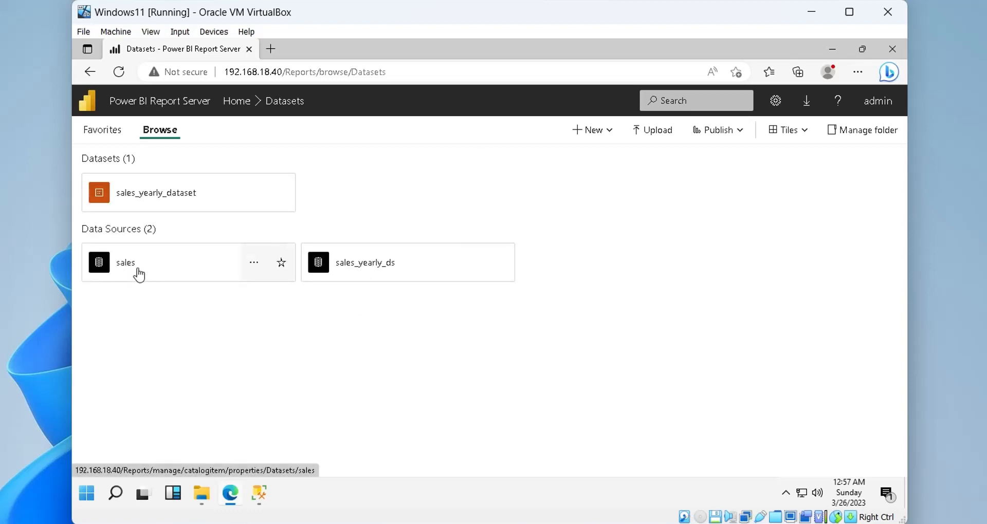
{"action": "mouse_move", "coordinate": [691, 226]}
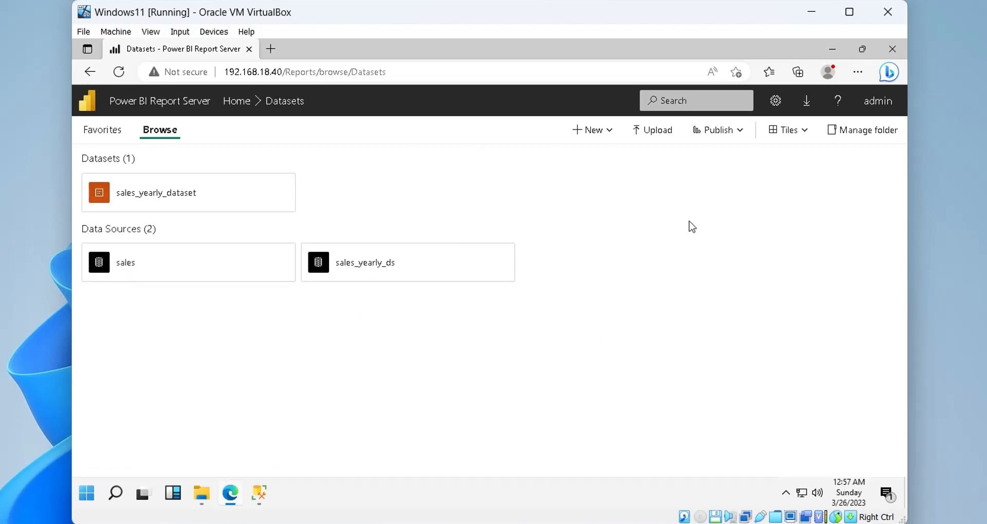
Step: Rename the sales data source to sales_datasource, apply, and return to the Datasets folder
{"action": "left_click", "coordinate": [252, 263]}
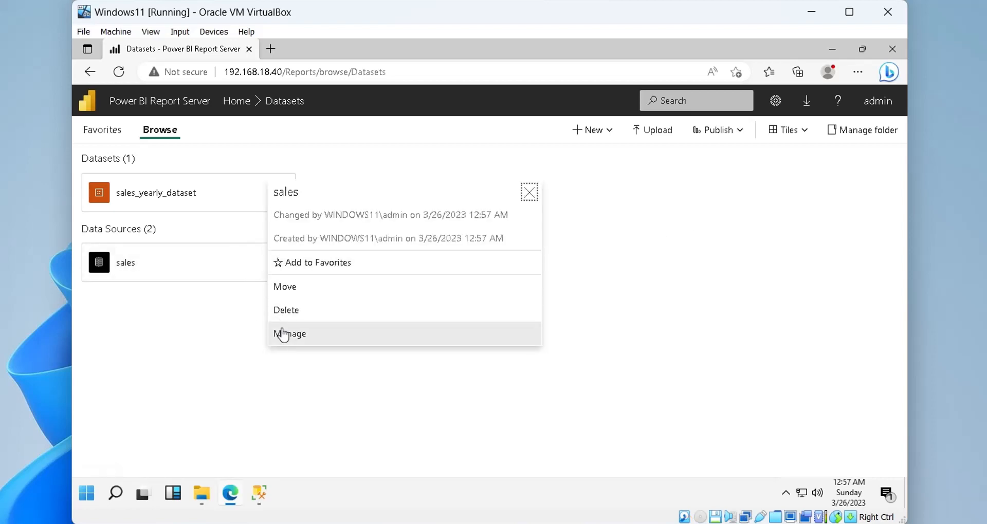
{"action": "left_click", "coordinate": [290, 333]}
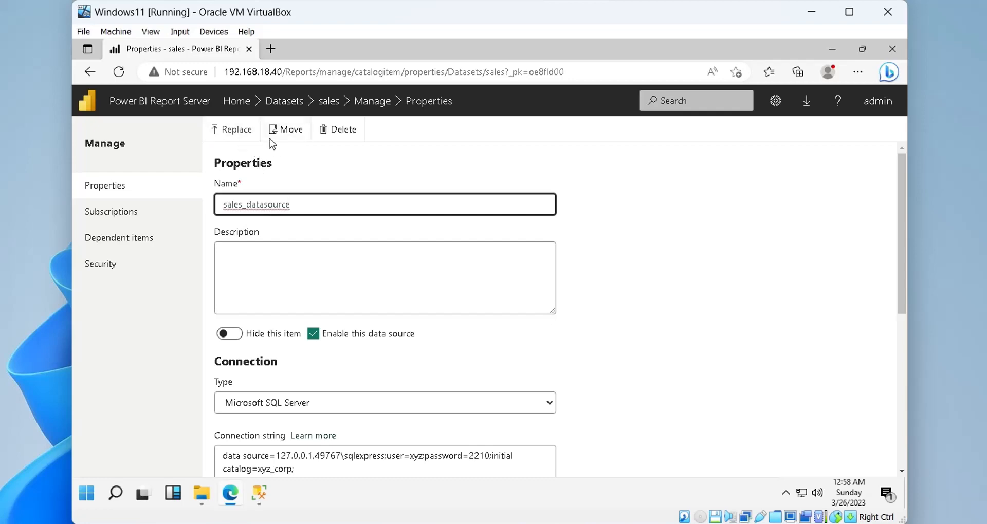
{"action": "scroll", "scroll_direction": "down", "scroll_amount": 3}
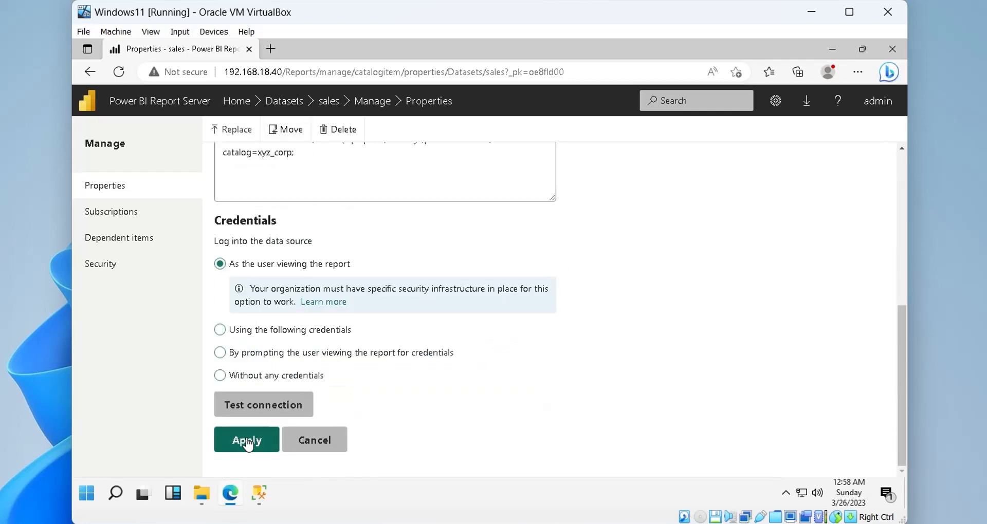
{"action": "left_click", "coordinate": [246, 440]}
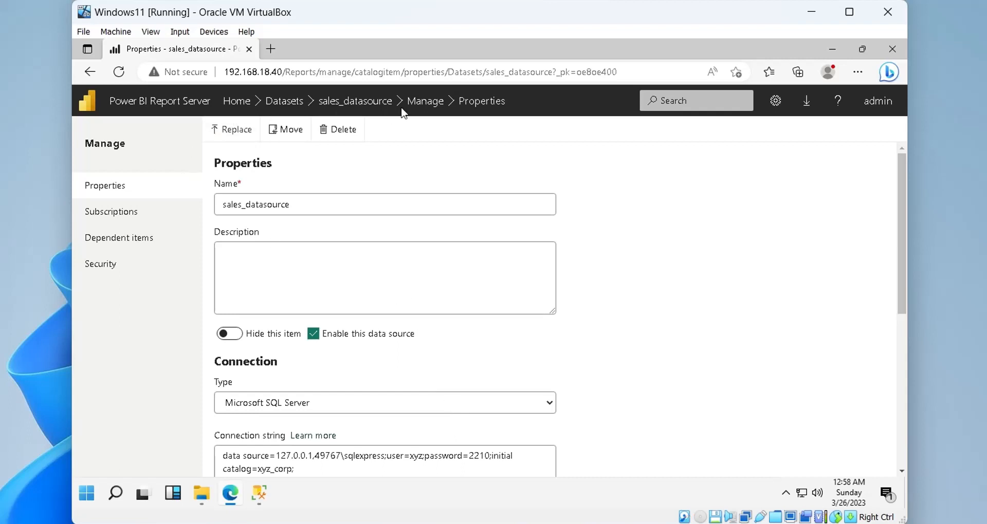
{"action": "mouse_move", "coordinate": [284, 100]}
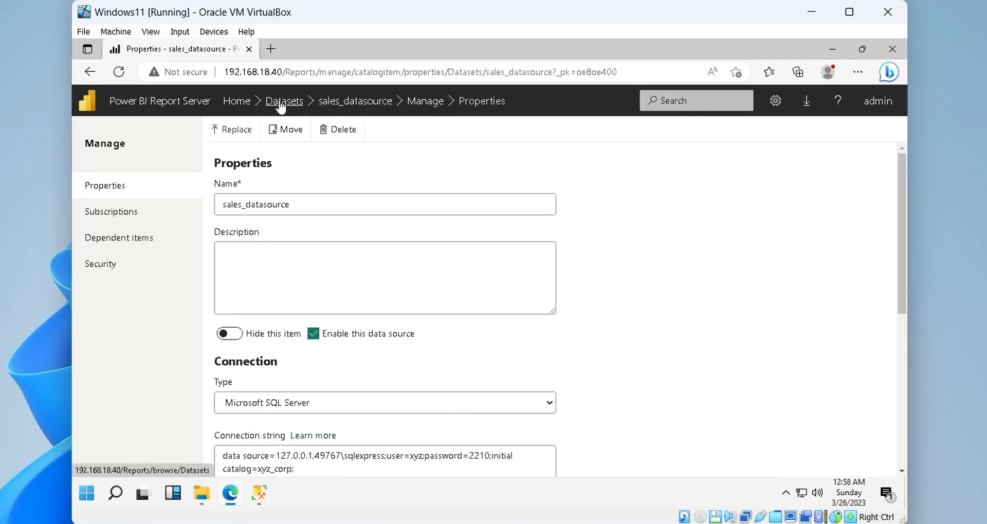
{"action": "left_click", "coordinate": [284, 101]}
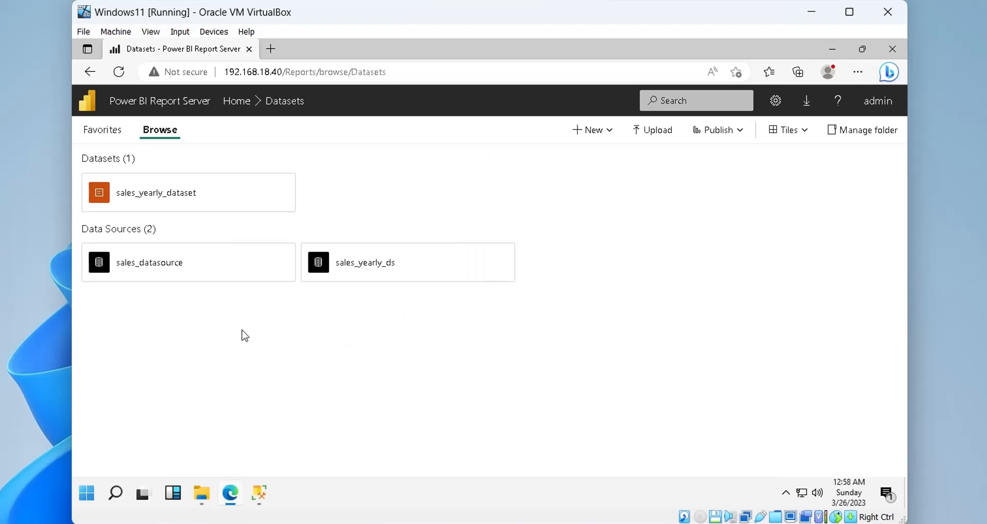
{"action": "mouse_move", "coordinate": [204, 296]}
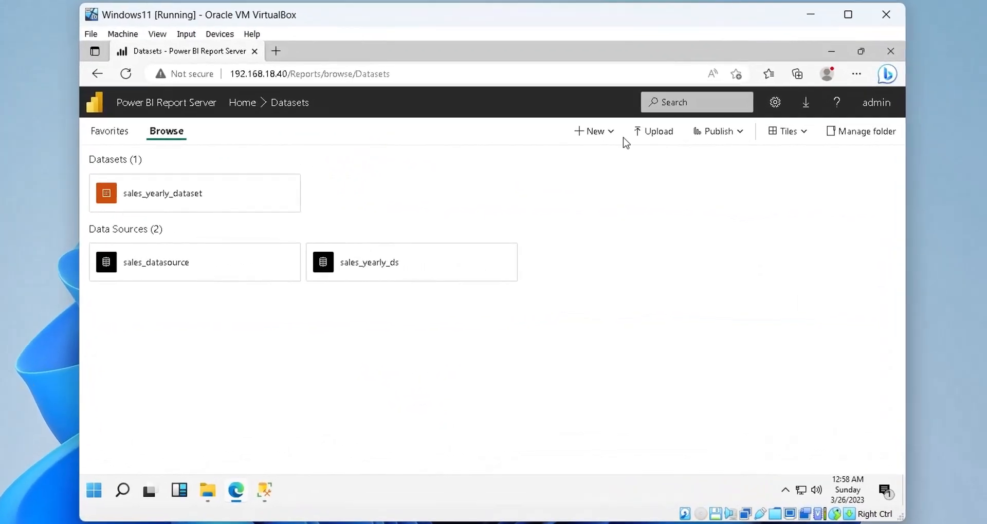
Step: Start a new shared dataset in Report Builder and browse the server's Datasets folder for a data source
{"action": "left_click", "coordinate": [591, 131]}
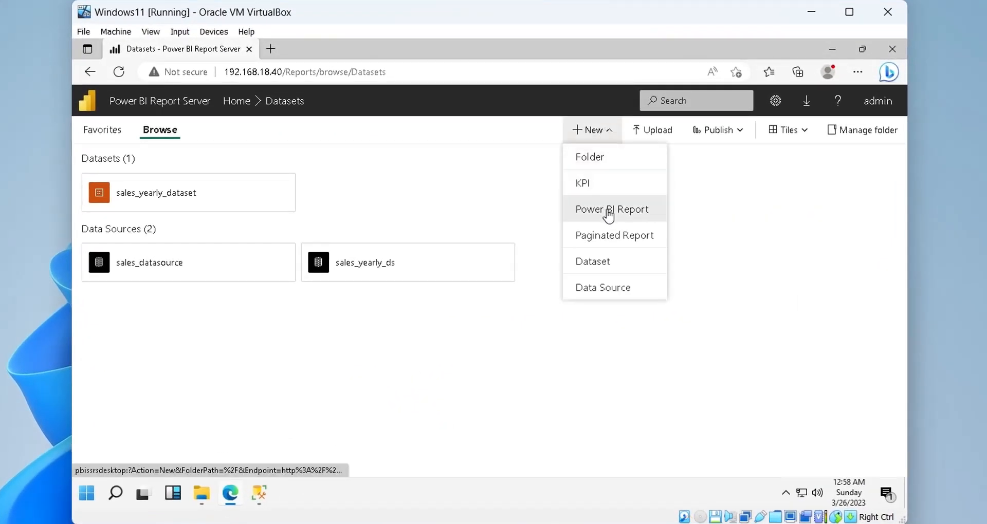
{"action": "mouse_move", "coordinate": [608, 261]}
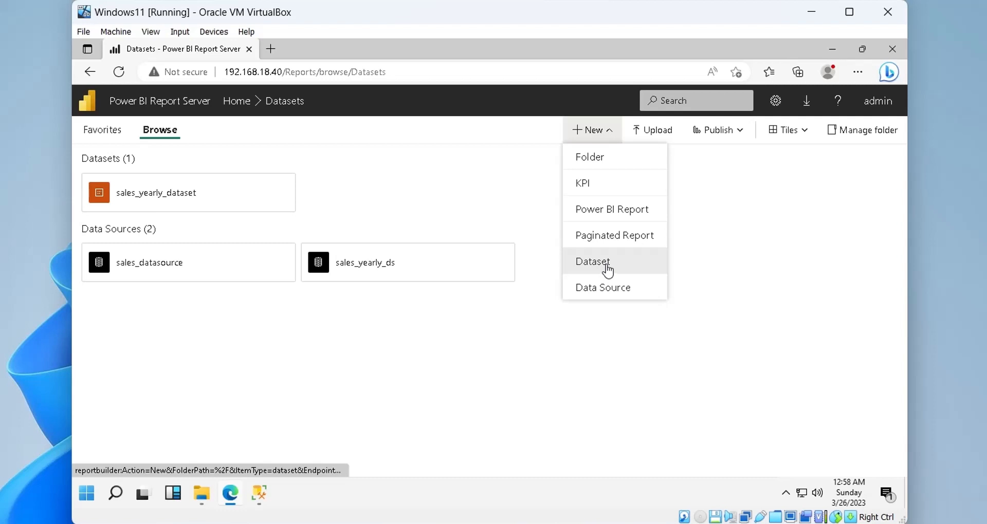
{"action": "left_click", "coordinate": [592, 262]}
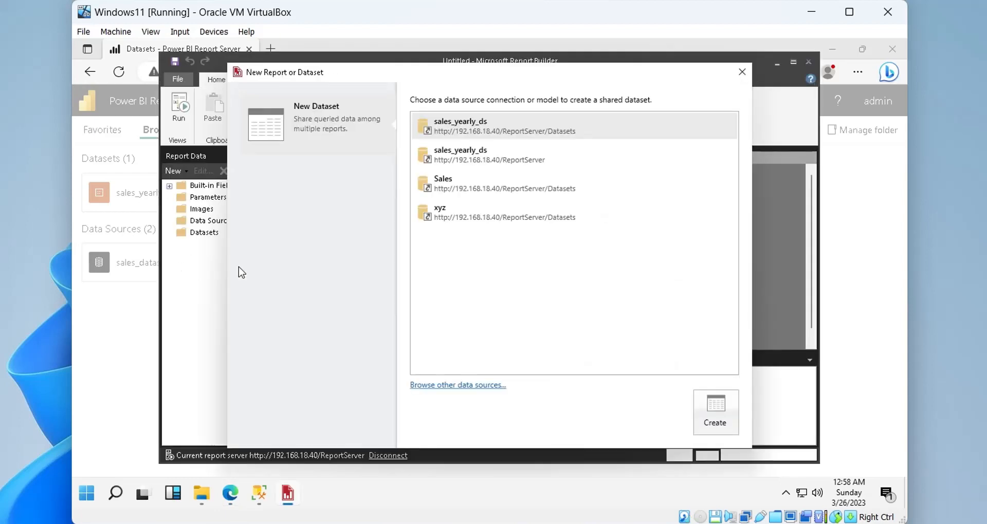
{"action": "mouse_move", "coordinate": [471, 391]}
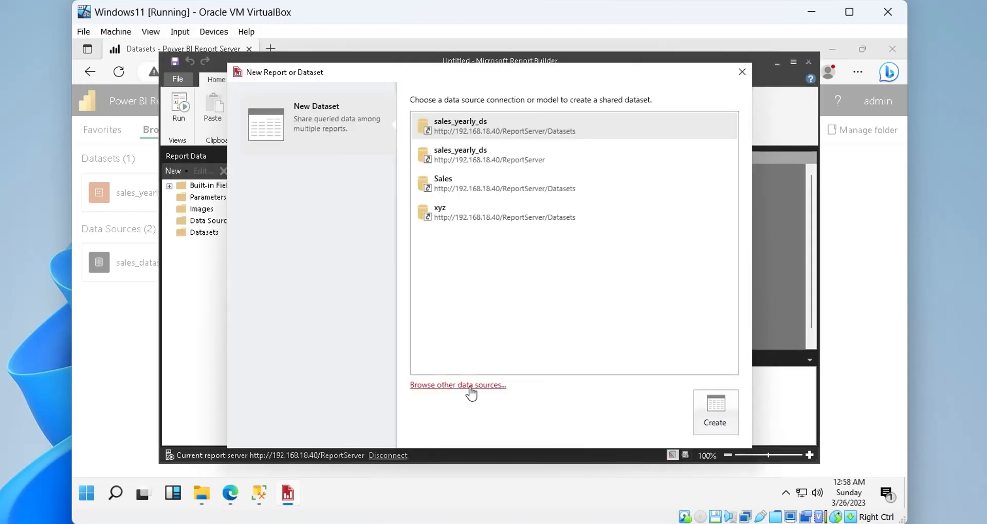
{"action": "left_click", "coordinate": [456, 384]}
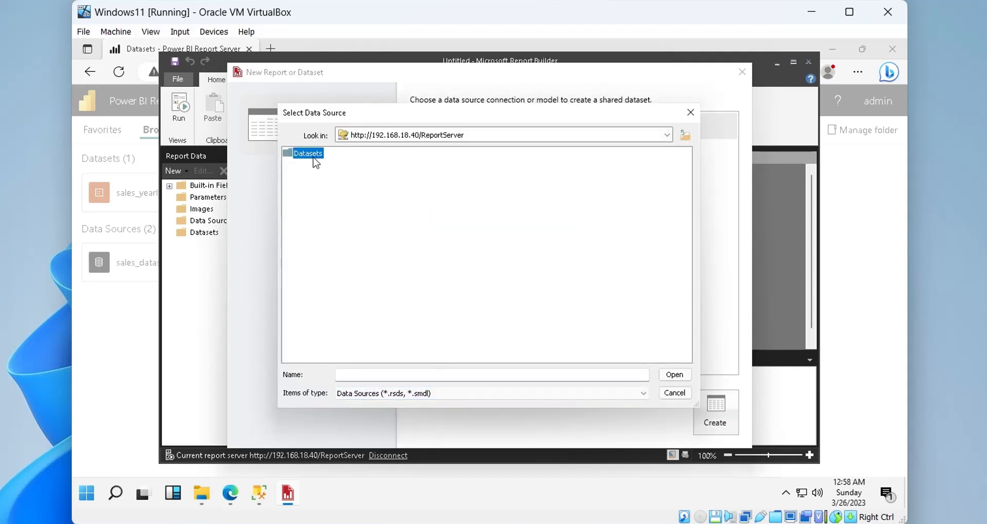
{"action": "double_click", "coordinate": [307, 153]}
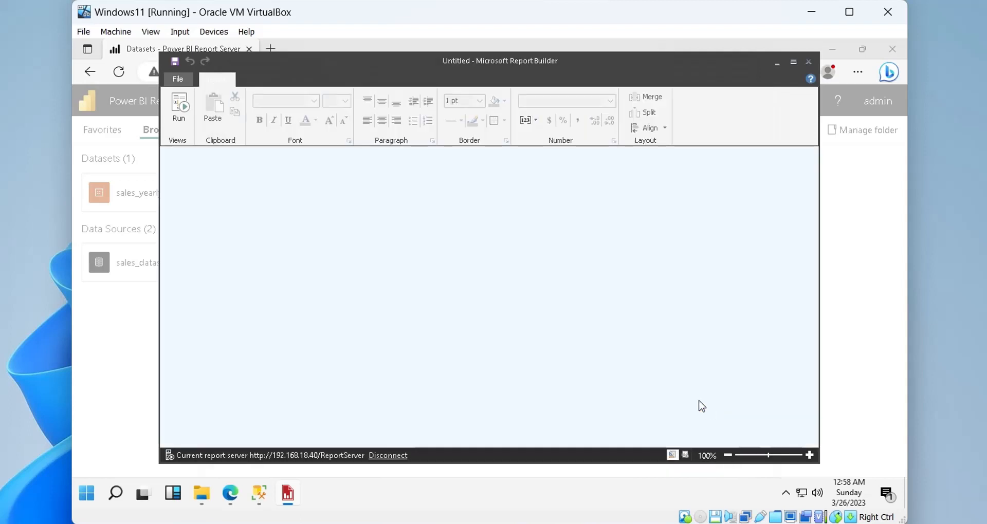
{"action": "mouse_move", "coordinate": [324, 221]}
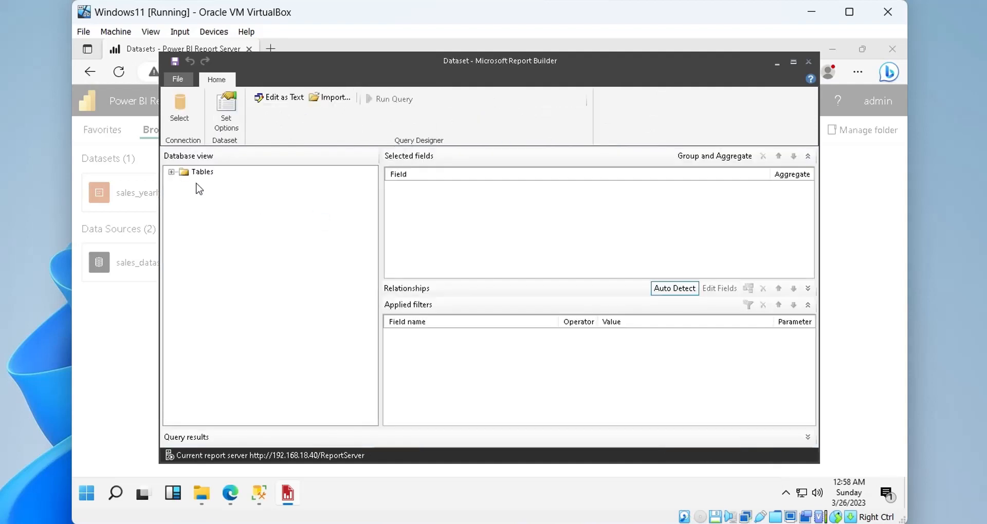
Step: Select every field of the sales table for the dataset
{"action": "left_click", "coordinate": [171, 172]}
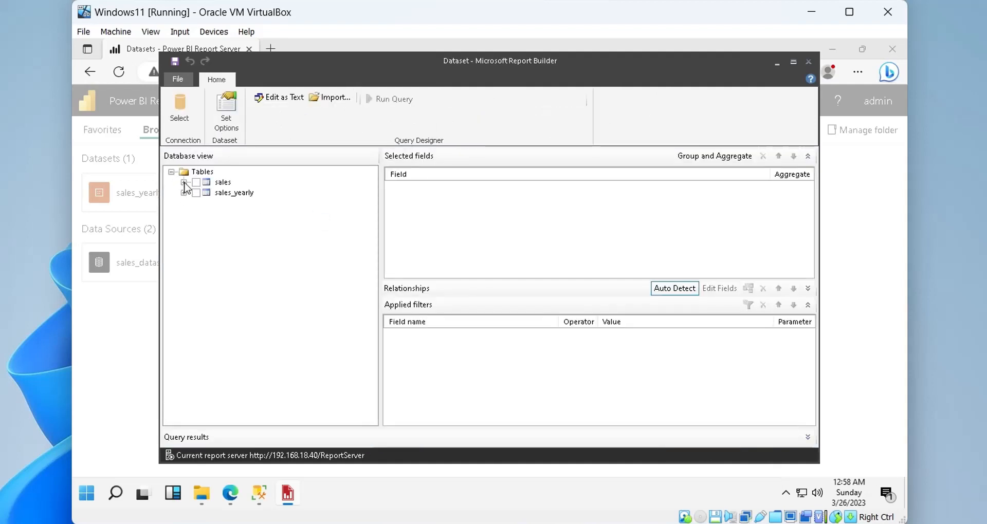
{"action": "left_click", "coordinate": [186, 182]}
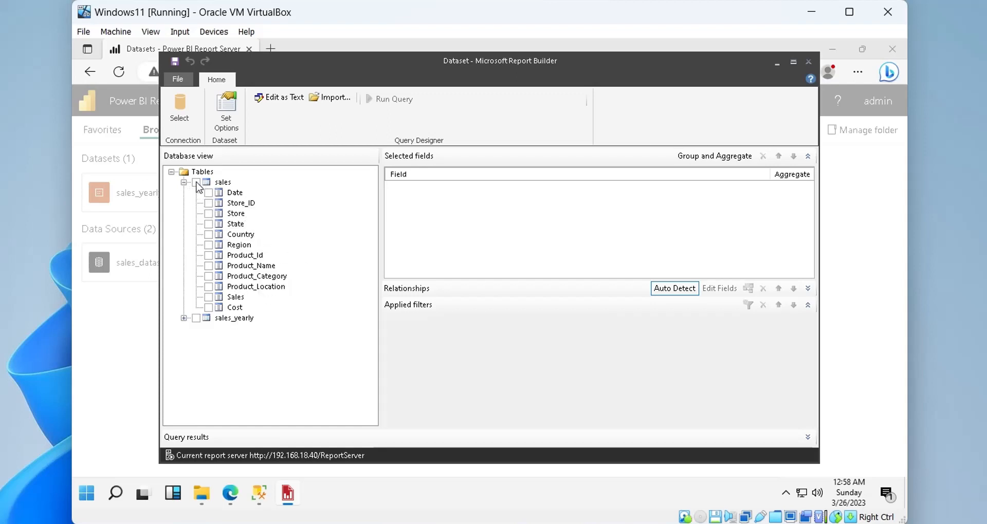
{"action": "left_click", "coordinate": [196, 182]}
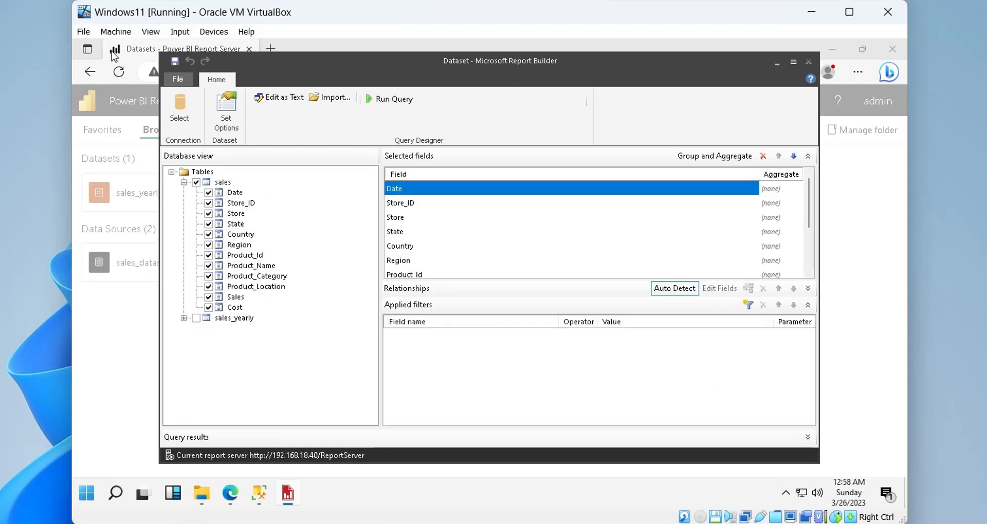
{"action": "mouse_move", "coordinate": [175, 61]}
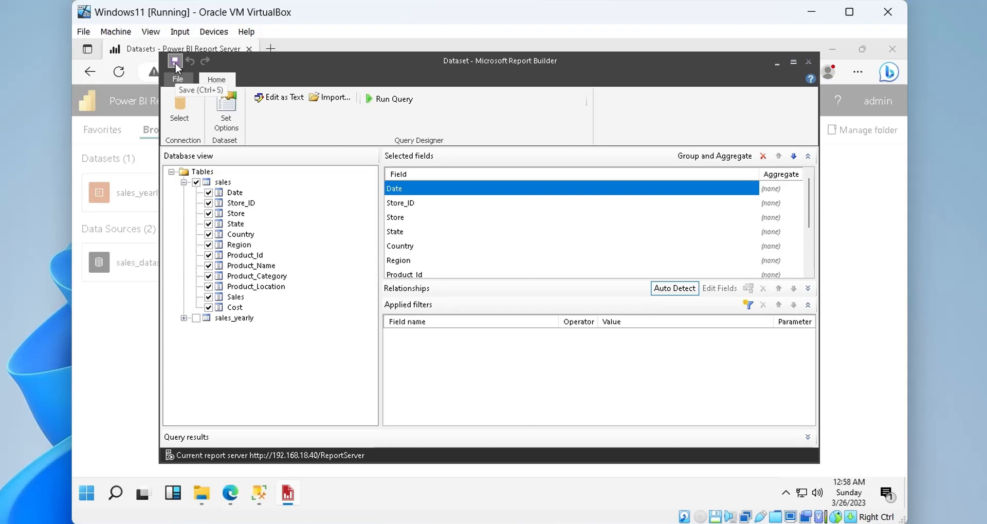
Step: Save the dataset to the server as sales_dataset.rsd and close Report Builder
{"action": "left_click", "coordinate": [176, 60]}
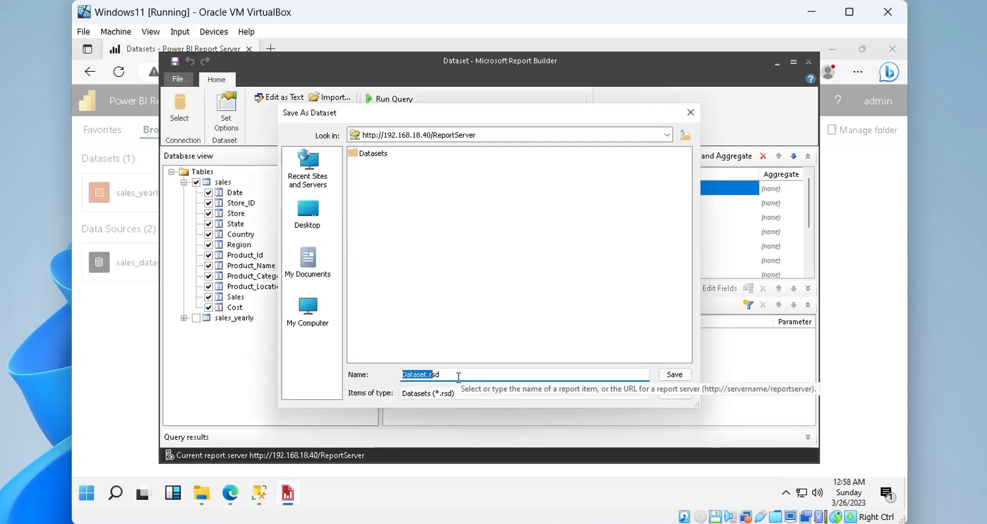
{"action": "type", "text": "Sales_D.rsd"}
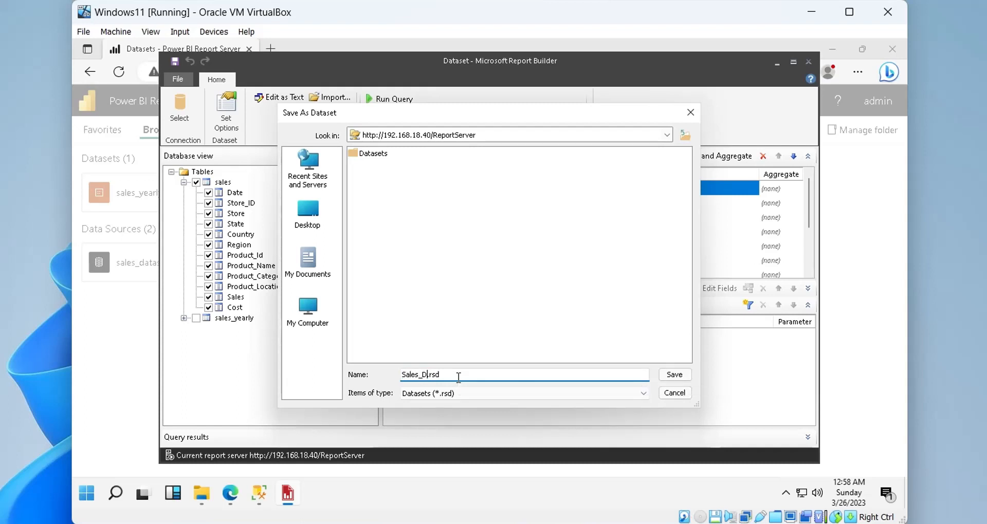
{"action": "type", "text": "s.rsd"}
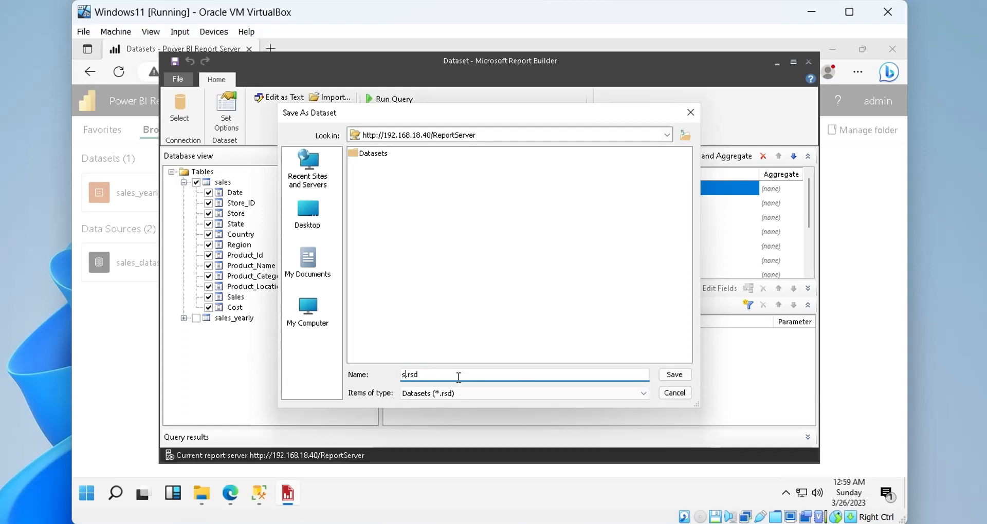
{"action": "type", "text": "ales_dataset"}
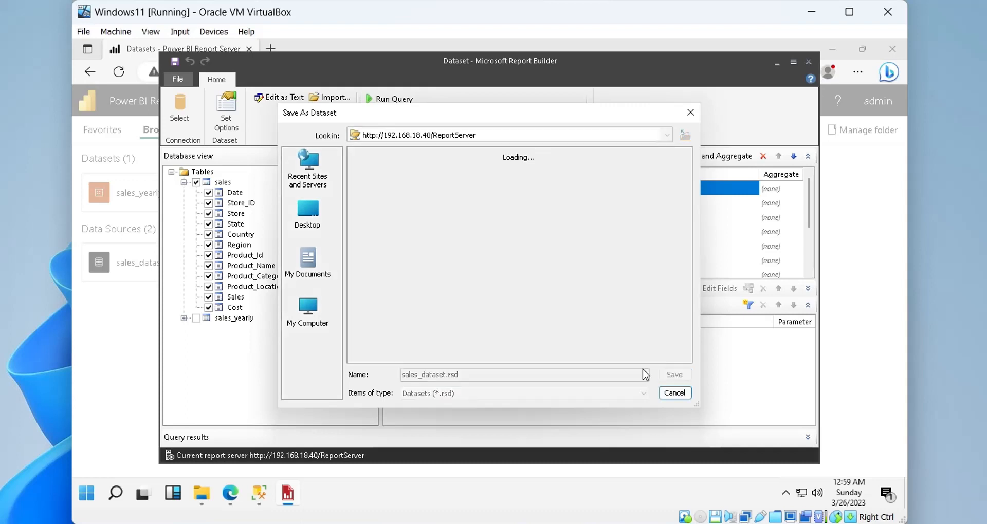
{"action": "left_click", "coordinate": [674, 392]}
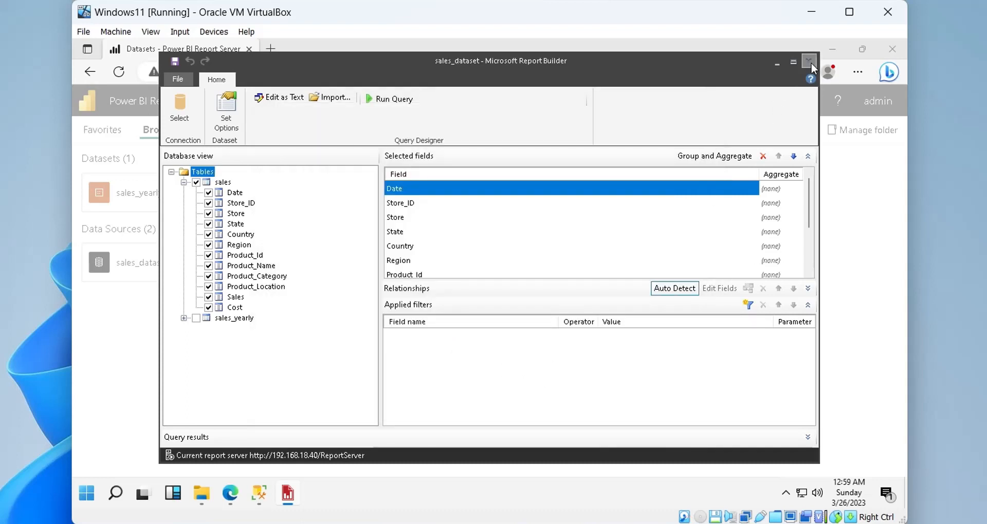
{"action": "left_click", "coordinate": [809, 61]}
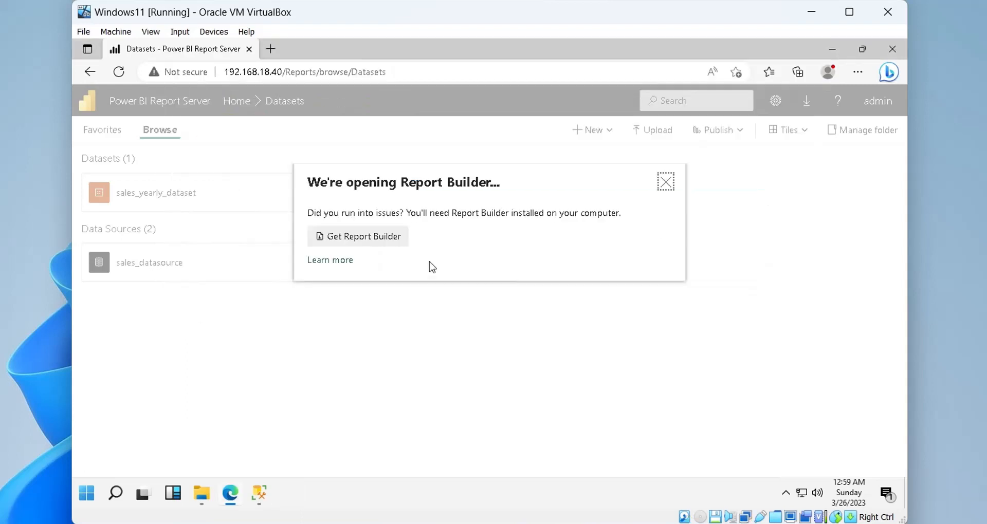
Step: Dismiss the launch notice, return to the home folder, and choose Manage for sales_dataset
{"action": "left_click", "coordinate": [666, 182]}
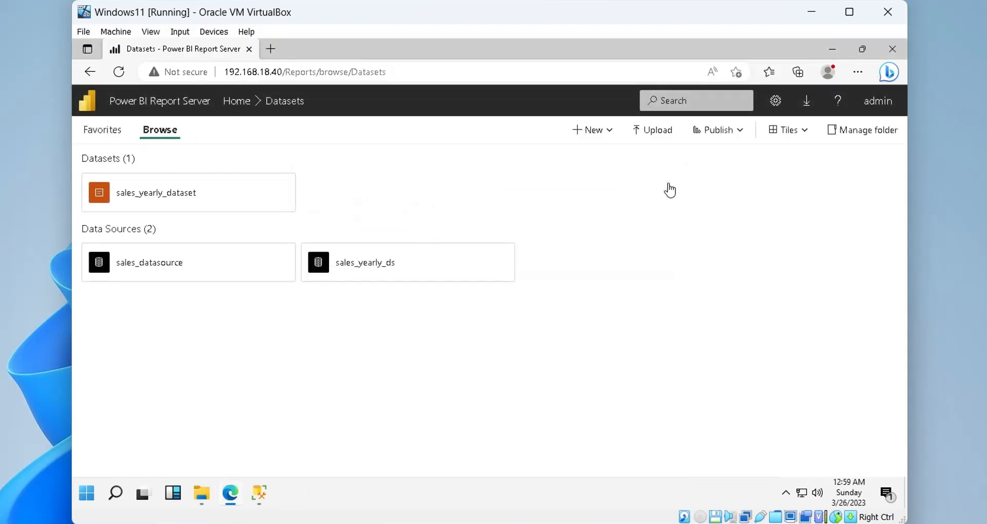
{"action": "right_click", "coordinate": [671, 190]}
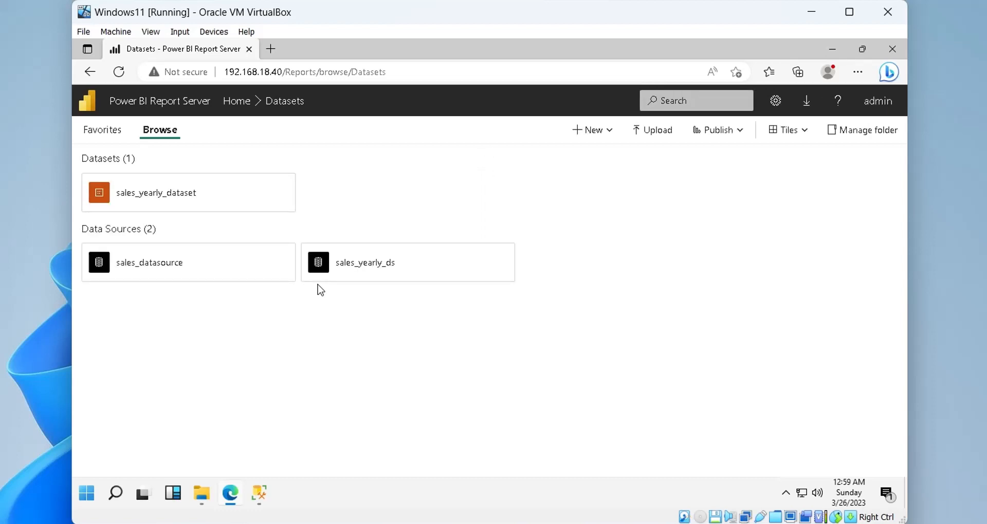
{"action": "mouse_move", "coordinate": [228, 228]}
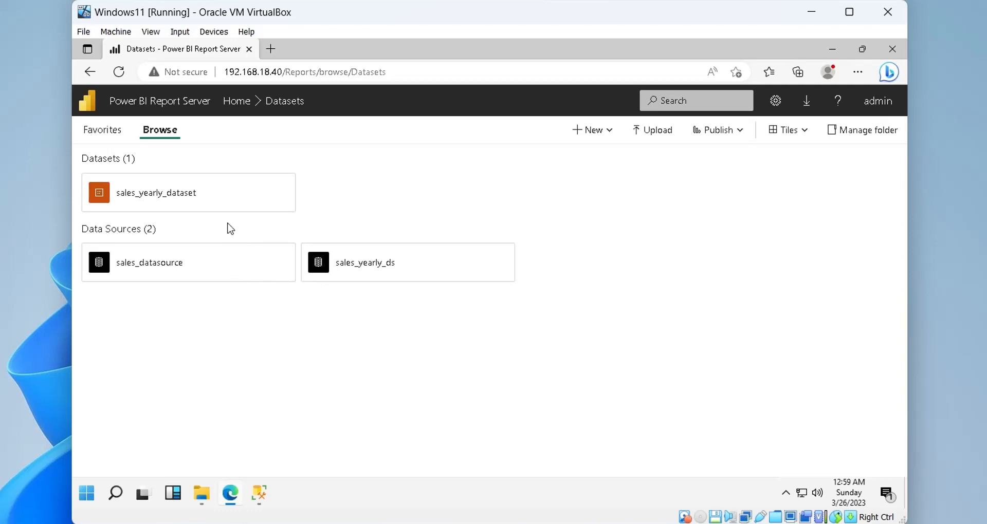
{"action": "left_click", "coordinate": [236, 101]}
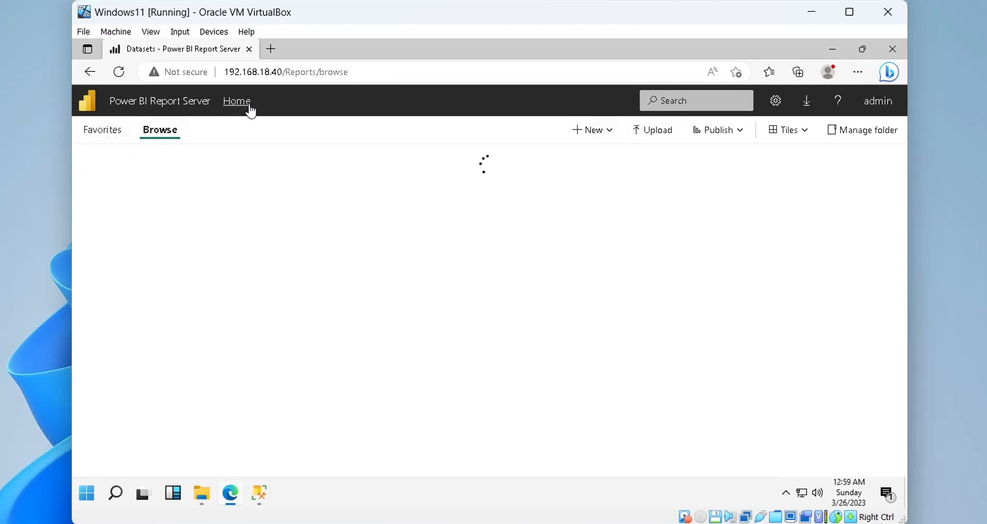
{"action": "left_click", "coordinate": [237, 101]}
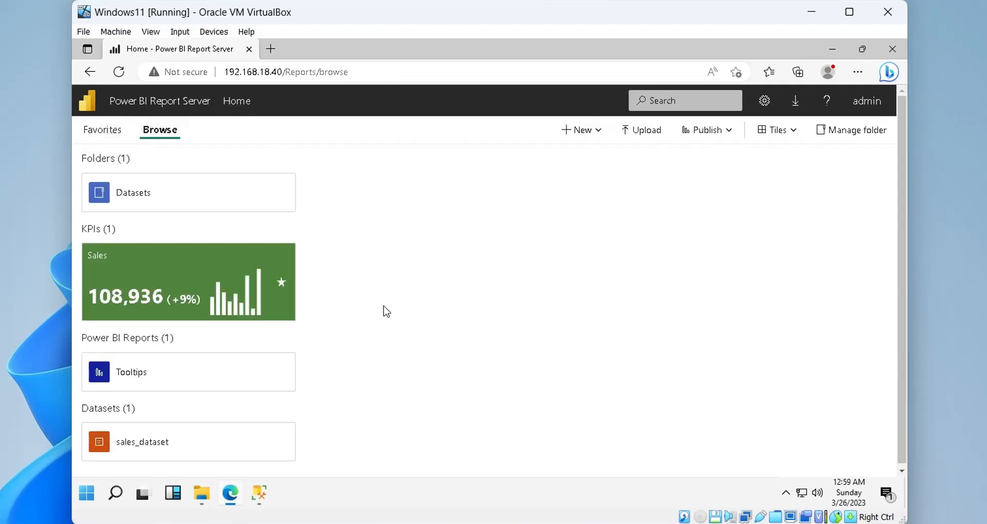
{"action": "left_click", "coordinate": [253, 439]}
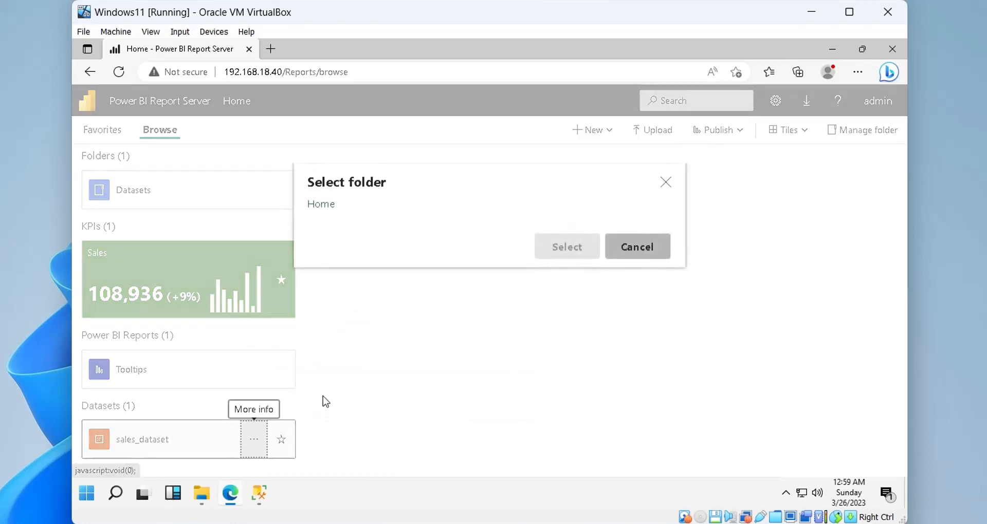
{"action": "left_click", "coordinate": [565, 246]}
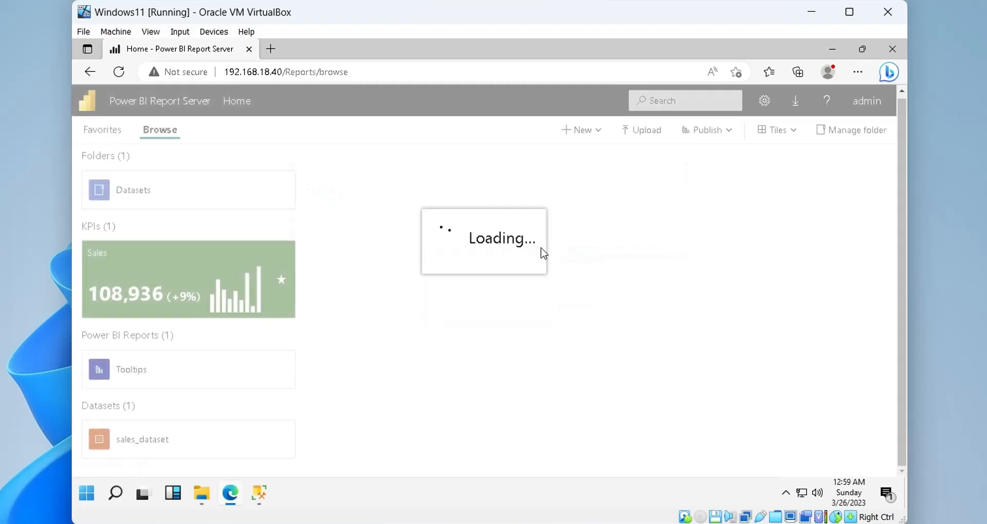
{"action": "left_click", "coordinate": [132, 190]}
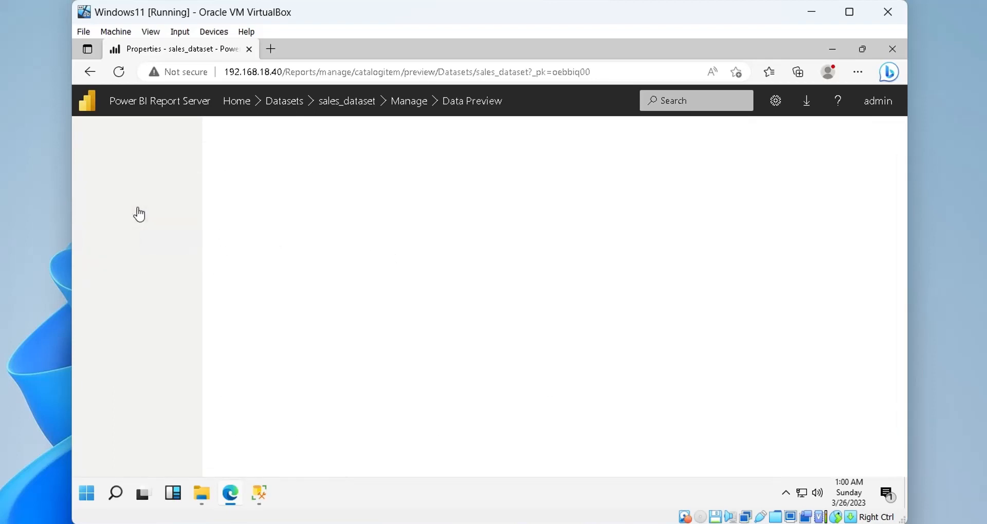
Step: Load sales_dataset's rows in Data Preview, then return to the Home folder
{"action": "left_click", "coordinate": [111, 212]}
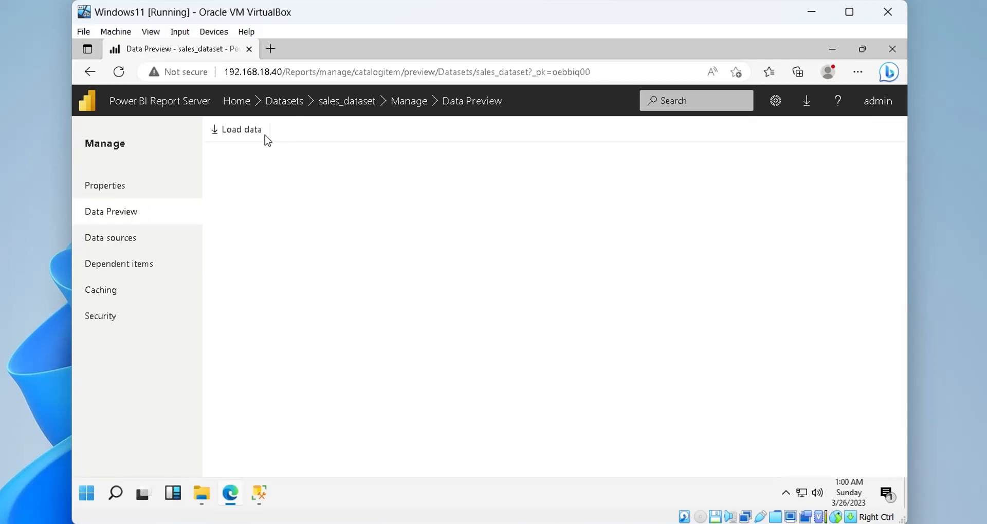
{"action": "left_click", "coordinate": [236, 130]}
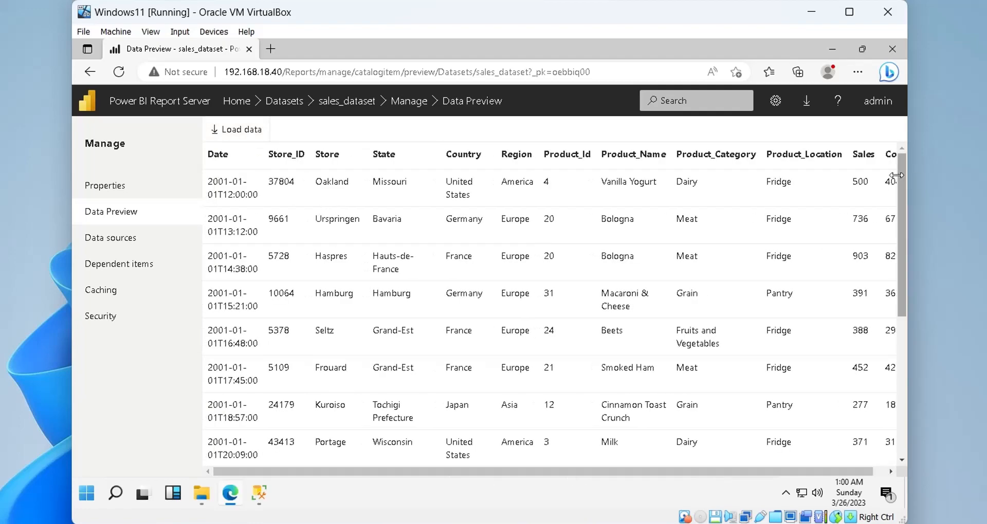
{"action": "mouse_move", "coordinate": [561, 217]}
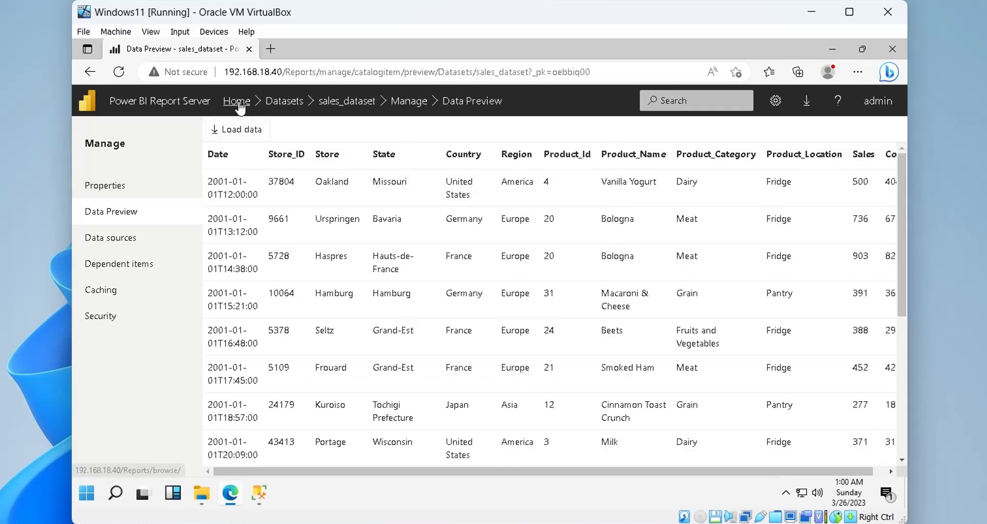
{"action": "left_click", "coordinate": [236, 101]}
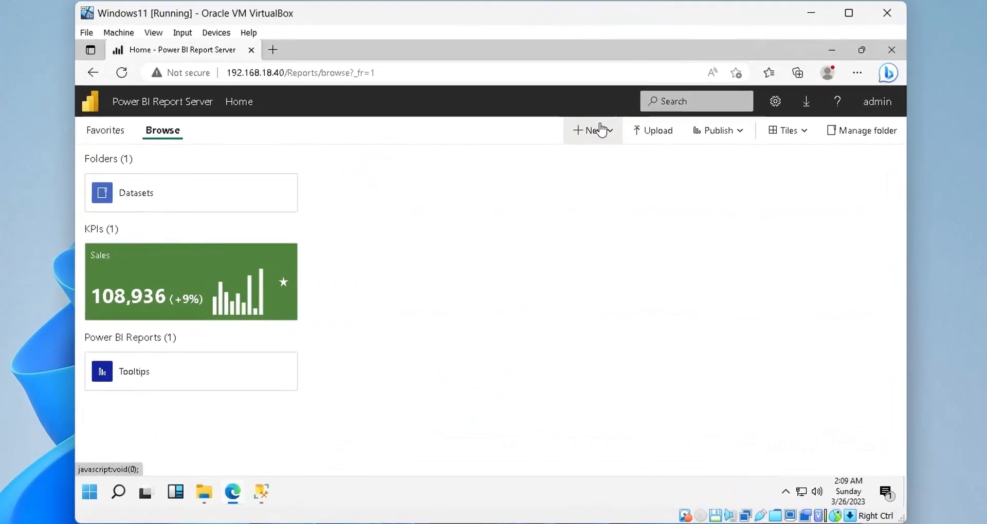
Step: Create a new Paginated Report, launch Report Builder, and start the Table or Matrix wizard
{"action": "left_click", "coordinate": [592, 131]}
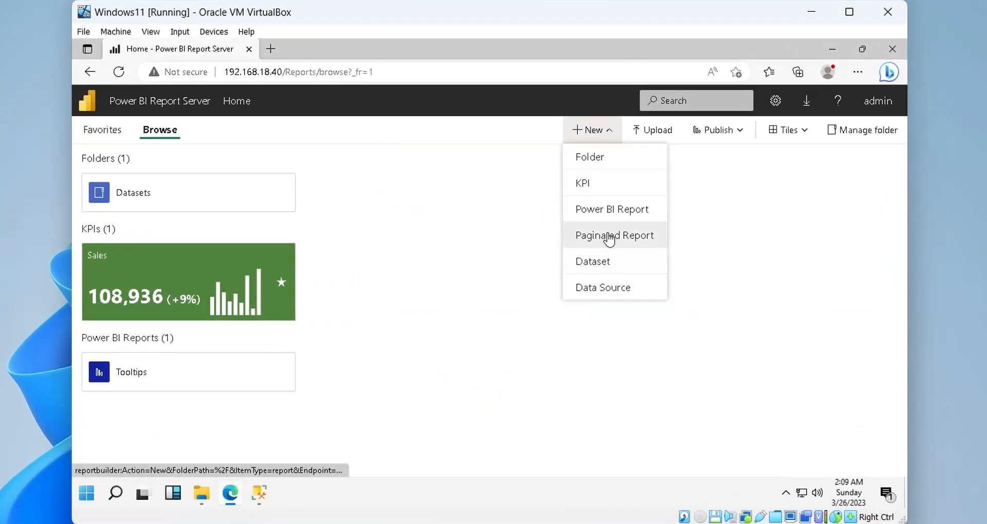
{"action": "left_click", "coordinate": [613, 235]}
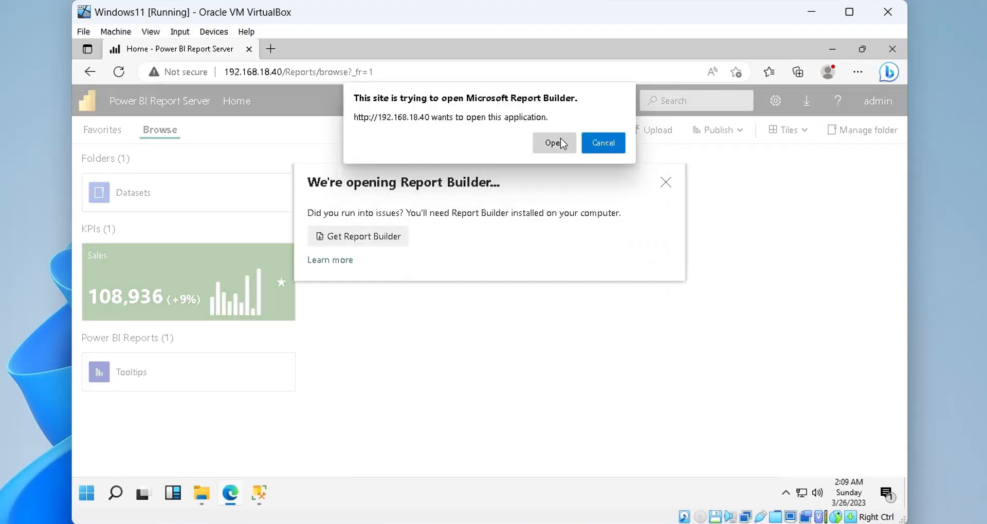
{"action": "left_click", "coordinate": [553, 143]}
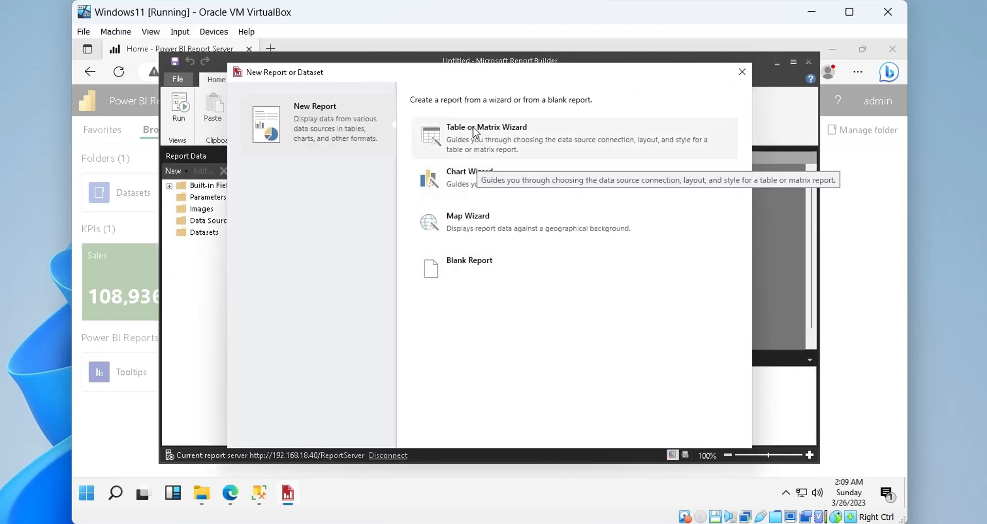
{"action": "left_click", "coordinate": [487, 137]}
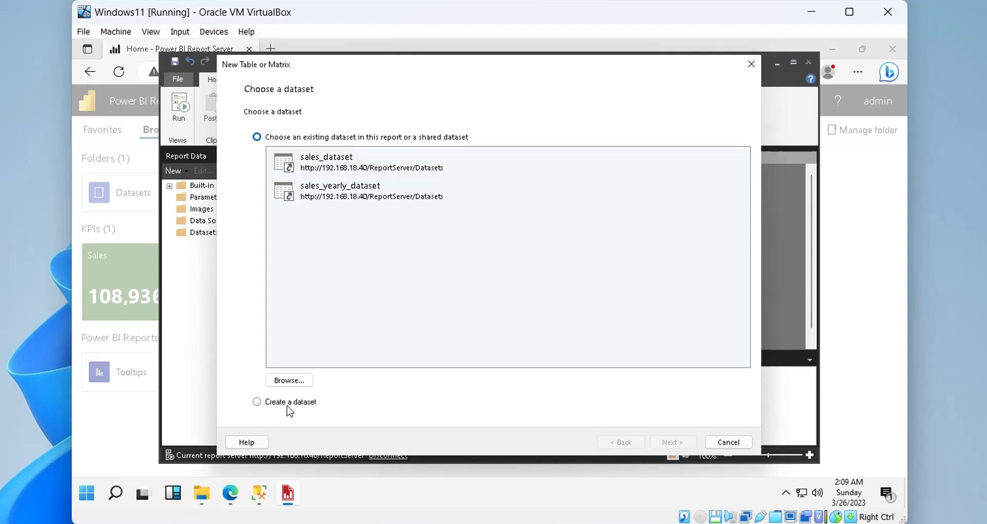
Step: Browse the server's Datasets folder, then continue the wizard with sales_dataset selected
{"action": "left_click", "coordinate": [289, 380]}
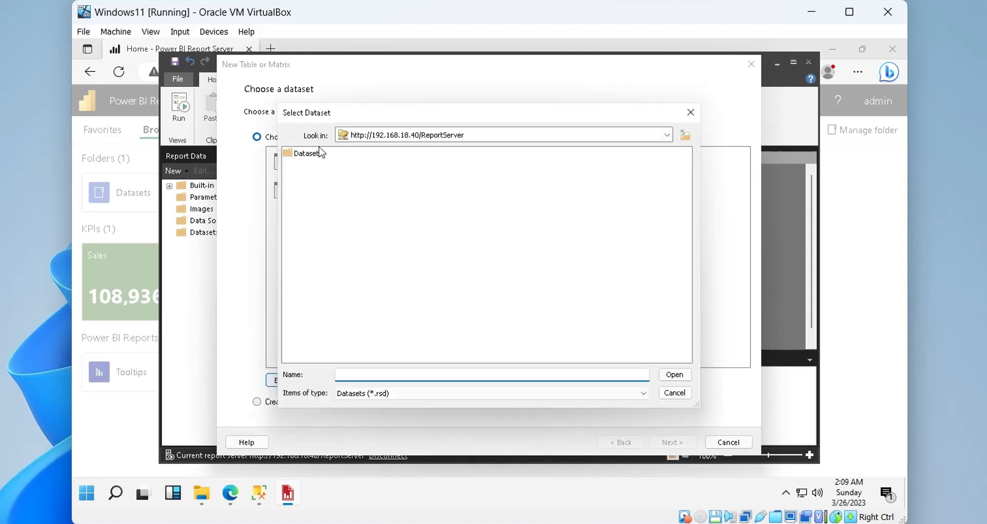
{"action": "double_click", "coordinate": [308, 153]}
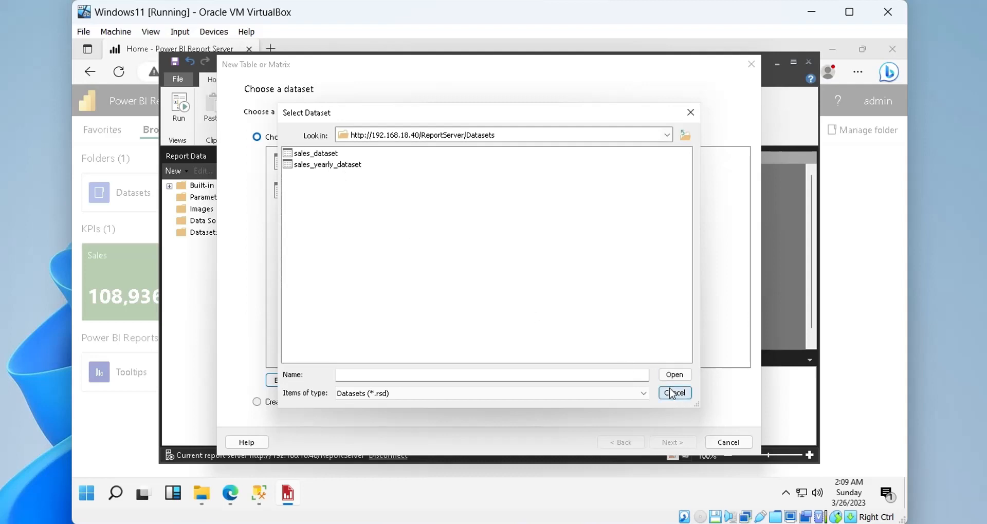
{"action": "left_click", "coordinate": [673, 393]}
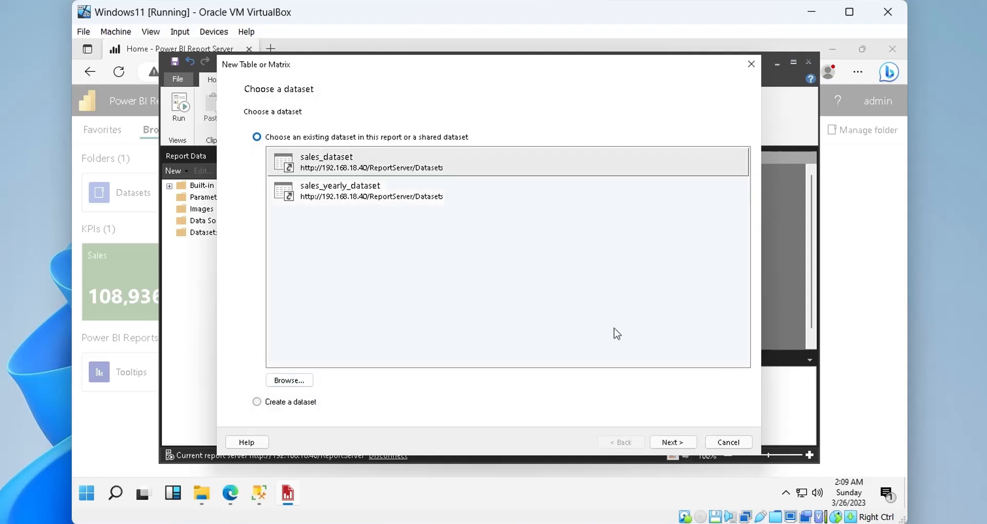
{"action": "left_click", "coordinate": [671, 442]}
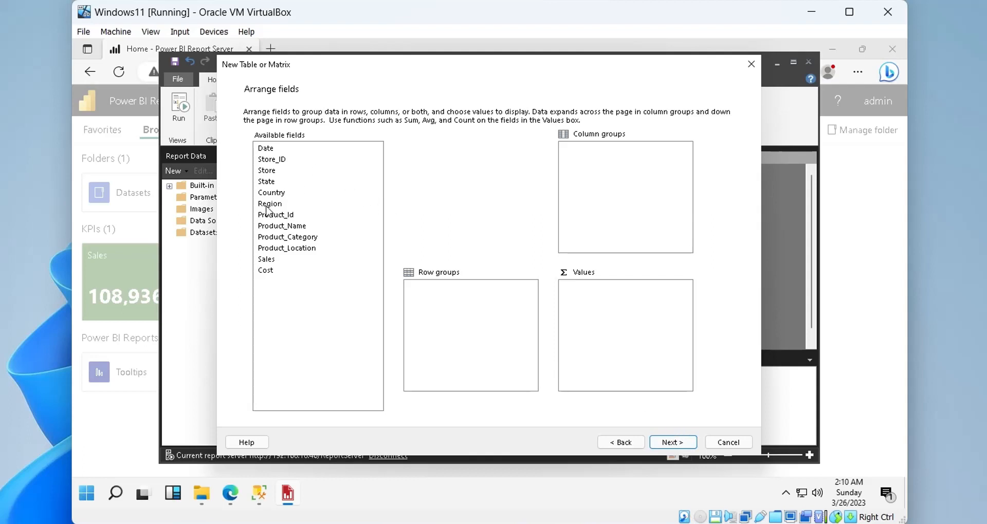
Step: Arrange Region as column group, product location/category/name as row groups, Cost and Sales as summed values
{"action": "left_click_drag", "start_coordinate": [269, 204], "coordinate": [625, 287]}
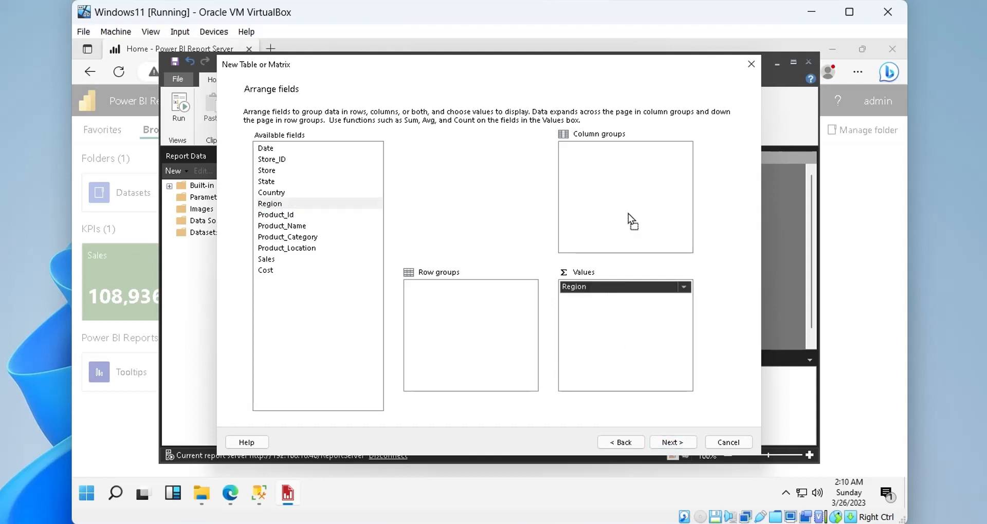
{"action": "left_click_drag", "start_coordinate": [623, 286], "coordinate": [624, 148]}
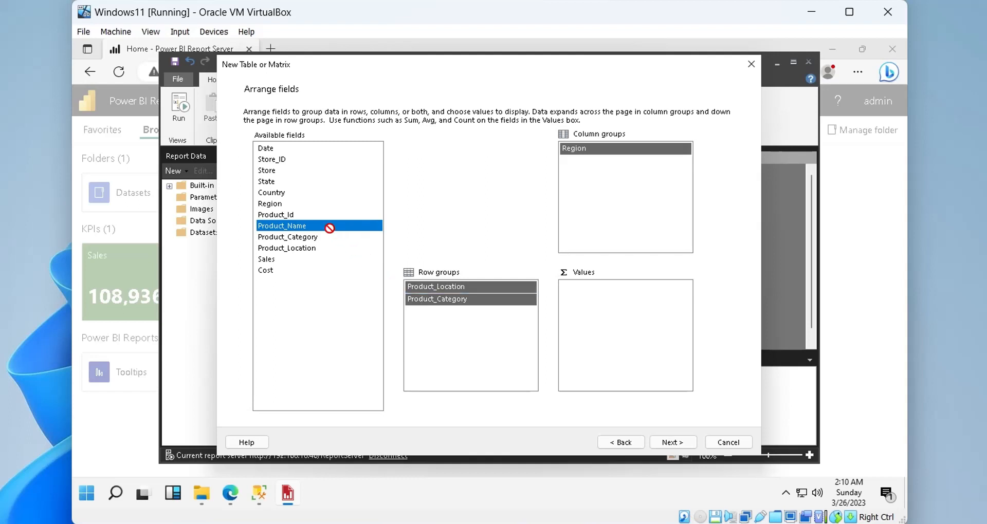
{"action": "left_click_drag", "start_coordinate": [282, 225], "coordinate": [432, 312]}
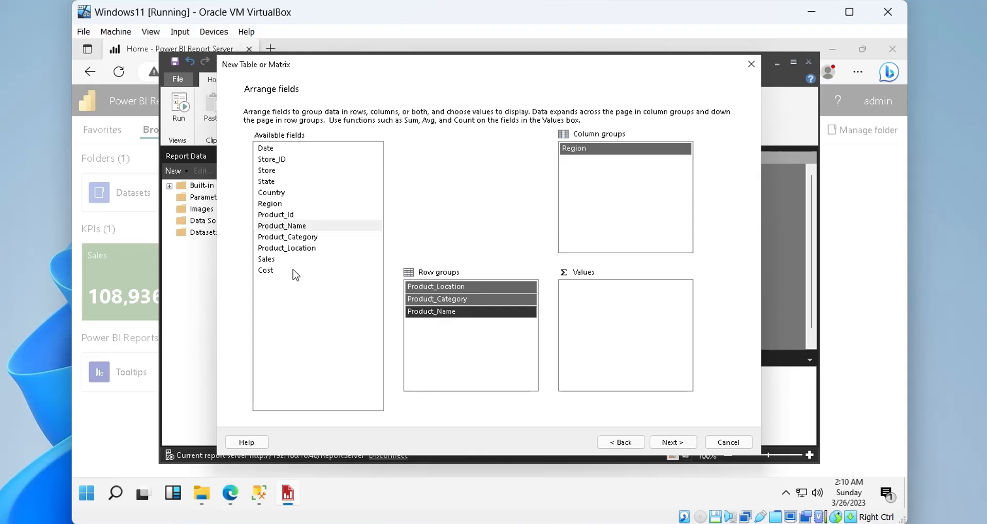
{"action": "left_click_drag", "start_coordinate": [265, 271], "coordinate": [623, 287]}
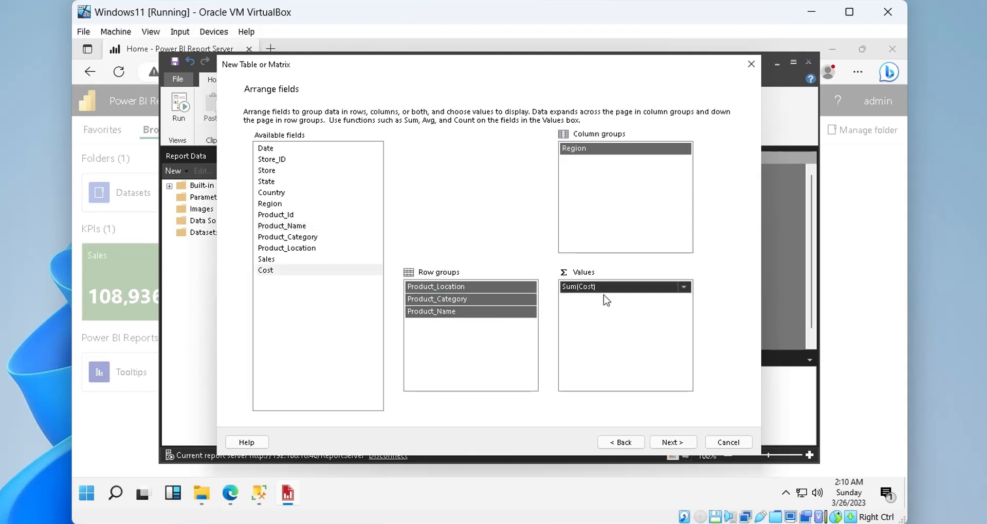
{"action": "left_click", "coordinate": [266, 259]}
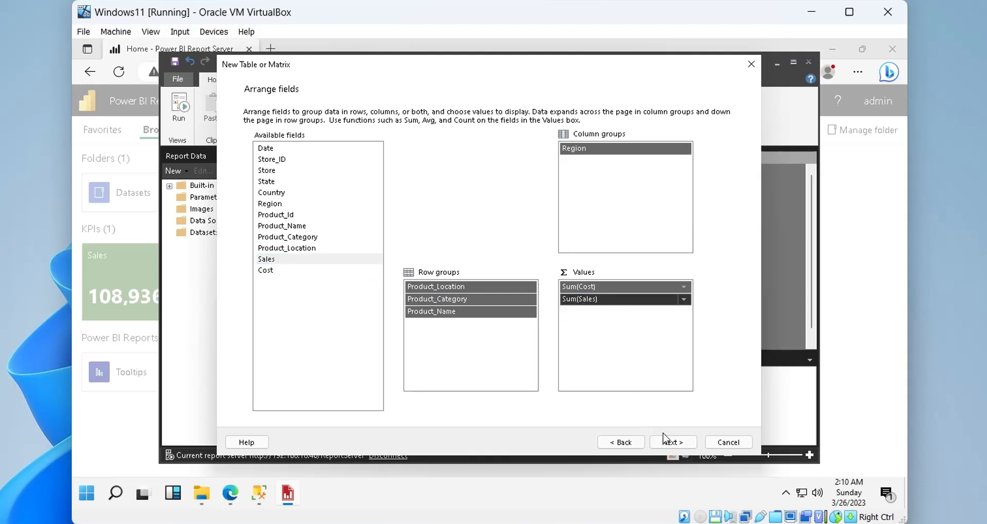
{"action": "left_click", "coordinate": [671, 442]}
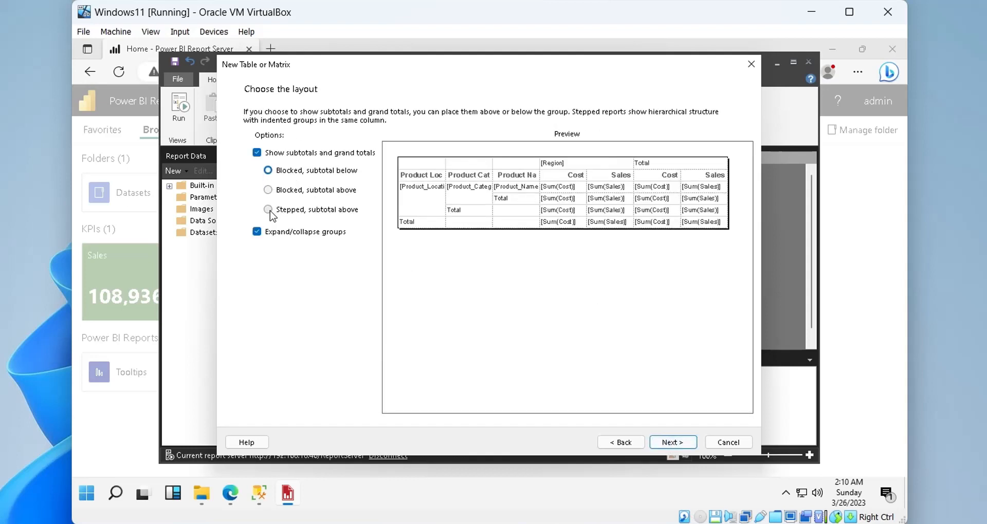
Step: Choose the stepped layout with subtotals above and finish the wizard
{"action": "left_click", "coordinate": [268, 210]}
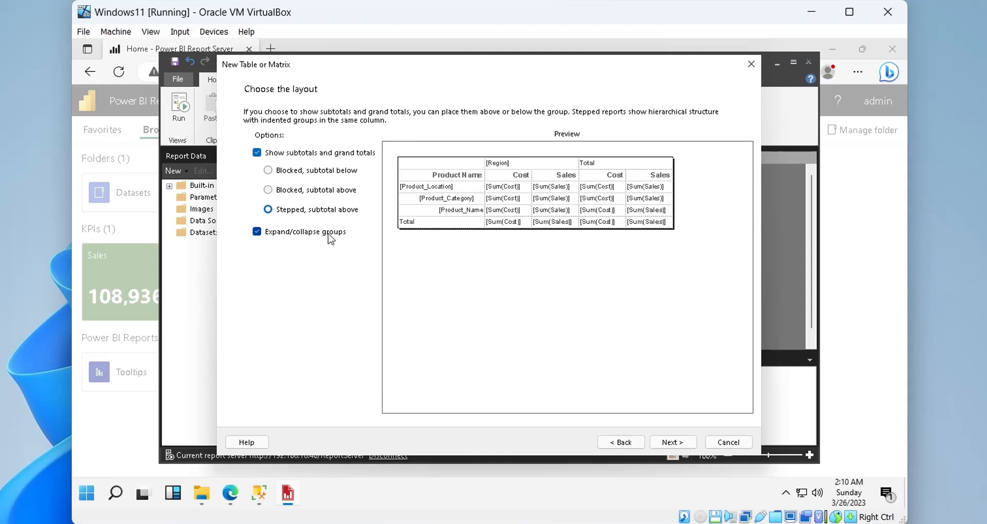
{"action": "left_click", "coordinate": [257, 231]}
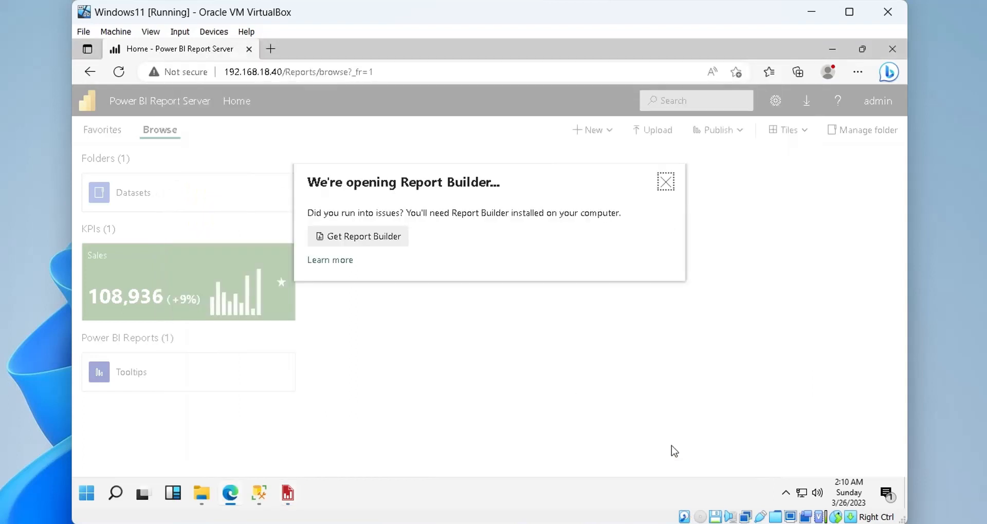
{"action": "mouse_move", "coordinate": [379, 463]}
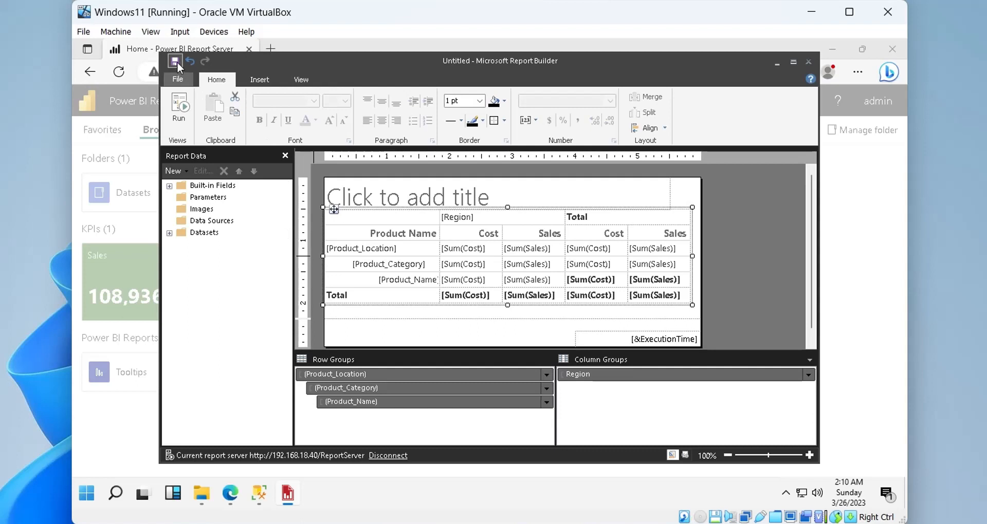
Step: Save the new matrix report to the server under the name sales_report
{"action": "left_click", "coordinate": [175, 61]}
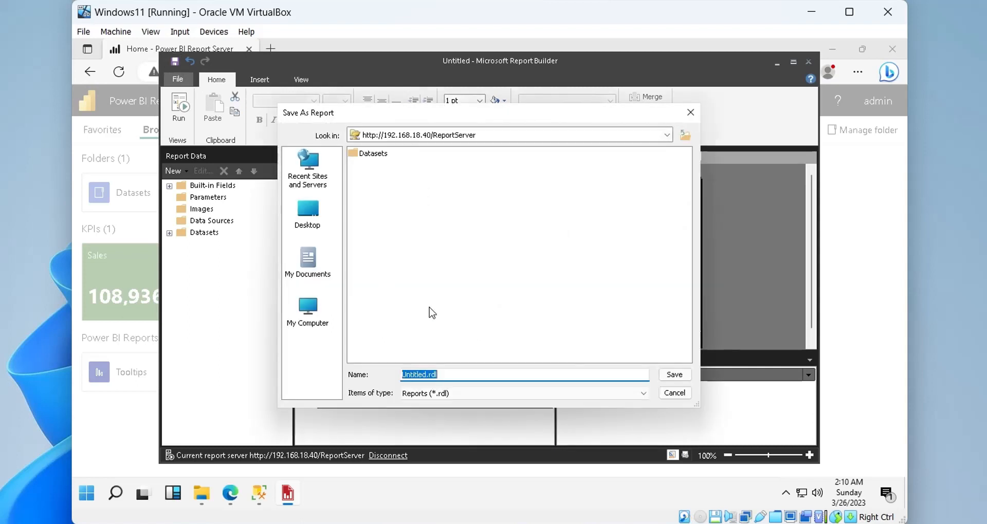
{"action": "type", "text": "sales_"}
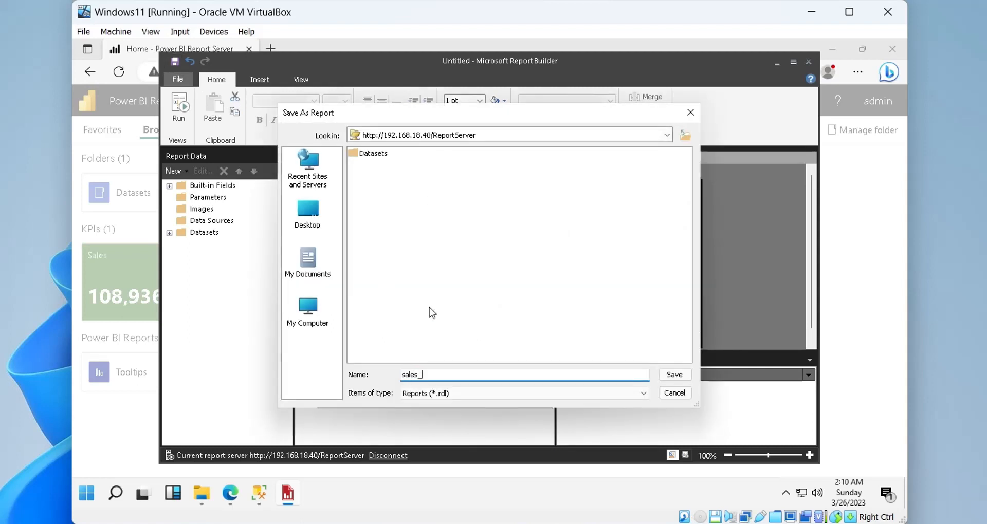
{"action": "type", "text": "report"}
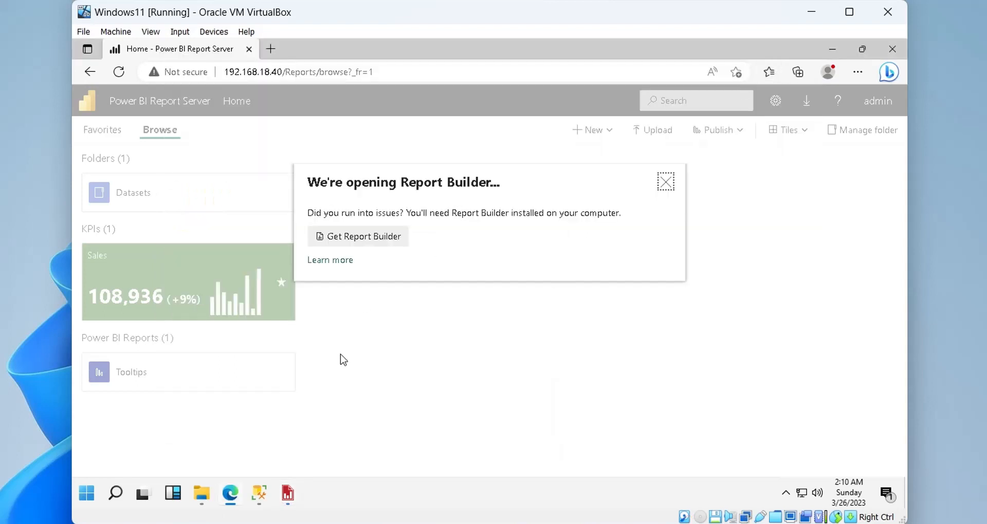
Step: Dismiss the launch notice, refresh Home and open the sales_report paginated report
{"action": "left_click", "coordinate": [666, 181]}
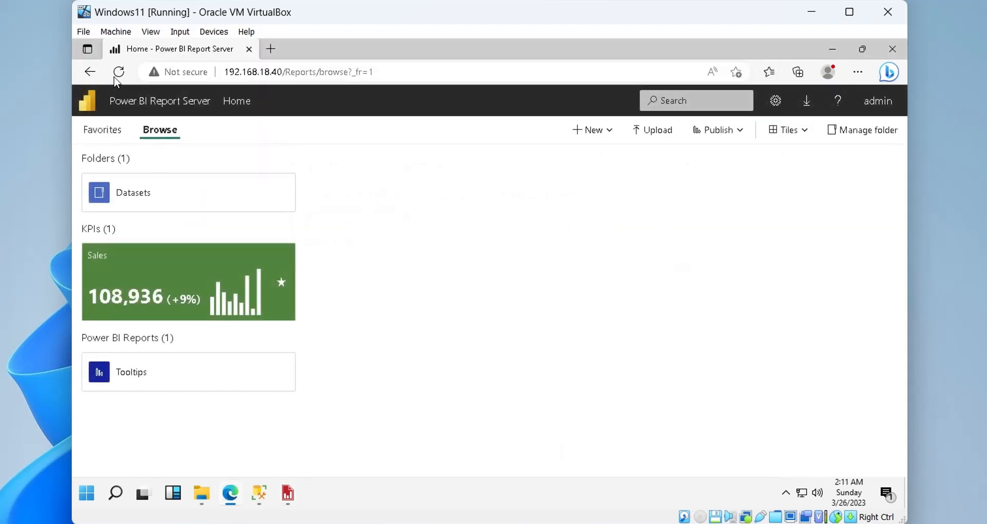
{"action": "left_click", "coordinate": [120, 72]}
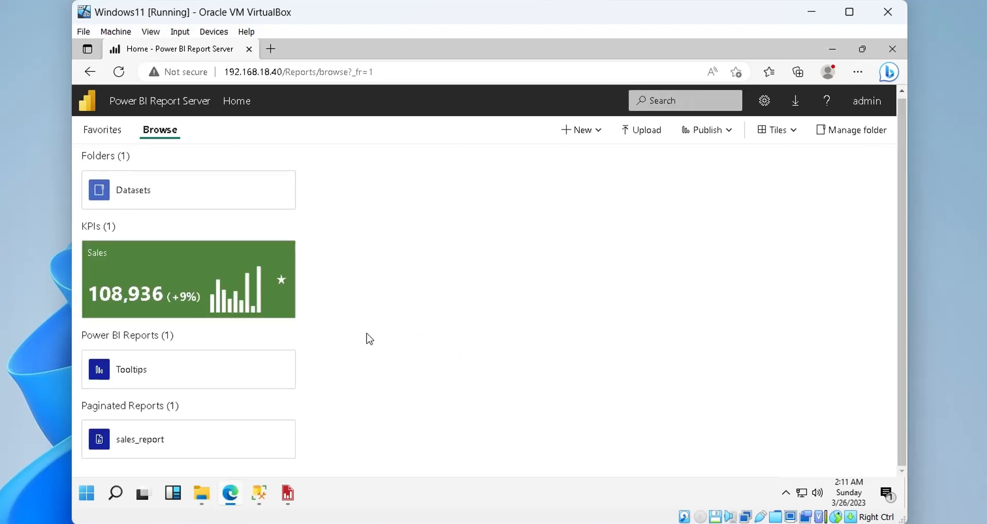
{"action": "left_click", "coordinate": [140, 439]}
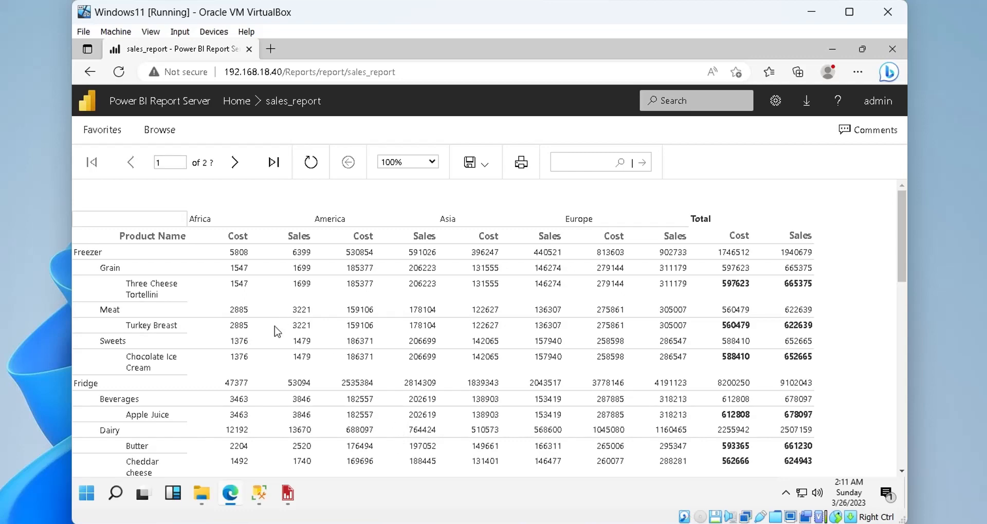
{"action": "mouse_move", "coordinate": [392, 366]}
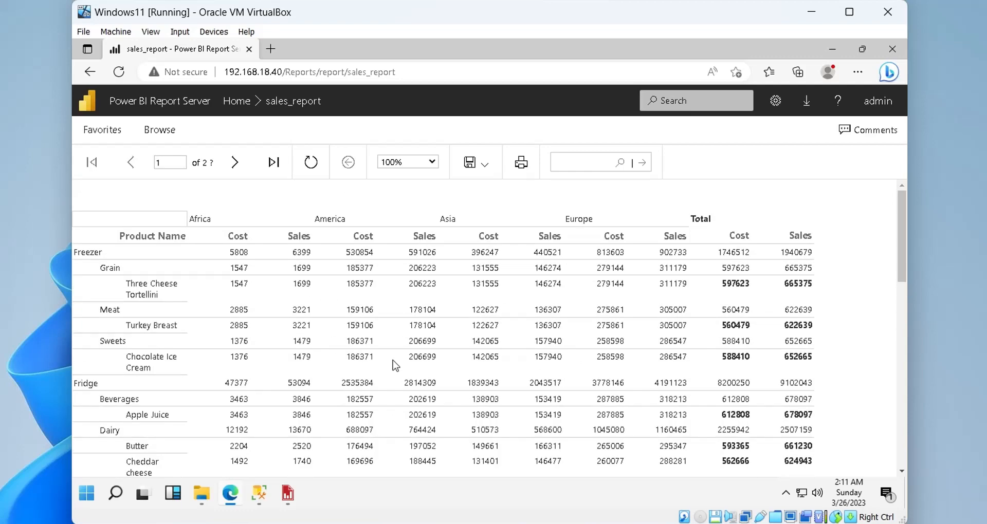
{"action": "mouse_move", "coordinate": [582, 237]}
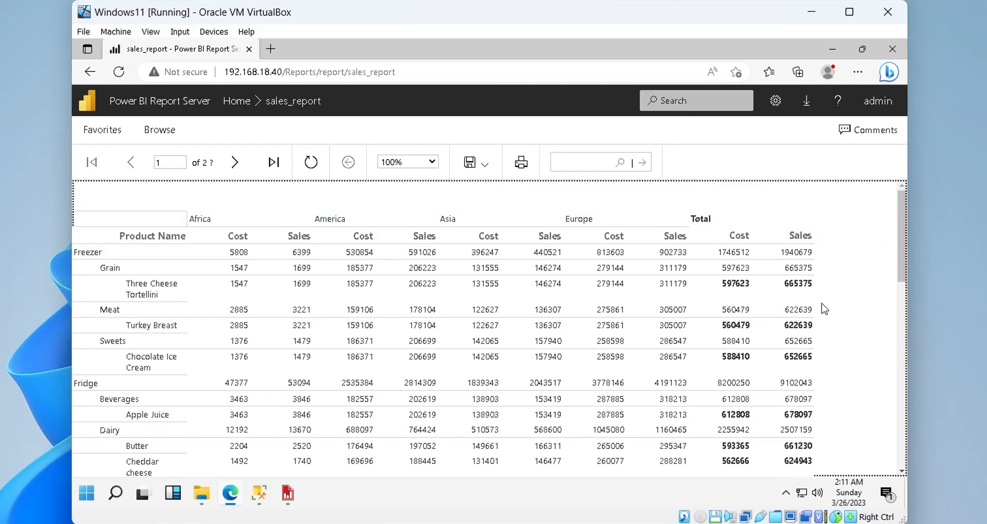
Step: Scroll through page one, view page two's grand total row, then return to the first page
{"action": "scroll", "scroll_direction": "down", "scroll_amount": 3}
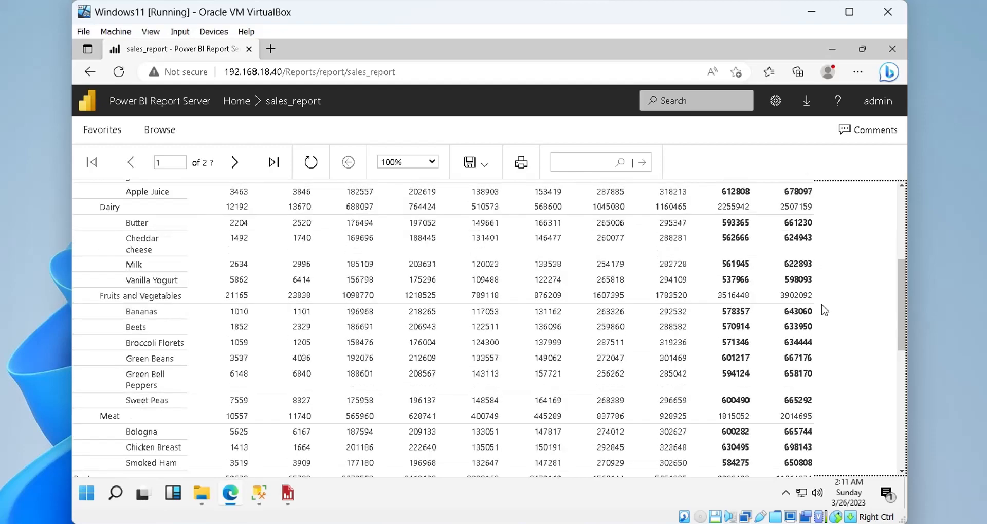
{"action": "scroll", "scroll_direction": "down", "scroll_amount": 3}
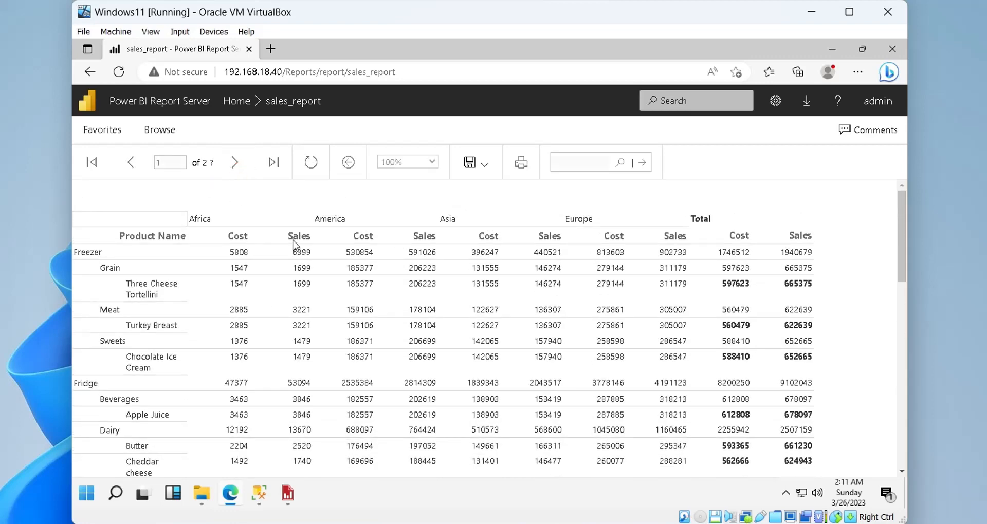
{"action": "left_click", "coordinate": [235, 163]}
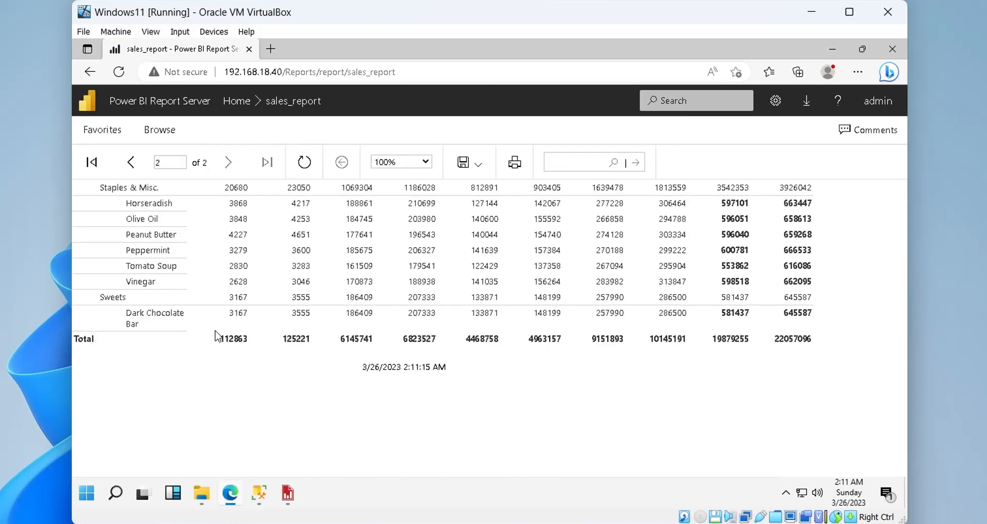
{"action": "left_click_drag", "start_coordinate": [226, 338], "coordinate": [812, 339]}
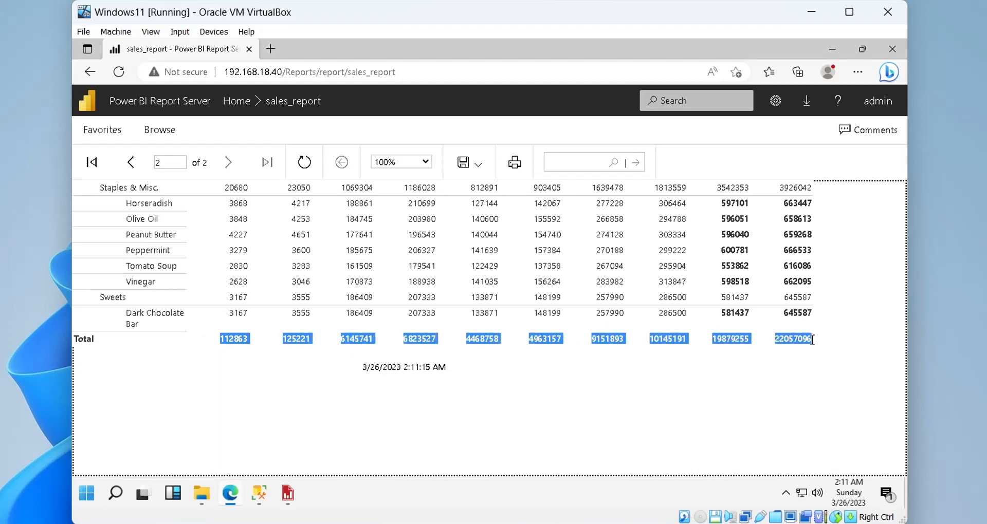
{"action": "left_click", "coordinate": [521, 288]}
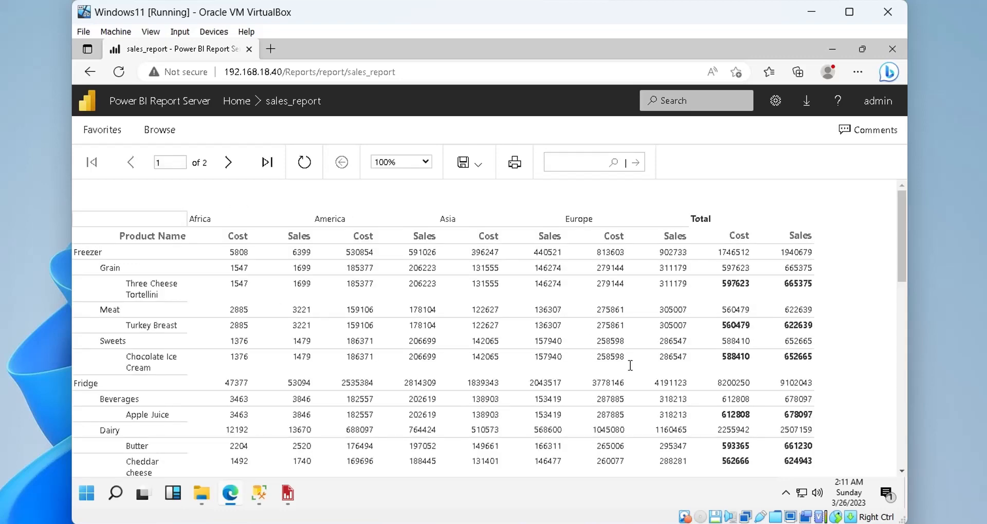
{"action": "mouse_move", "coordinate": [861, 392]}
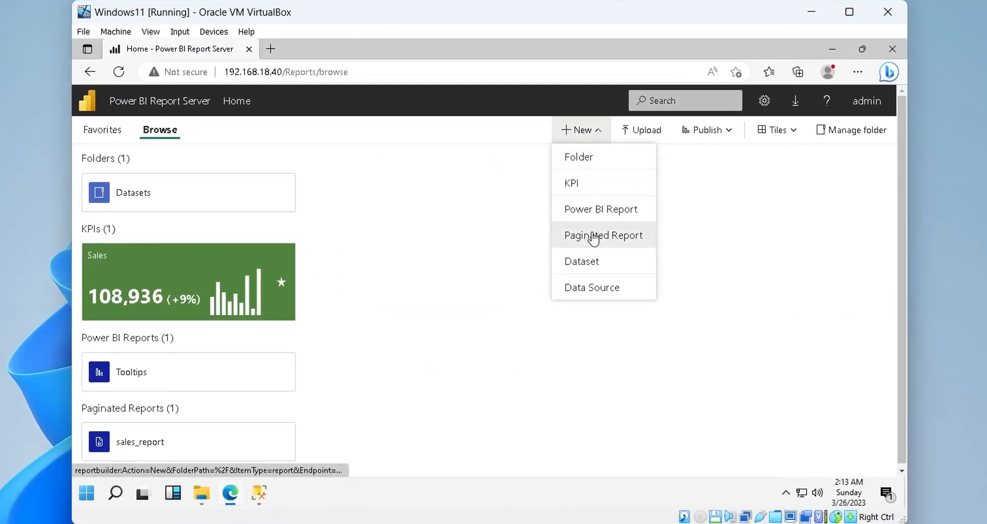
Step: Create a new paginated report with the Chart Wizard using sales_yearly_dataset
{"action": "left_click", "coordinate": [603, 234]}
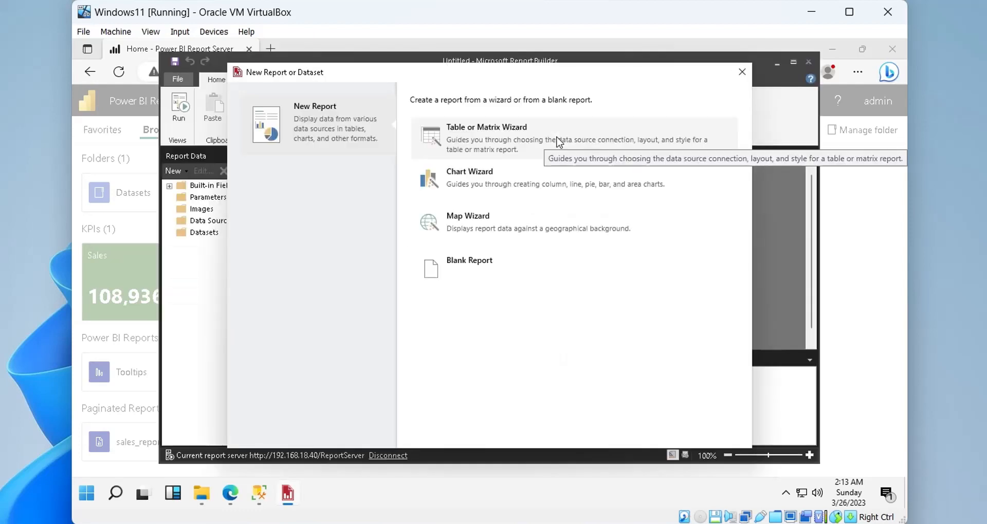
{"action": "mouse_move", "coordinate": [469, 179]}
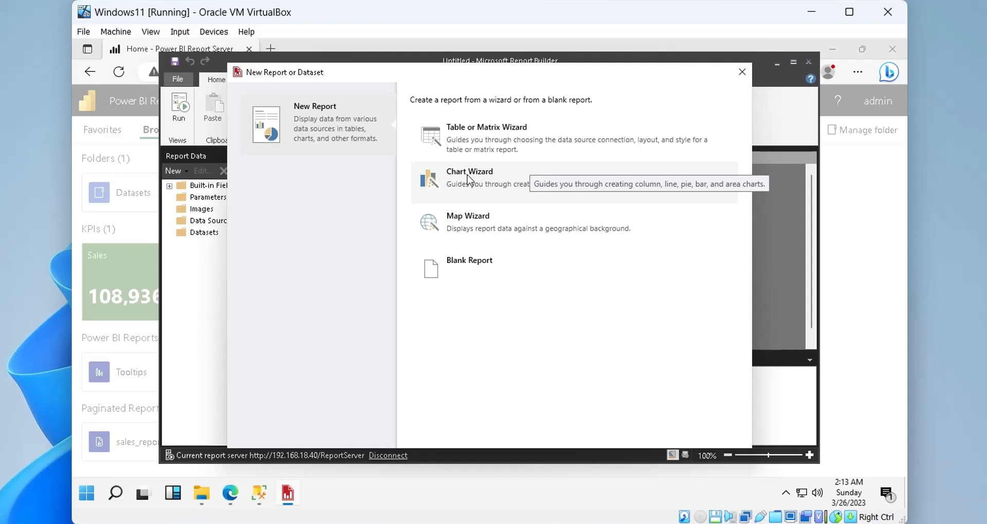
{"action": "left_click", "coordinate": [469, 172]}
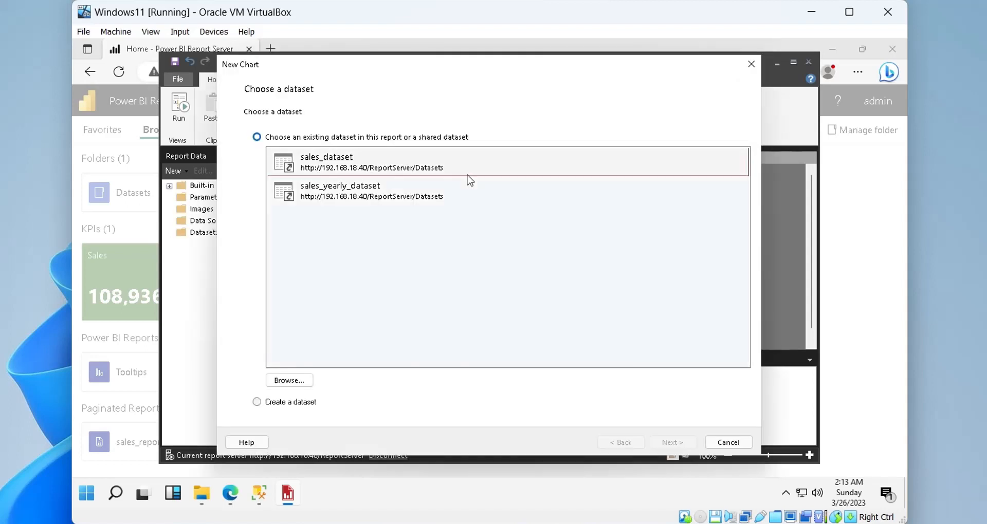
{"action": "left_click", "coordinate": [340, 190]}
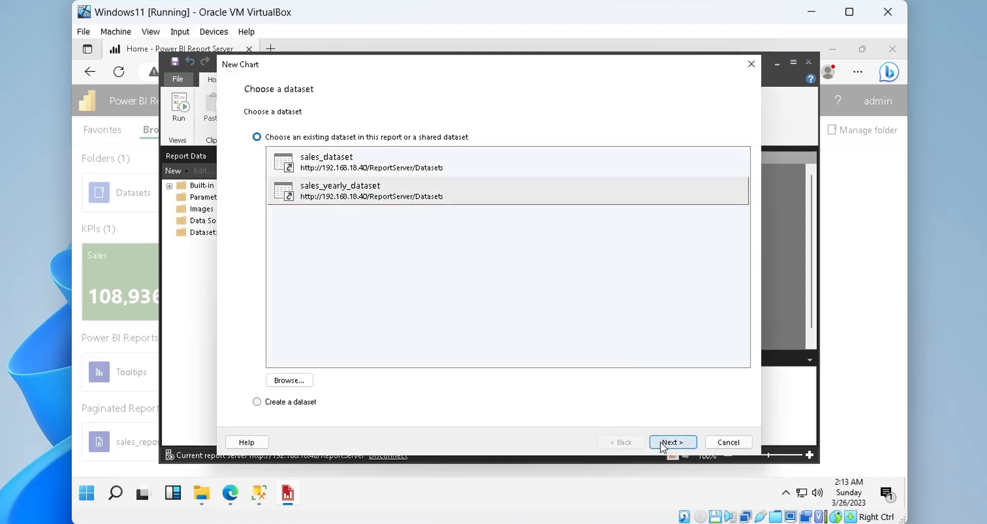
Step: Build a column chart with year as category and summed units and sales as values
{"action": "left_click", "coordinate": [672, 442]}
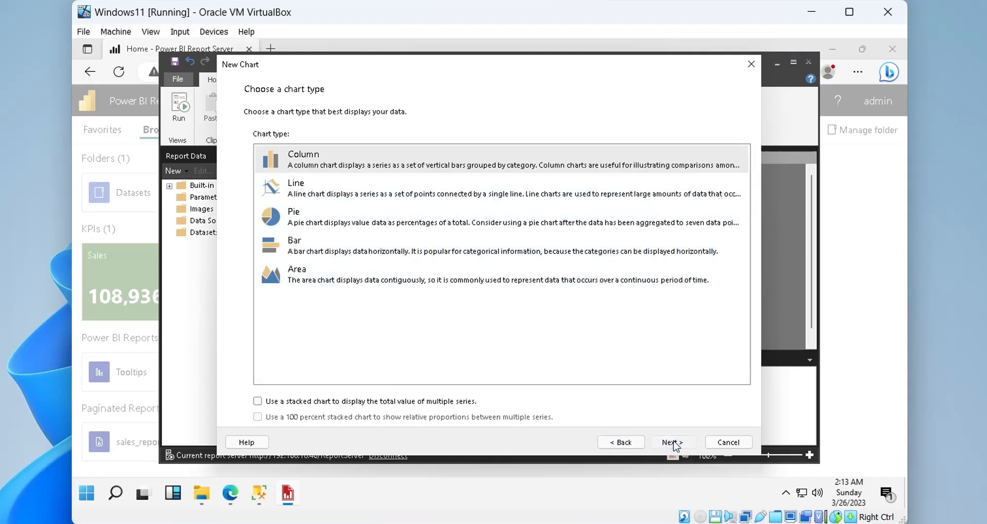
{"action": "left_click", "coordinate": [672, 442]}
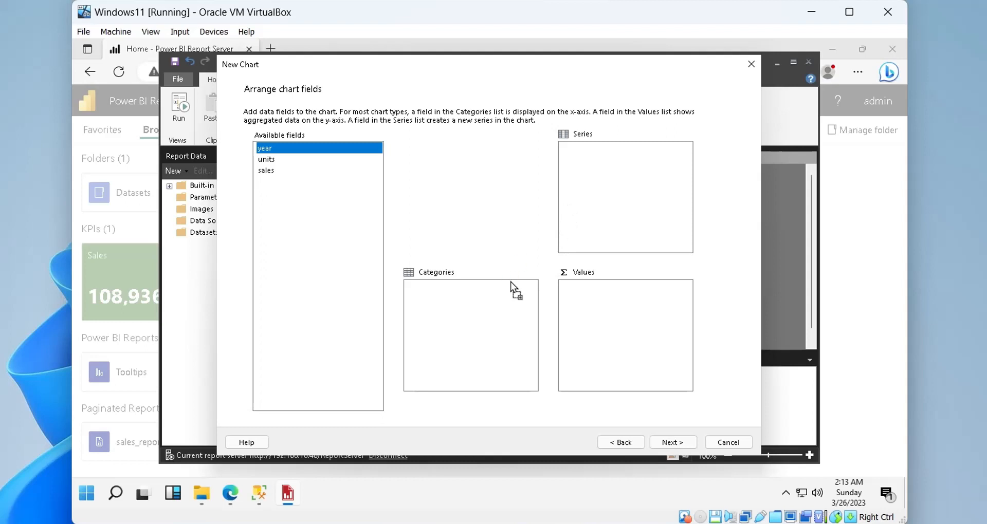
{"action": "left_click_drag", "start_coordinate": [264, 148], "coordinate": [599, 148]}
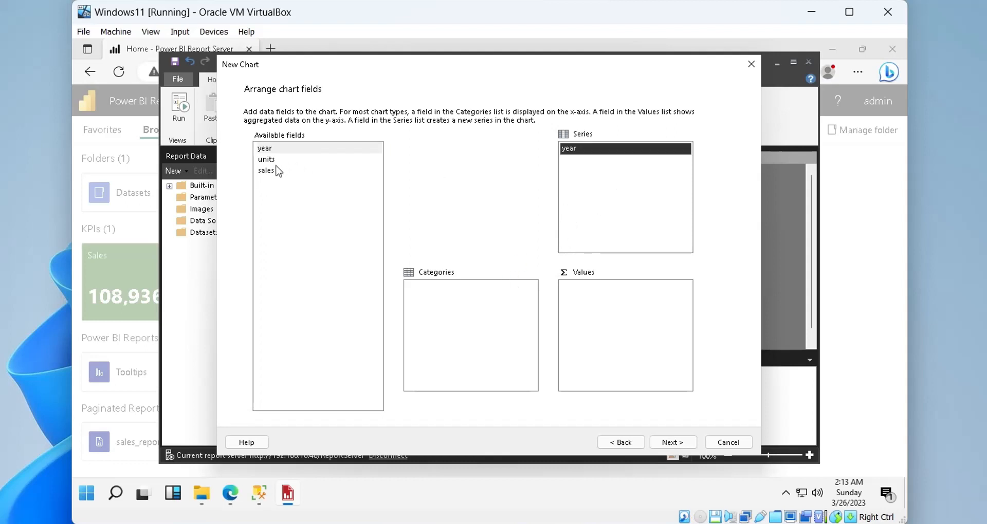
{"action": "left_click_drag", "start_coordinate": [266, 170], "coordinate": [625, 287]}
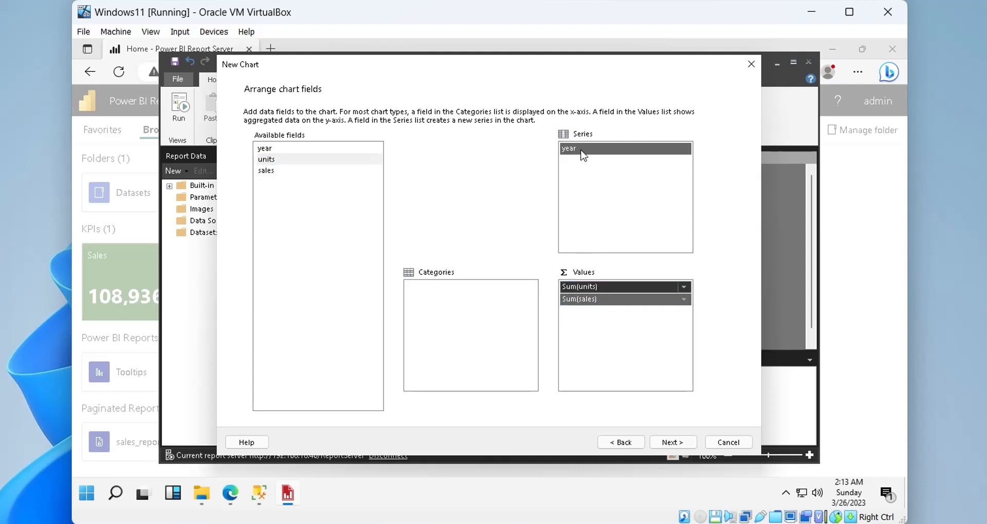
{"action": "left_click_drag", "start_coordinate": [567, 148], "coordinate": [470, 287]}
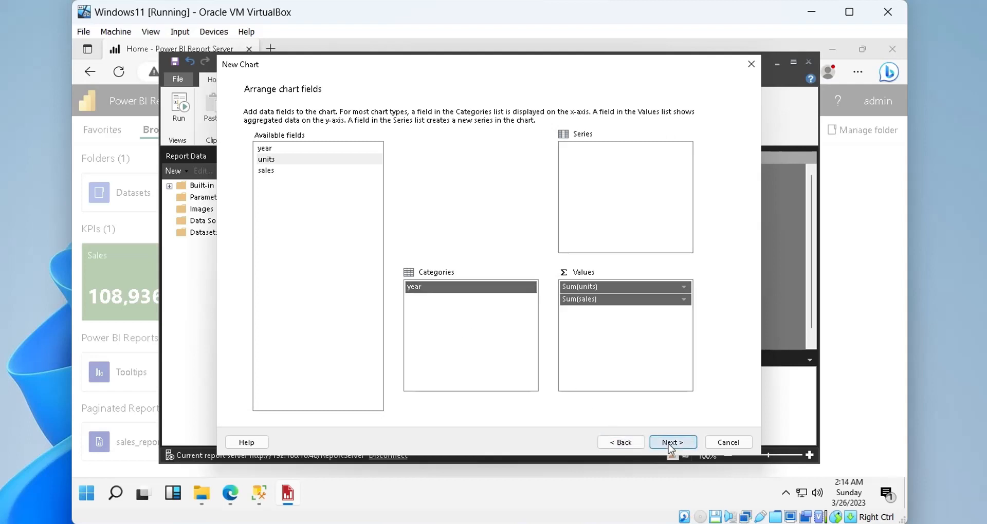
{"action": "left_click", "coordinate": [672, 442]}
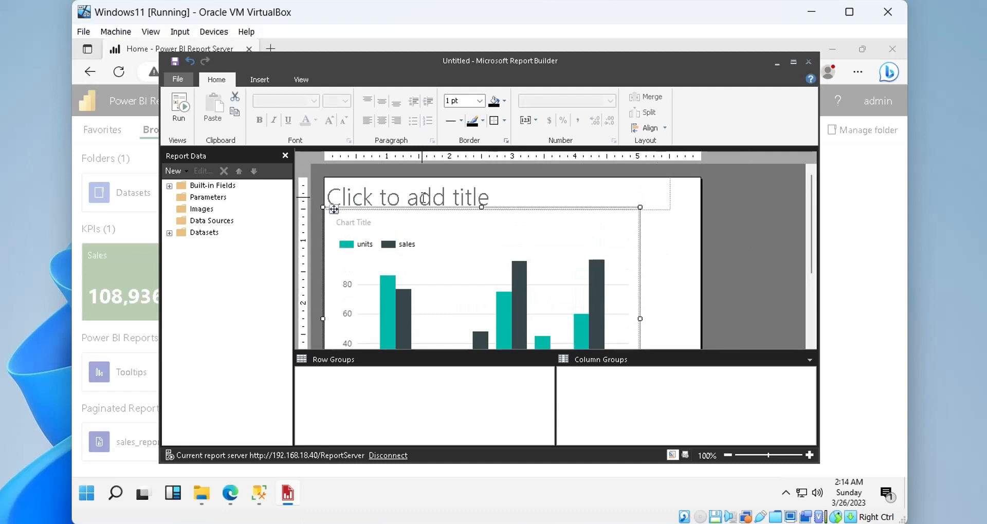
Step: Title the chart Sales and save the report to the server as sales_yearly
{"action": "type", "text": "Sa"}
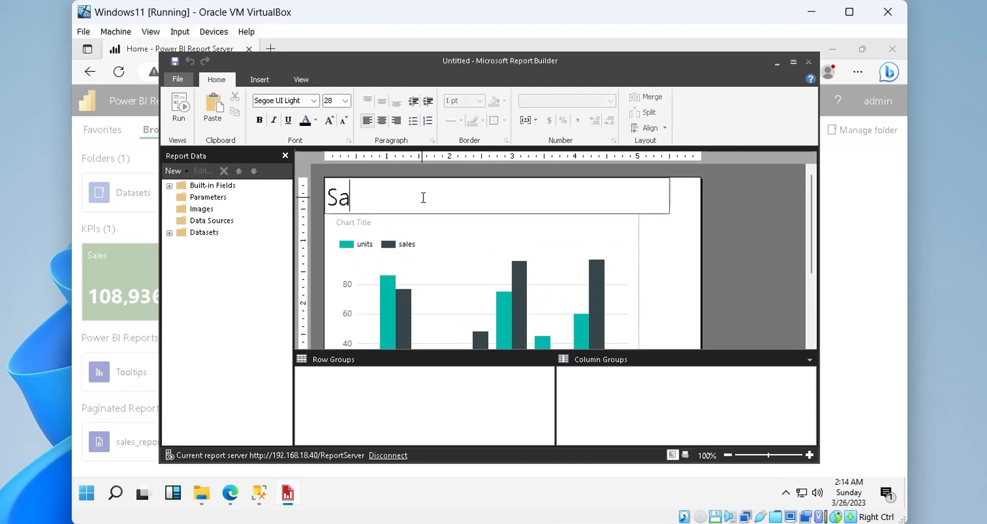
{"action": "type", "text": "les"}
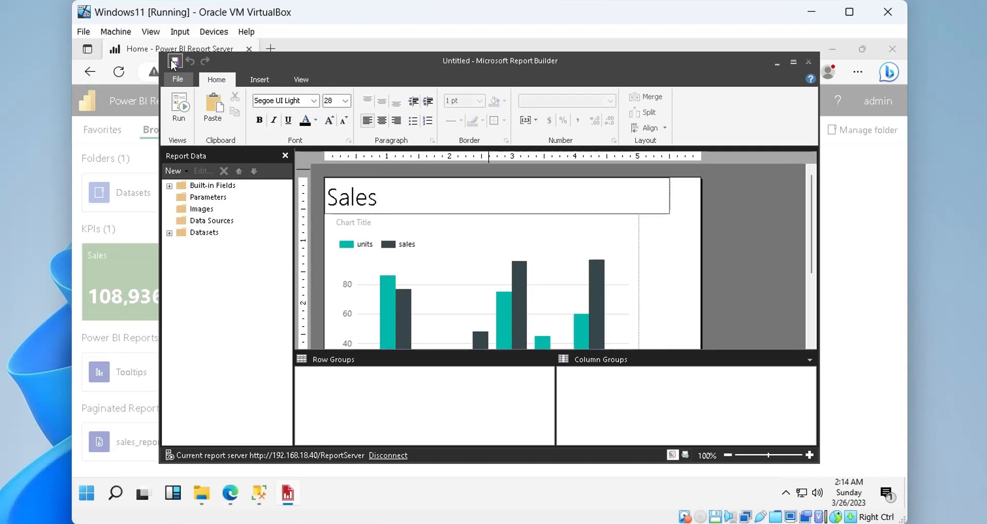
{"action": "left_click", "coordinate": [175, 61]}
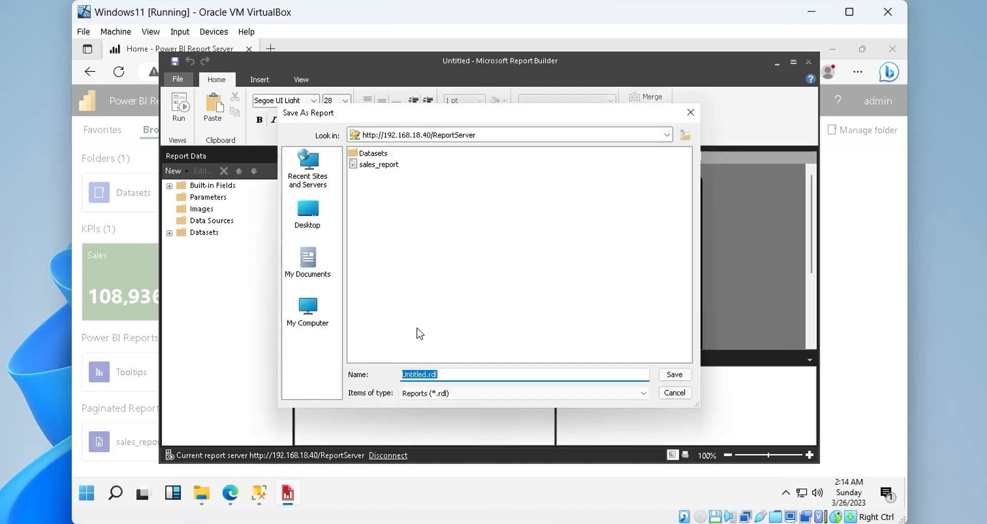
{"action": "type", "text": "sales_yearly"}
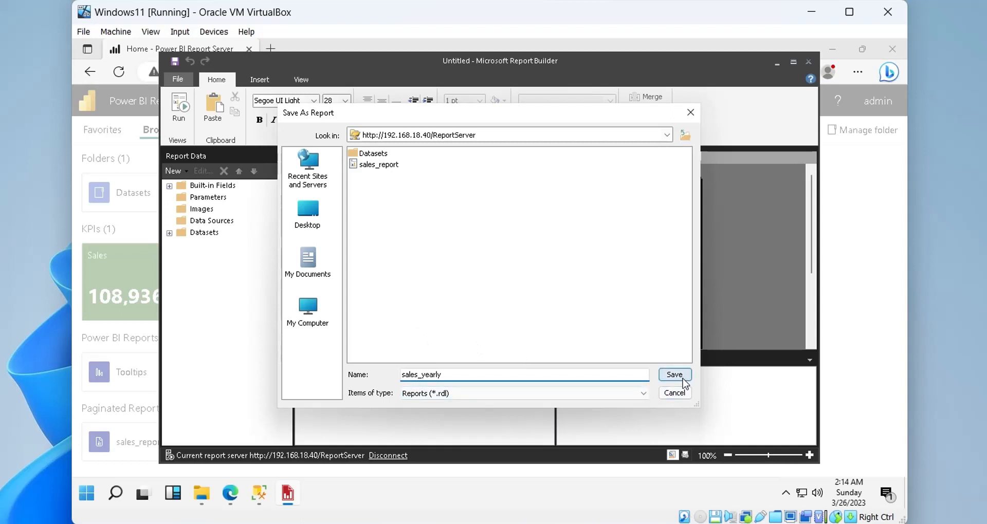
{"action": "left_click", "coordinate": [674, 374]}
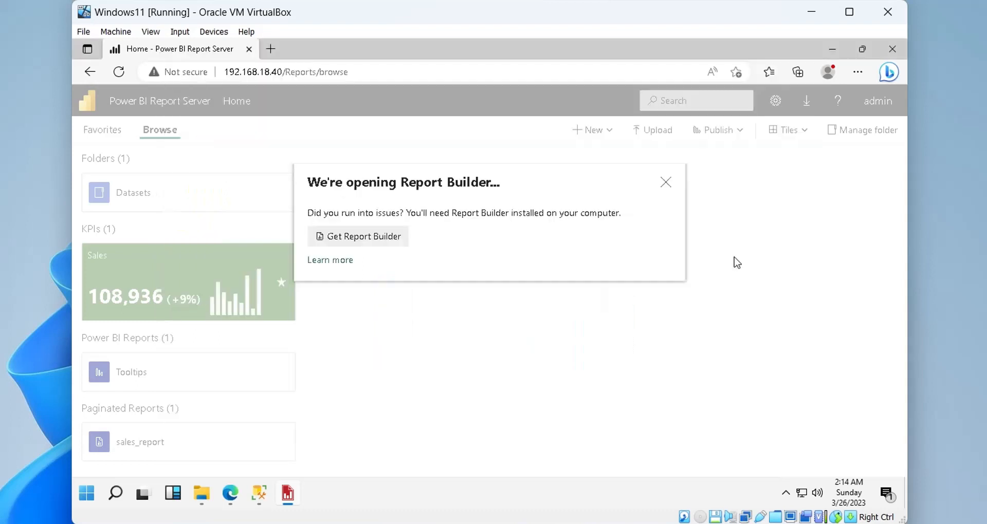
Step: Dismiss the notice, refresh the home folder and open the sales_yearly report
{"action": "left_click", "coordinate": [665, 183]}
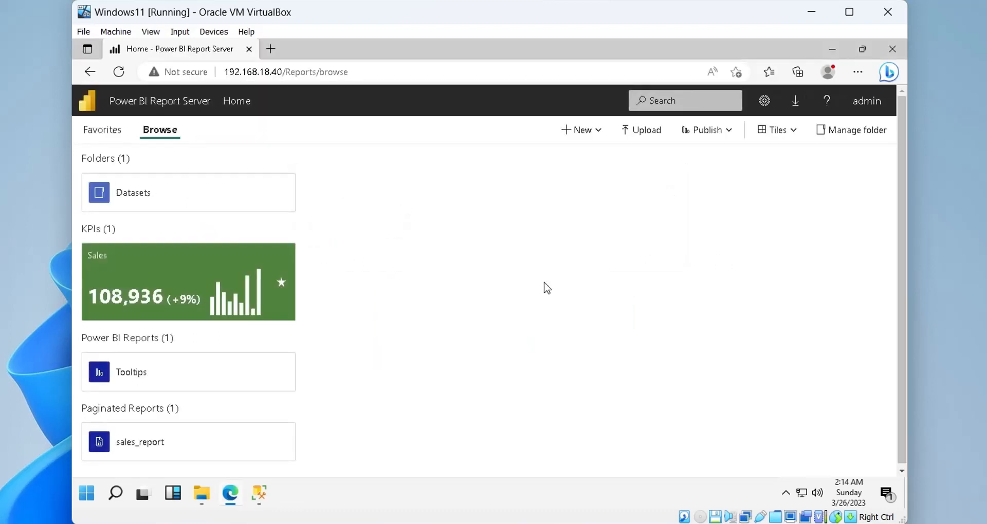
{"action": "left_click", "coordinate": [119, 72]}
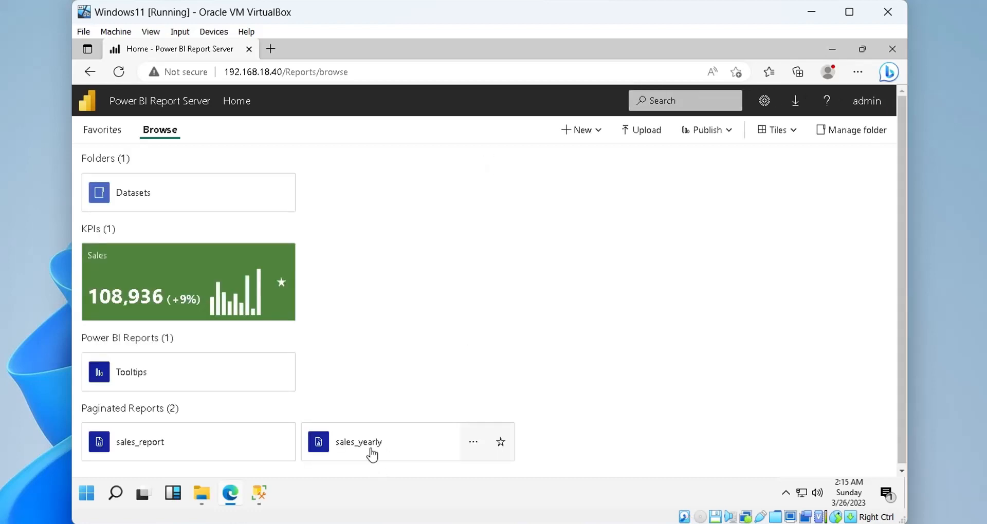
{"action": "left_click", "coordinate": [359, 442]}
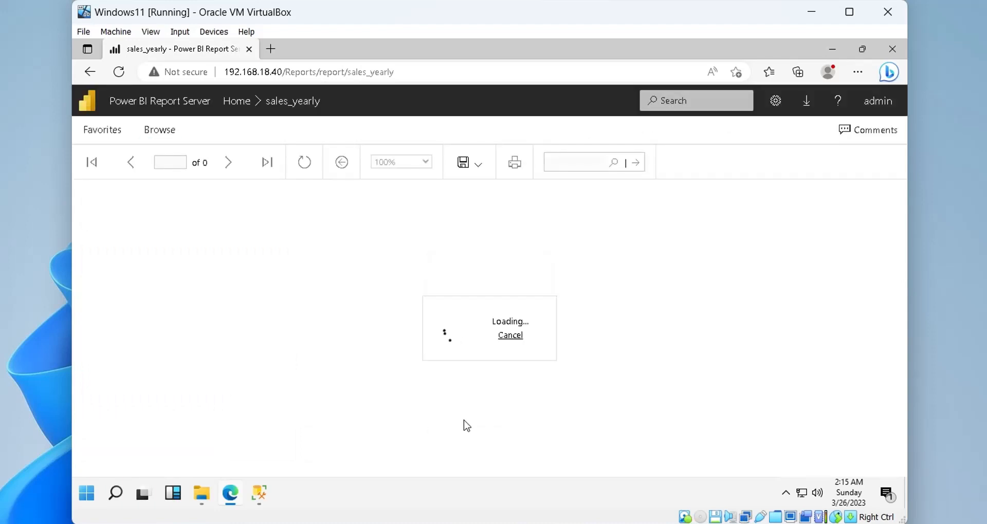